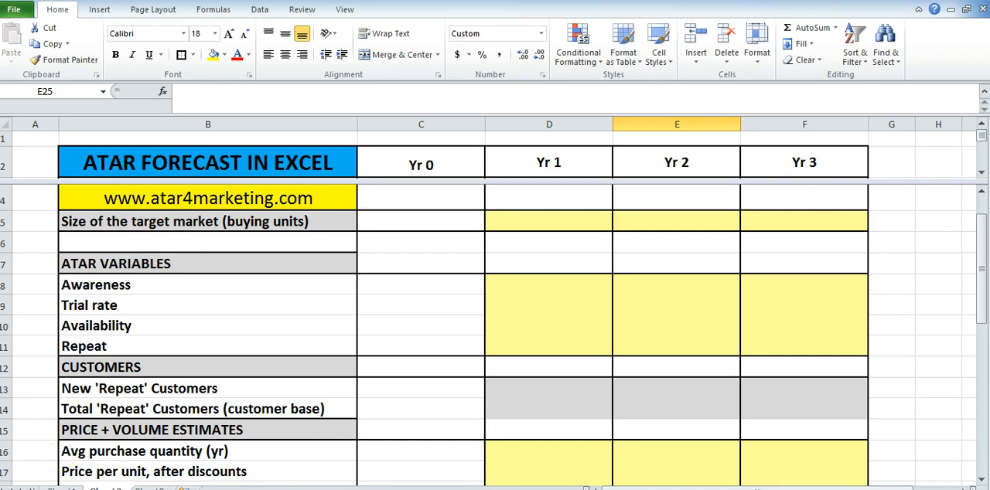
{"action": "mouse_move", "coordinate": [52, 467]}
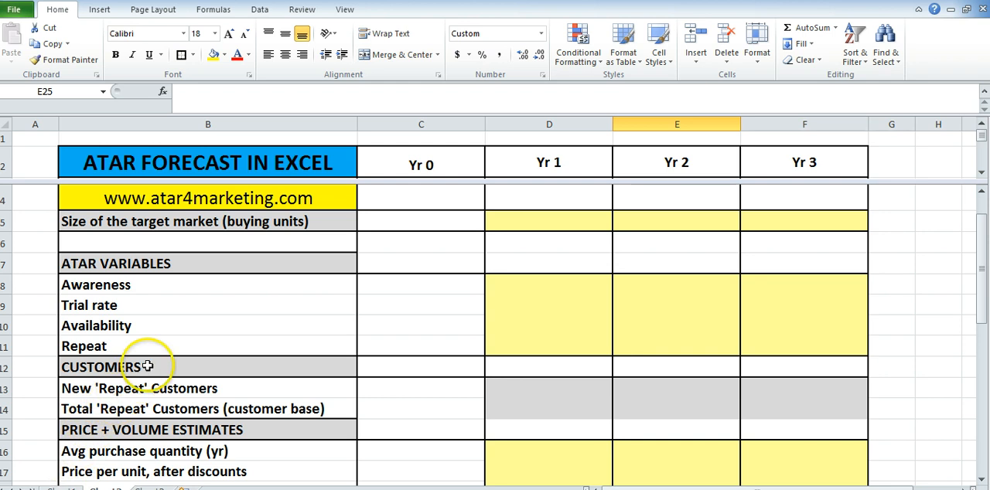
Set a 1,000,000 target market size for Yr 1 and copy it to Yr 2 and Yr 3.
{"action": "left_click", "coordinate": [208, 198]}
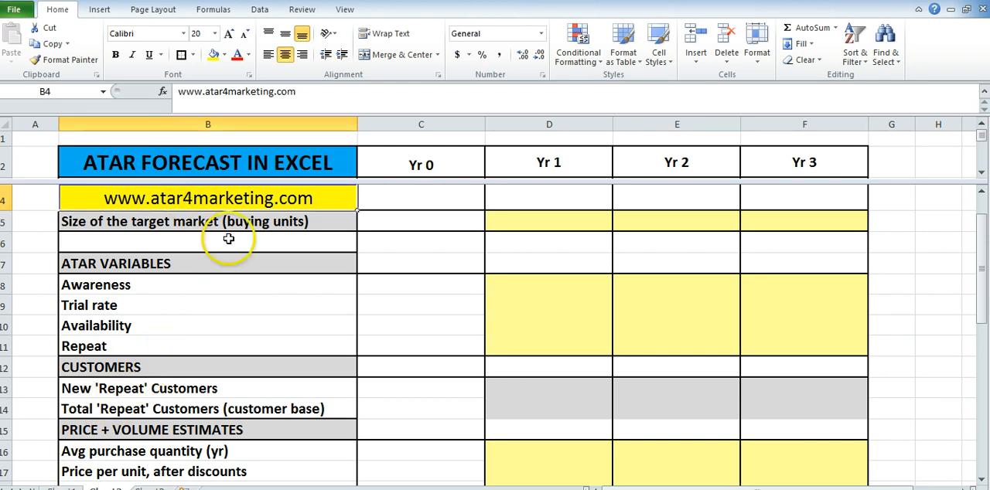
{"action": "mouse_move", "coordinate": [212, 258]}
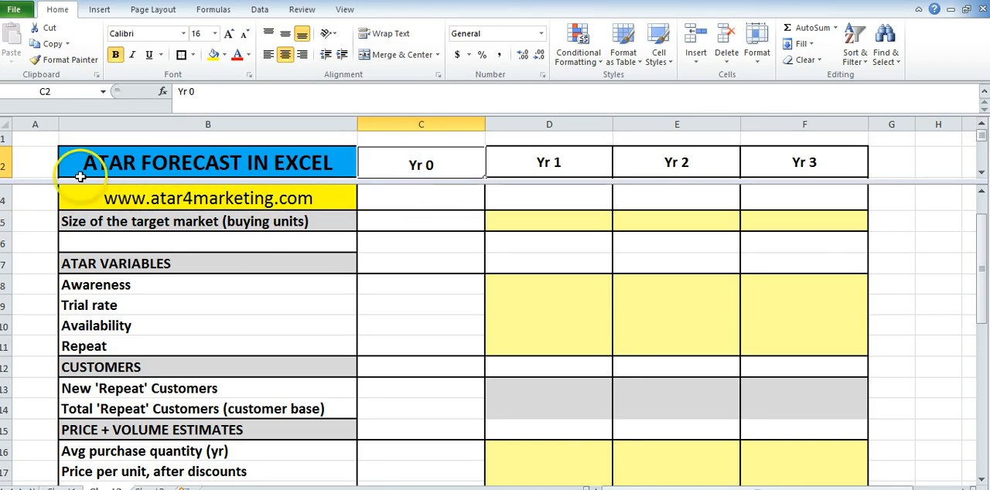
{"action": "mouse_move", "coordinate": [611, 173]}
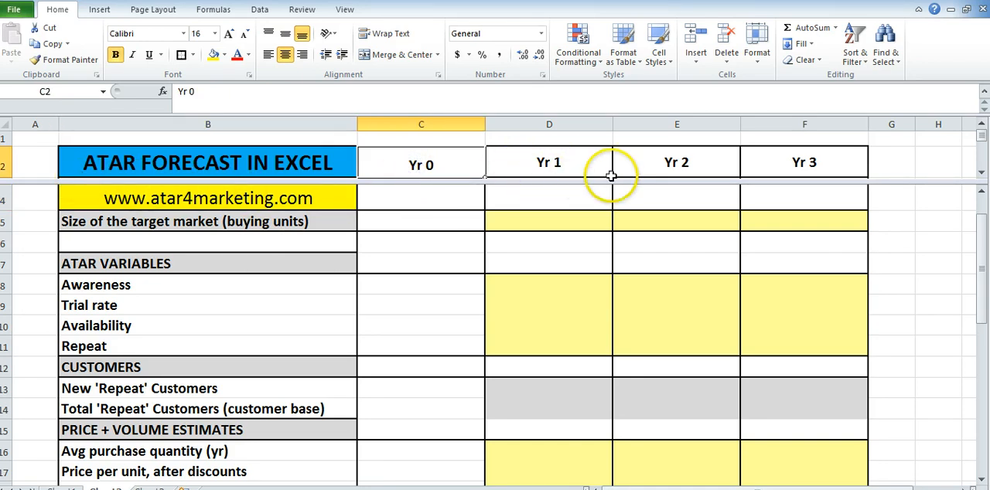
{"action": "mouse_move", "coordinate": [558, 168]}
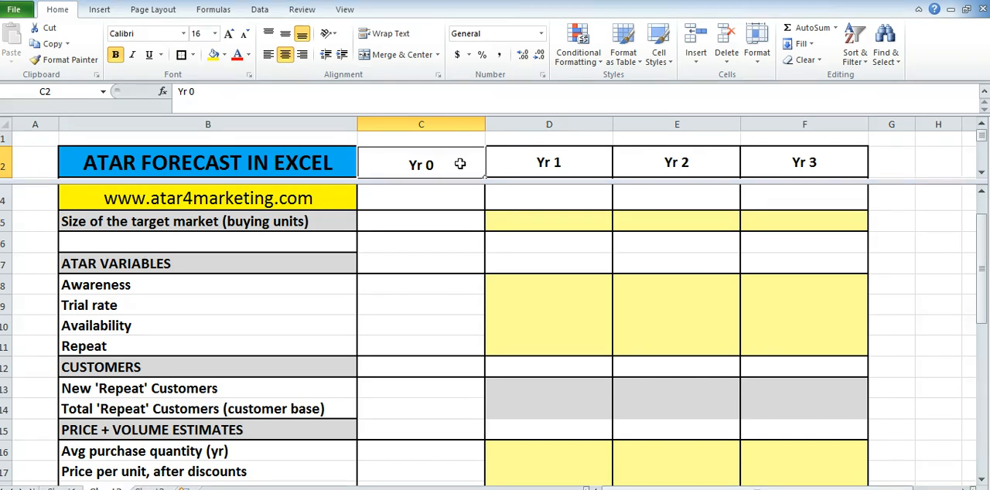
{"action": "mouse_move", "coordinate": [454, 208]}
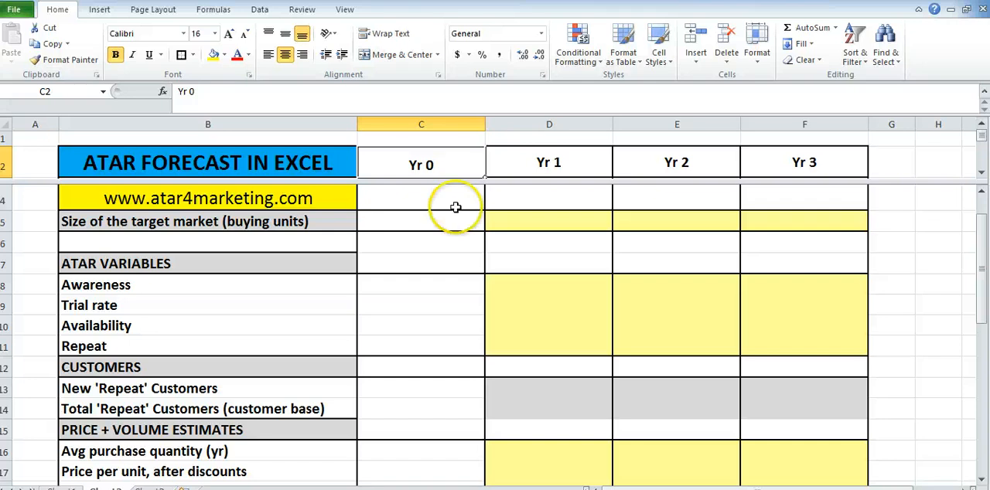
{"action": "mouse_move", "coordinate": [572, 196]}
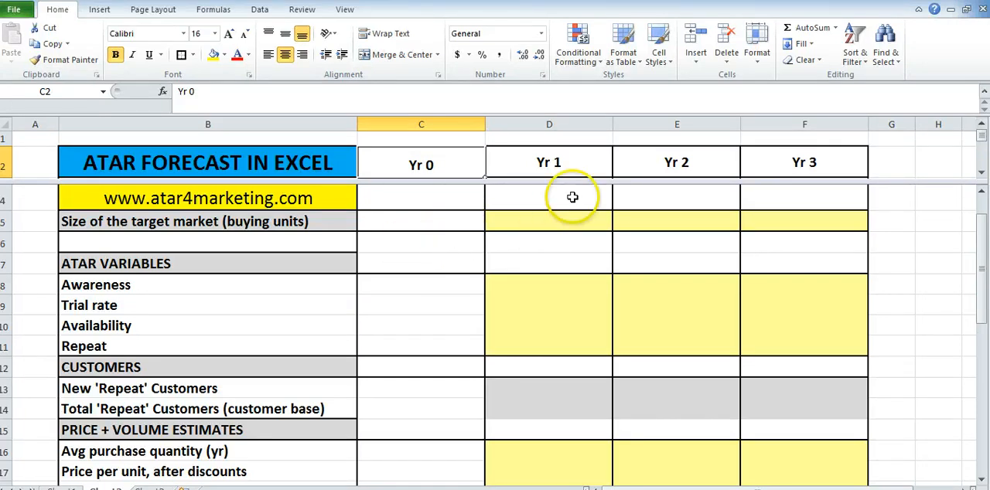
{"action": "mouse_move", "coordinate": [170, 224]}
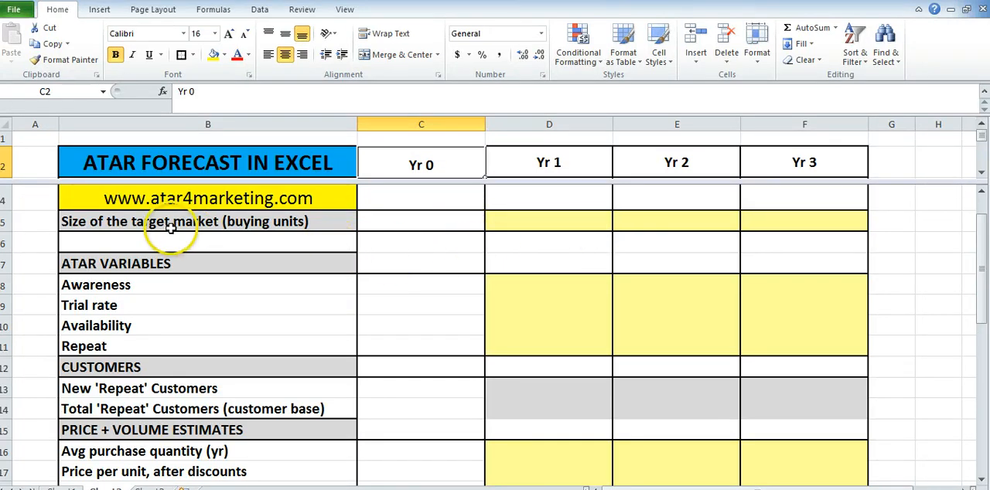
{"action": "left_click", "coordinate": [208, 221]}
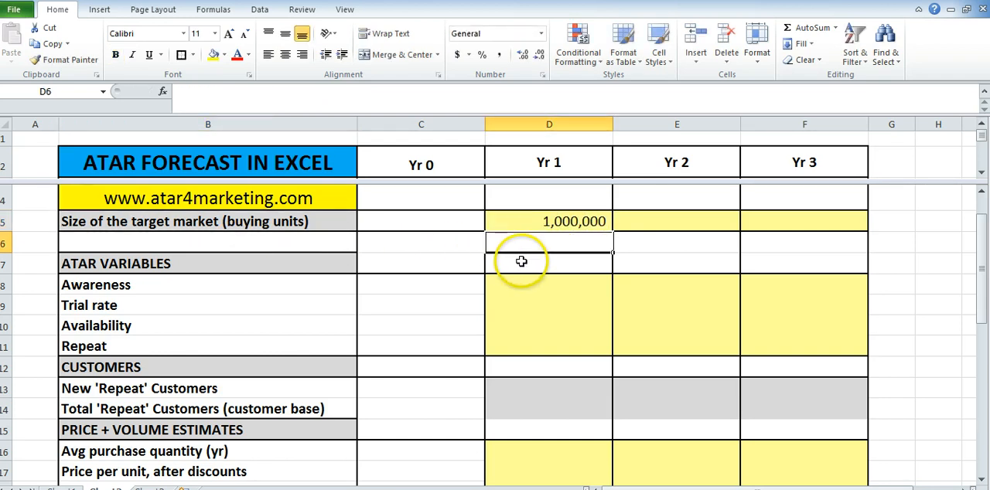
{"action": "left_click", "coordinate": [548, 221]}
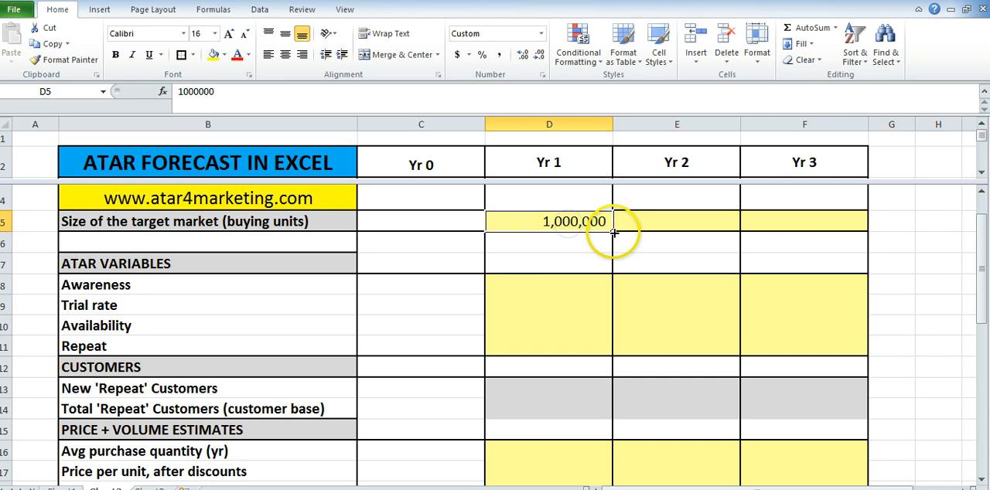
{"action": "left_click_drag", "start_coordinate": [613, 221], "coordinate": [866, 221]}
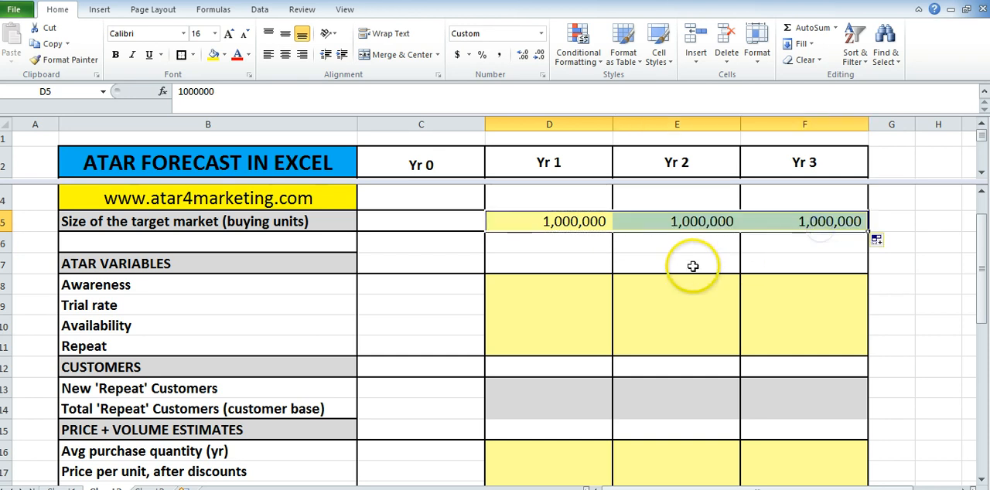
{"action": "left_click", "coordinate": [676, 263]}
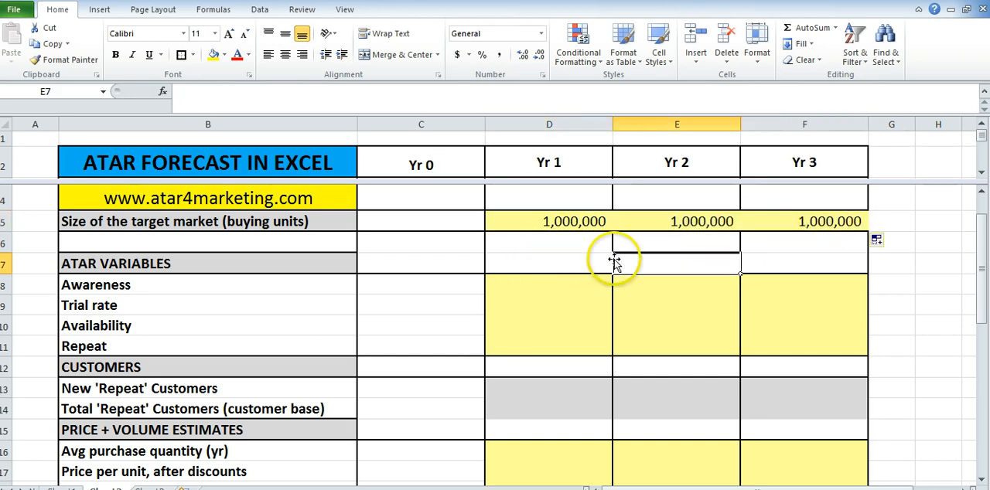
Enter Awareness, Trial rate and Availability percentages (20%, 20%, 15%, 20%, 40%, 60%) across the years.
{"action": "left_click", "coordinate": [547, 284]}
{"action": "type", "text": "10"}
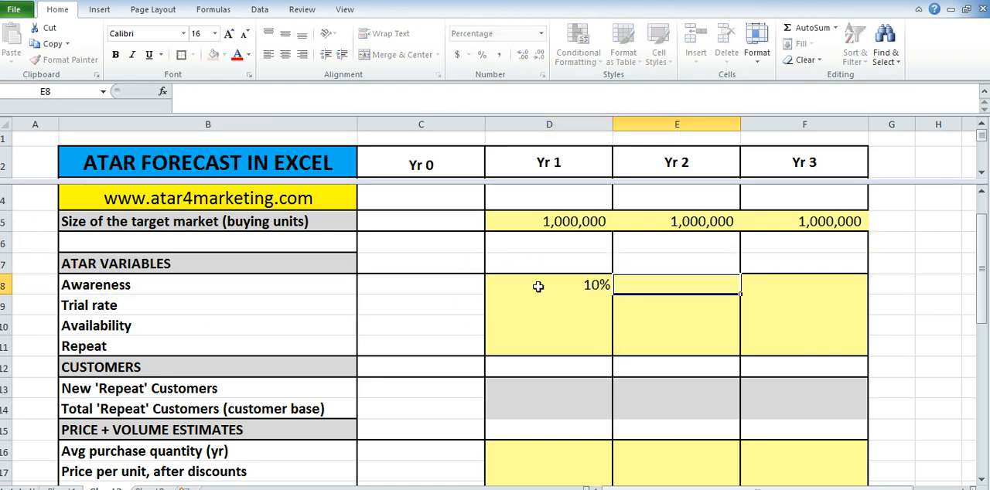
{"action": "type", "text": "20%"}
{"action": "left_click", "coordinate": [803, 285]}
{"action": "type", "text": "30"}
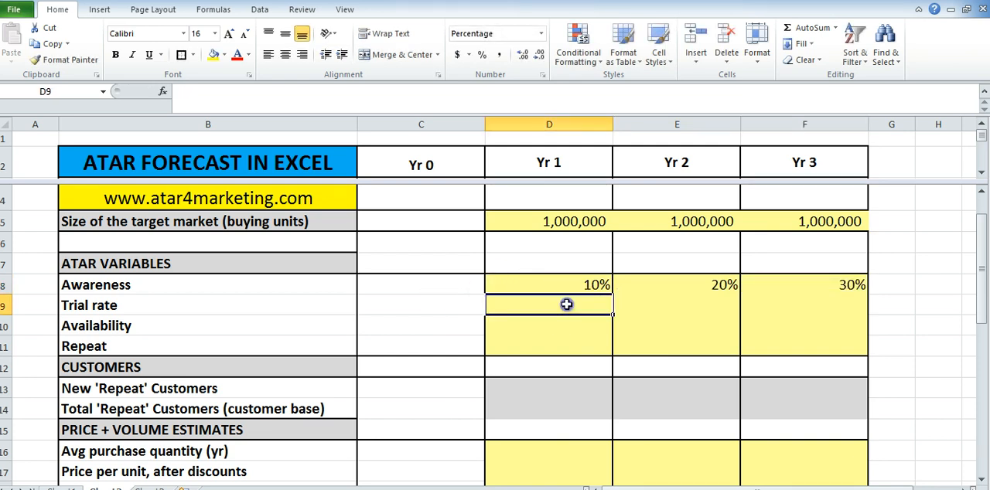
{"action": "mouse_move", "coordinate": [567, 305]}
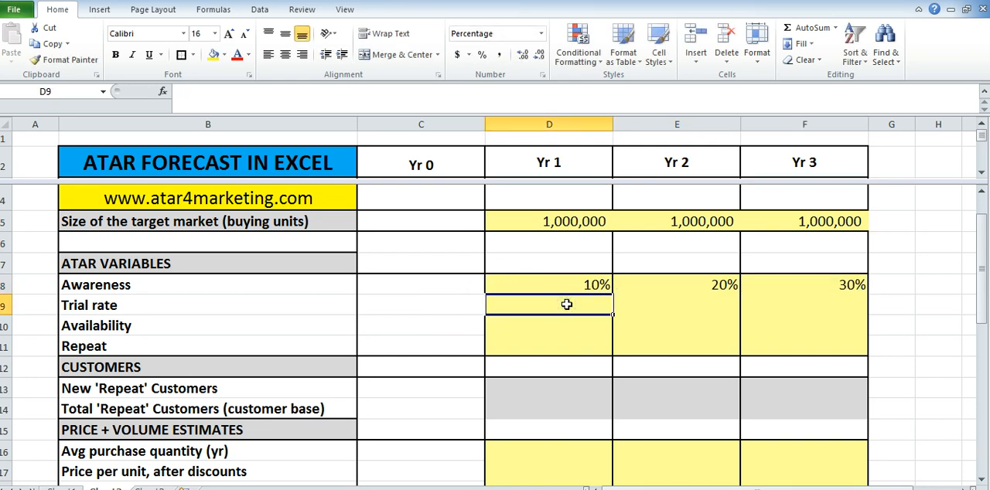
{"action": "type", "text": "20%"}
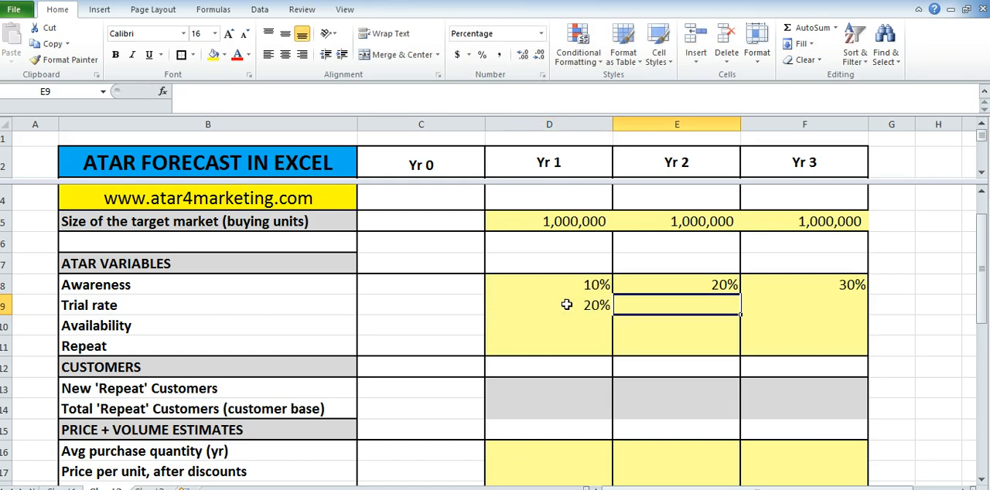
{"action": "type", "text": ".15"}
{"action": "left_click", "coordinate": [803, 304]}
{"action": "type", "text": "10"}
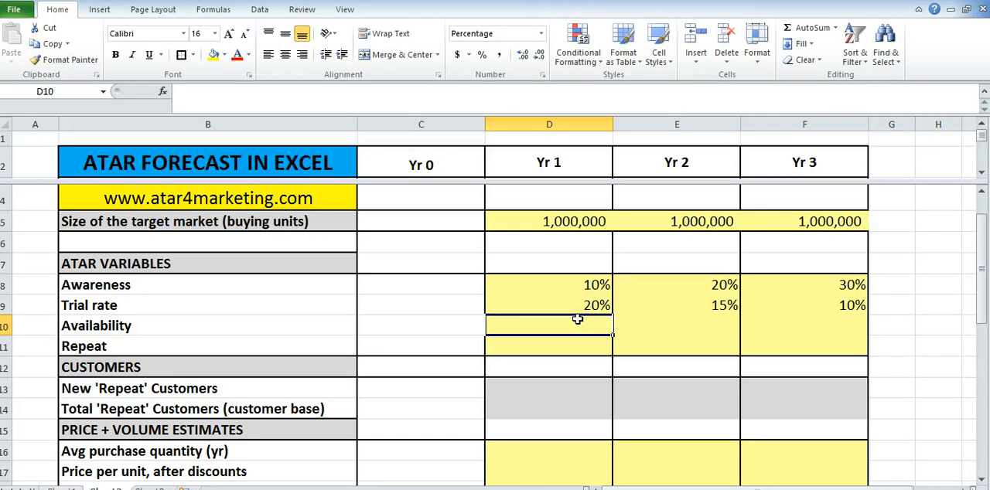
{"action": "type", "text": "20%"}
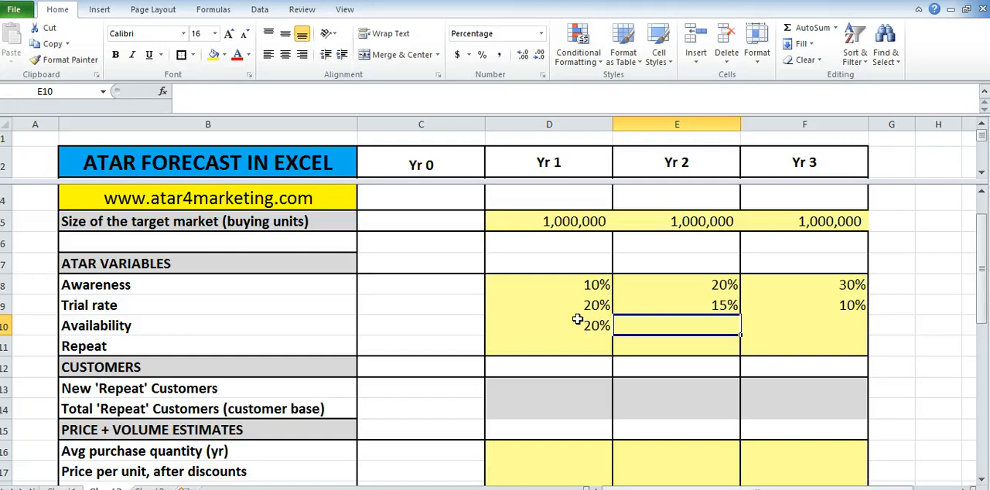
{"action": "type", "text": "40%"}
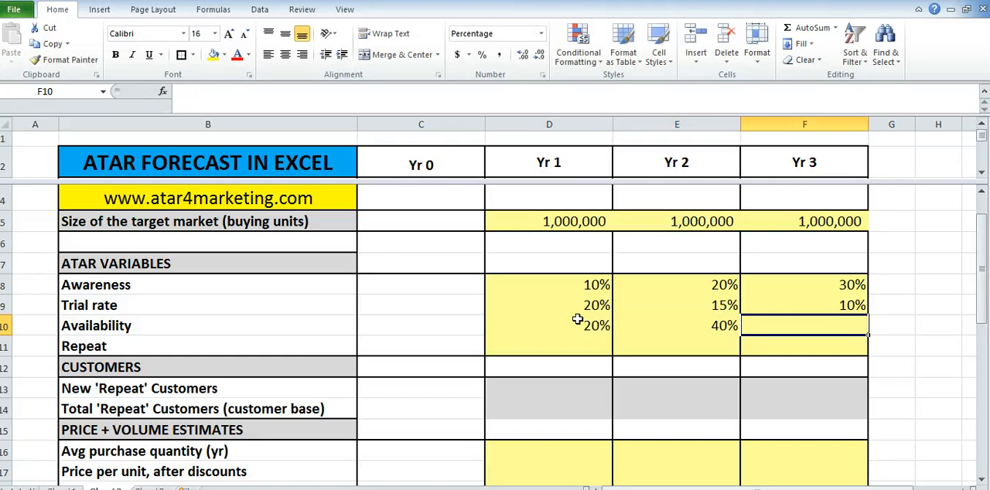
{"action": "type", "text": "60%"}
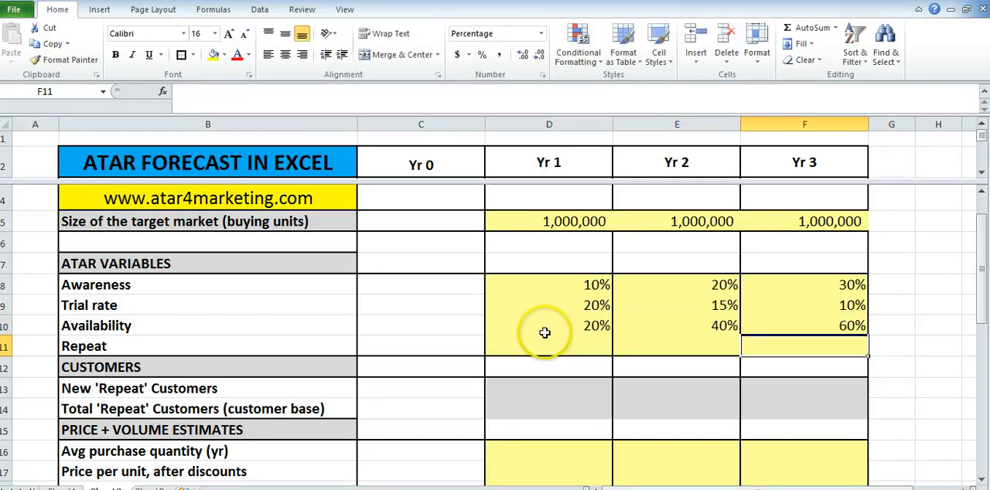
Set the Yr 1 Repeat rate to 60% after checking the Availability value.
{"action": "left_click", "coordinate": [550, 325]}
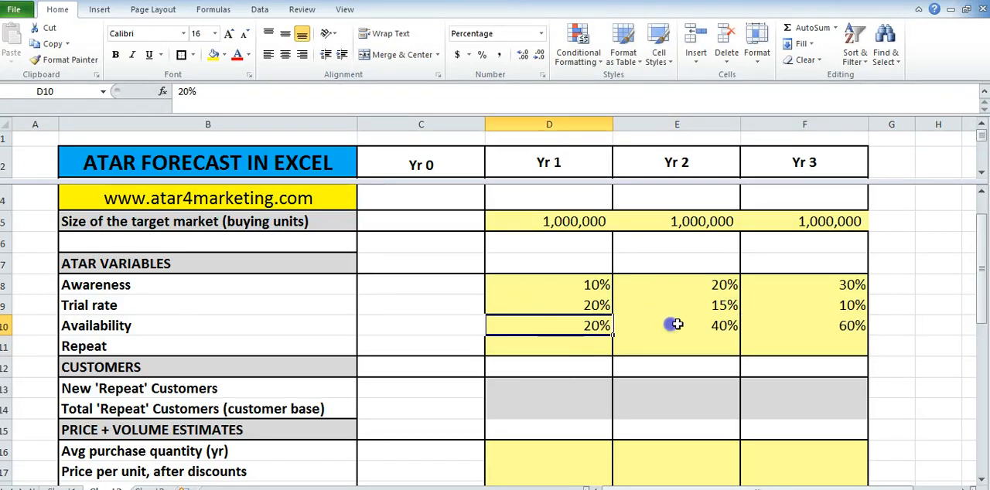
{"action": "left_click", "coordinate": [548, 345]}
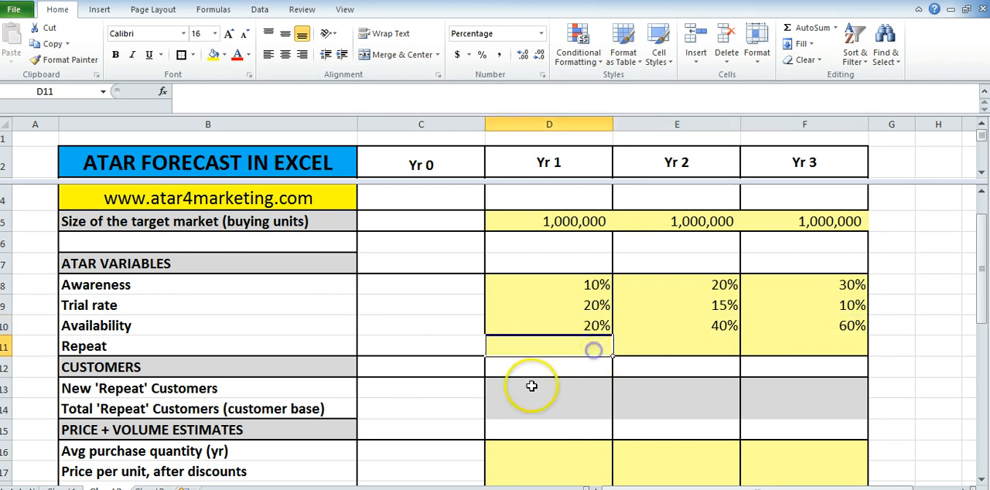
{"action": "type", "text": "60%"}
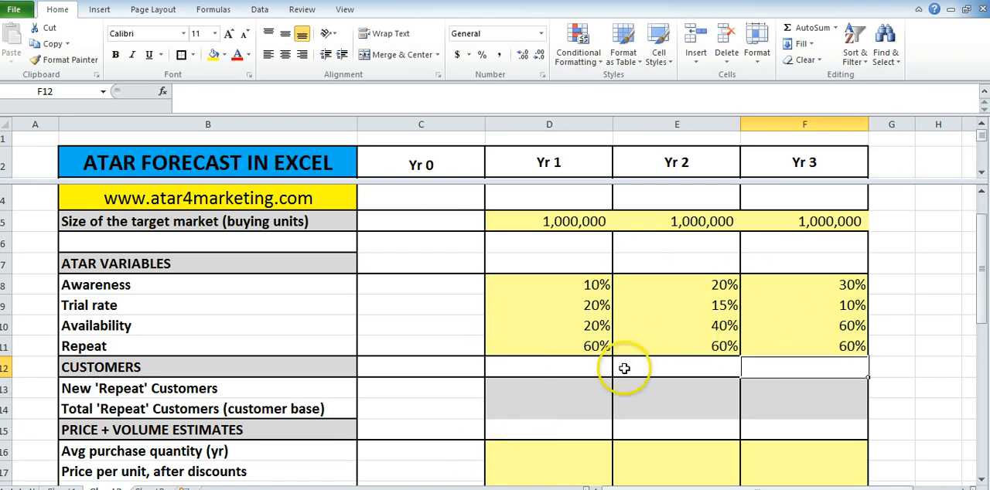
{"action": "mouse_move", "coordinate": [582, 388]}
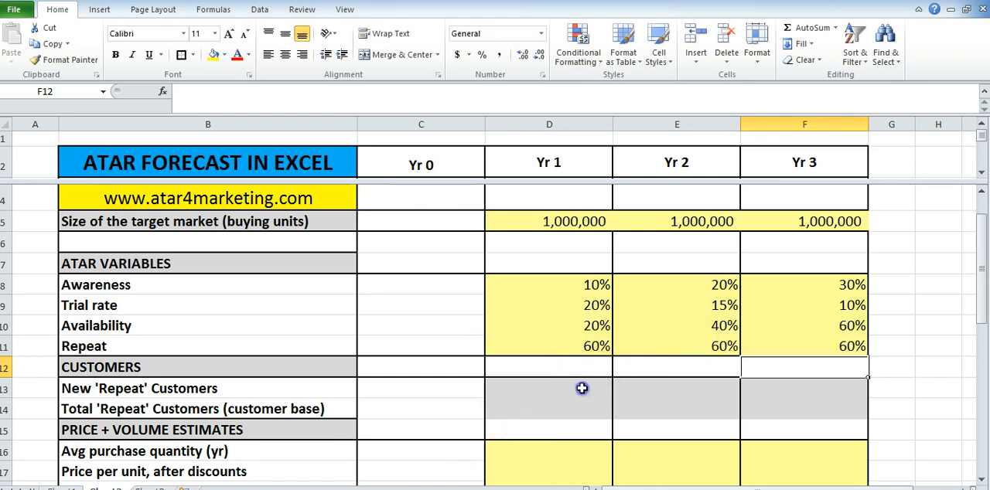
Build the Yr 1 New 'Repeat' Customers formula as market size times the four ATAR rates.
{"action": "left_click", "coordinate": [549, 388]}
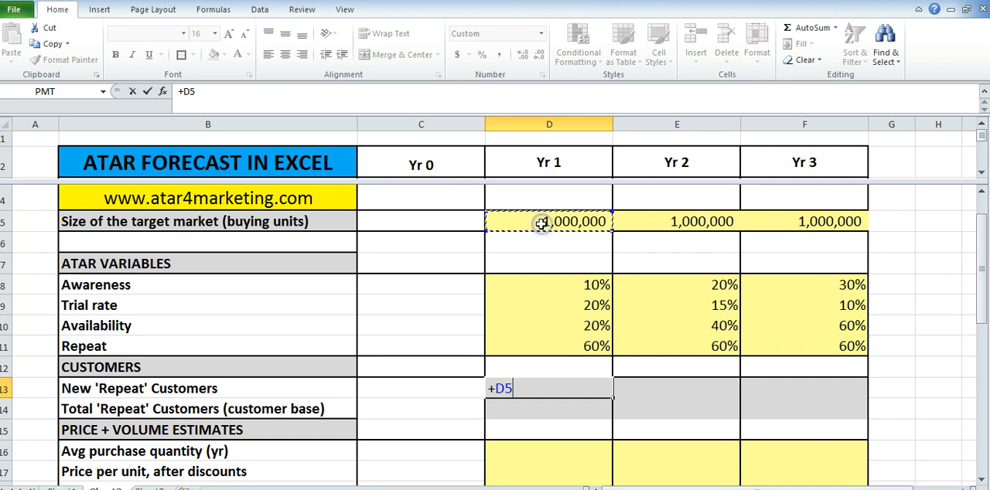
{"action": "type", "text": "*"}
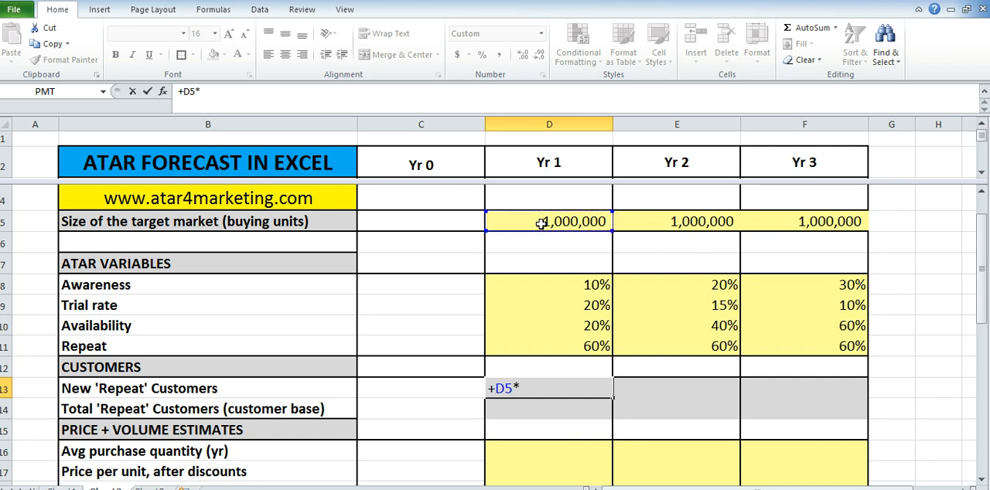
{"action": "left_click", "coordinate": [549, 284]}
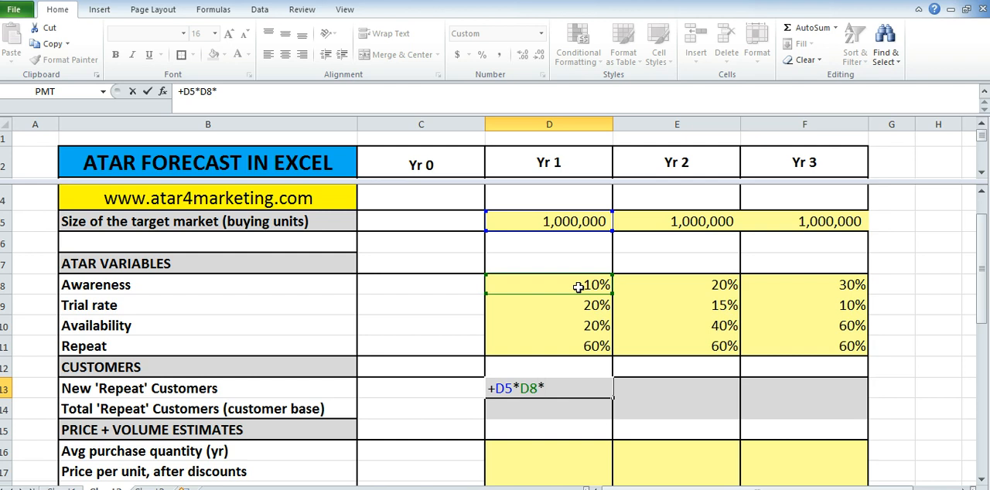
{"action": "left_click", "coordinate": [549, 304]}
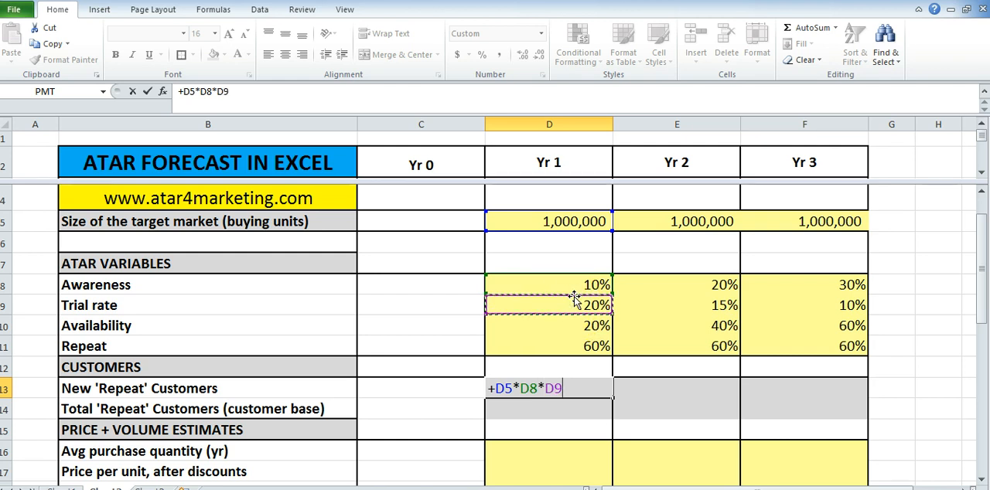
{"action": "left_click", "coordinate": [549, 325]}
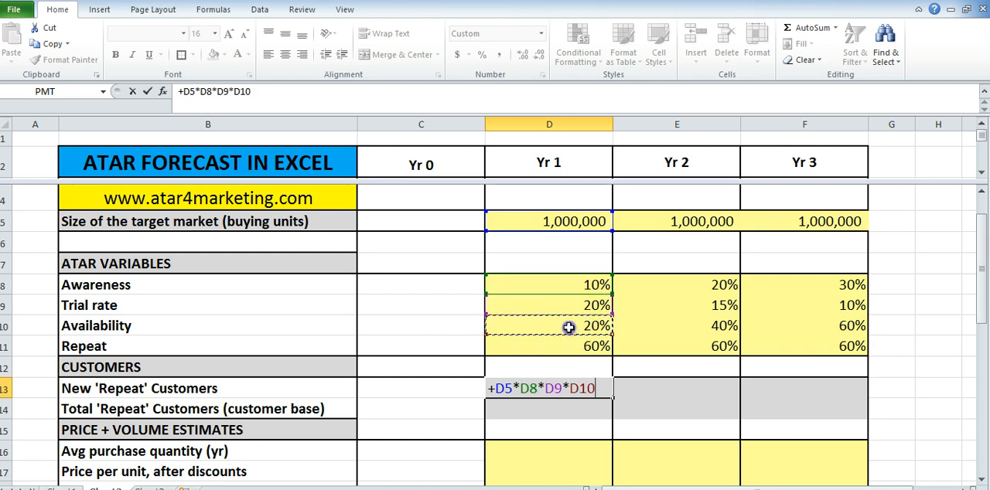
{"action": "type", "text": "*"}
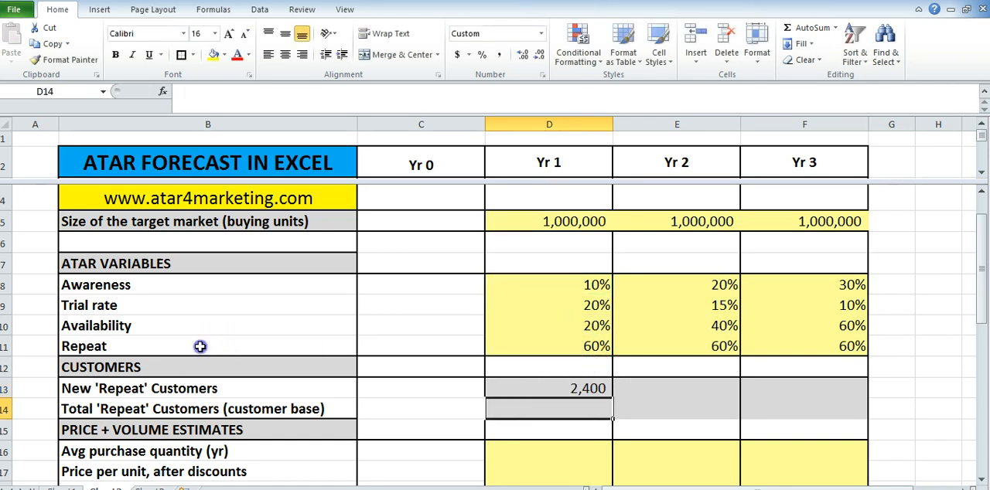
Copy the 2,400 new customers formula across to give 7,200 and 10,800 for Yr 2–3.
{"action": "left_click", "coordinate": [139, 388]}
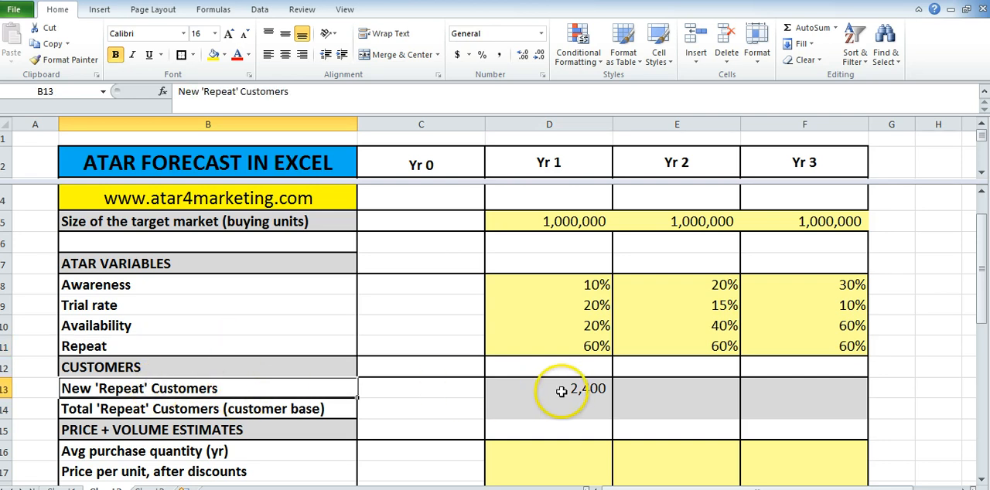
{"action": "left_click", "coordinate": [549, 388]}
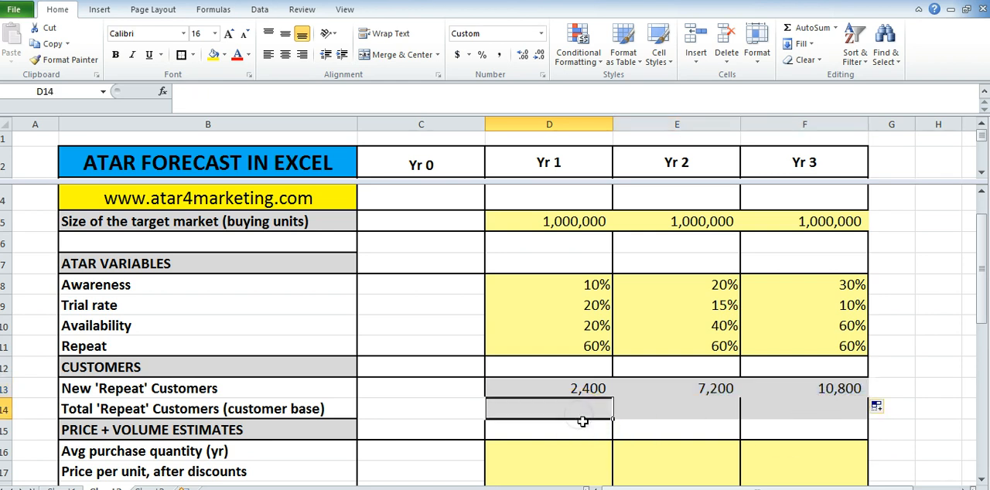
{"action": "mouse_move", "coordinate": [140, 410]}
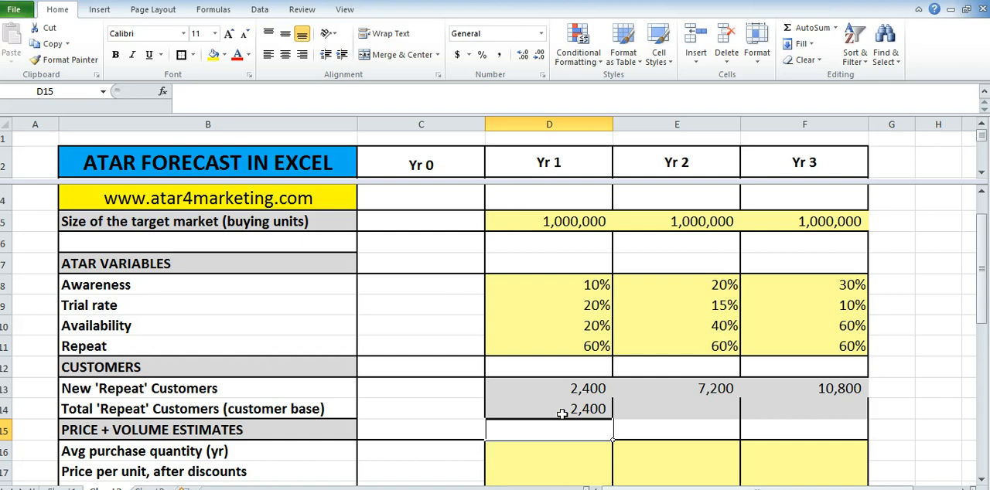
Make Yr 2 and Yr 3 total customer base add new customers to the prior year's base (9,600, 20,400).
{"action": "left_click", "coordinate": [676, 408]}
{"action": "type", "text": "+"}
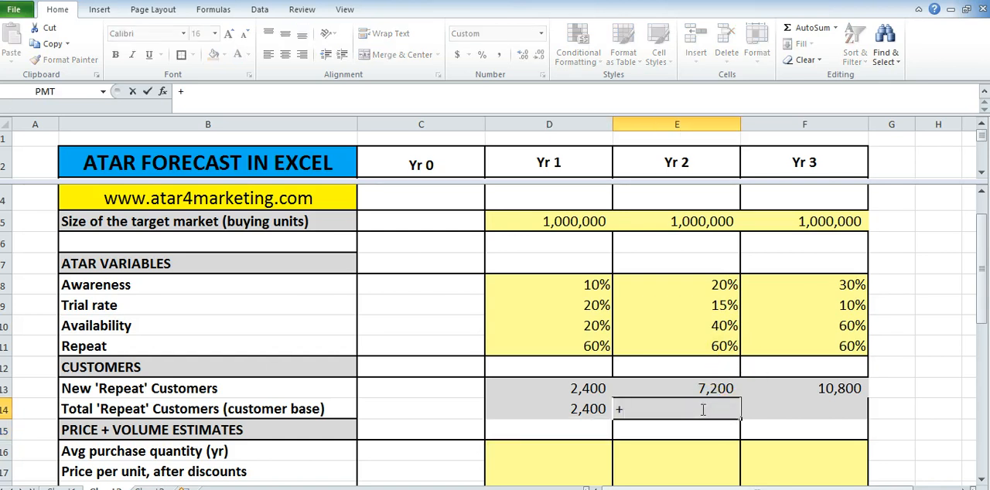
{"action": "left_click", "coordinate": [676, 389]}
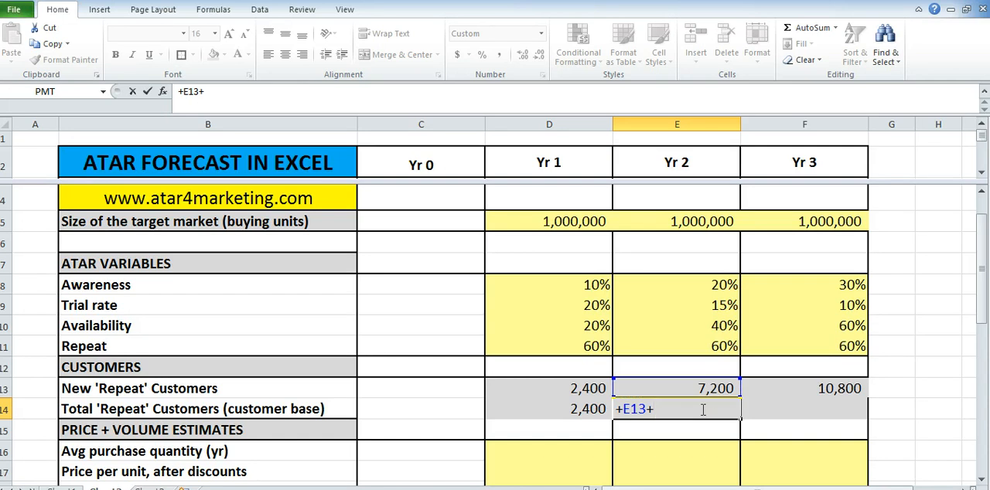
{"action": "left_click", "coordinate": [547, 408]}
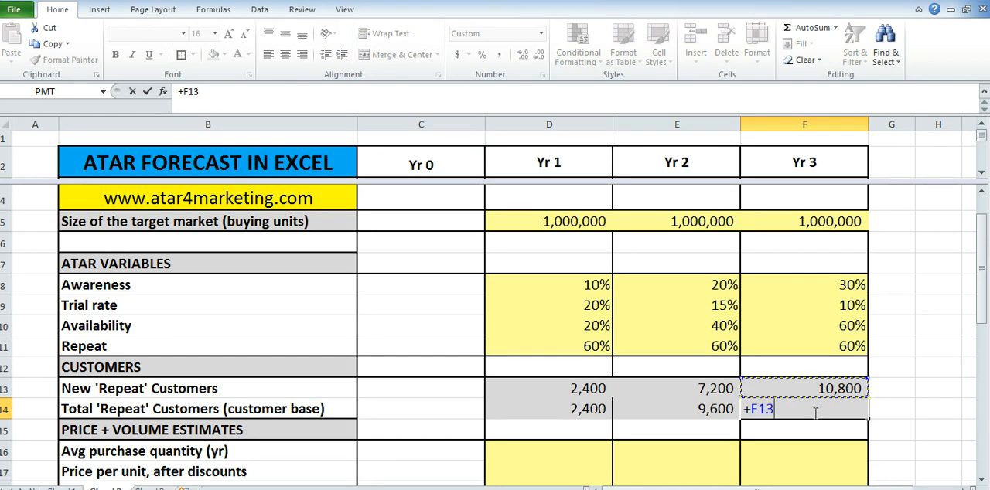
{"action": "left_click", "coordinate": [675, 408]}
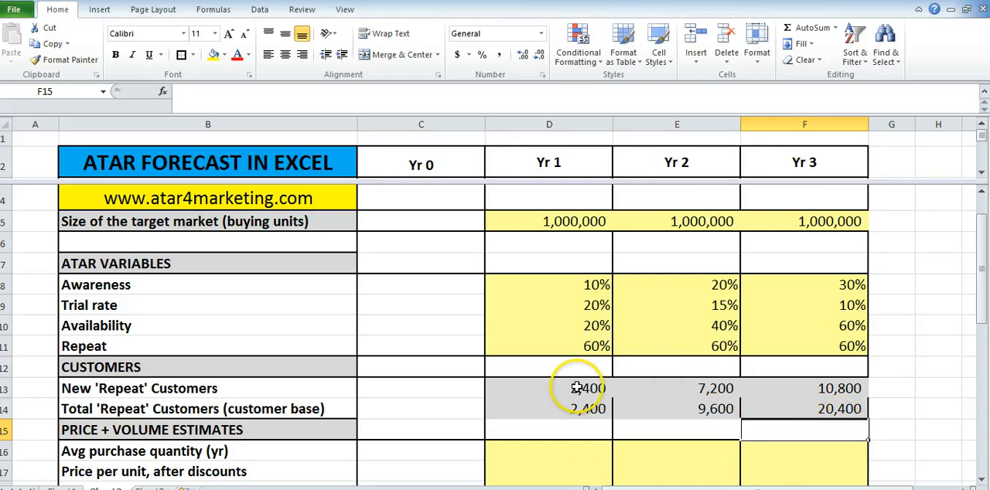
{"action": "left_click", "coordinate": [549, 388]}
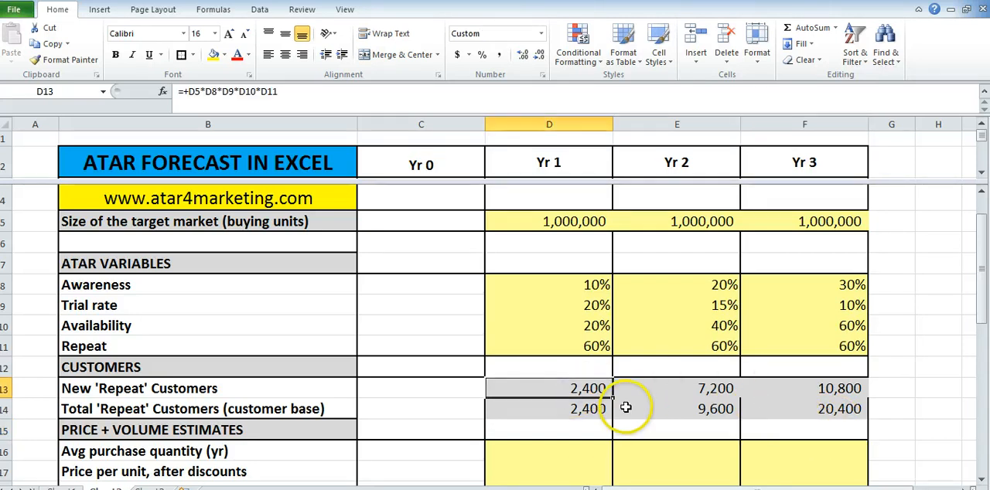
{"action": "left_click", "coordinate": [677, 389]}
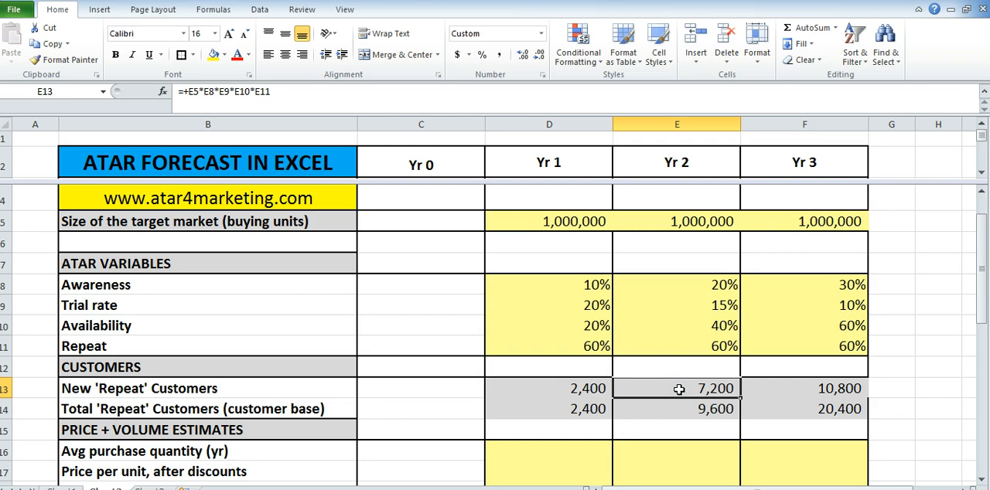
{"action": "left_click", "coordinate": [804, 388]}
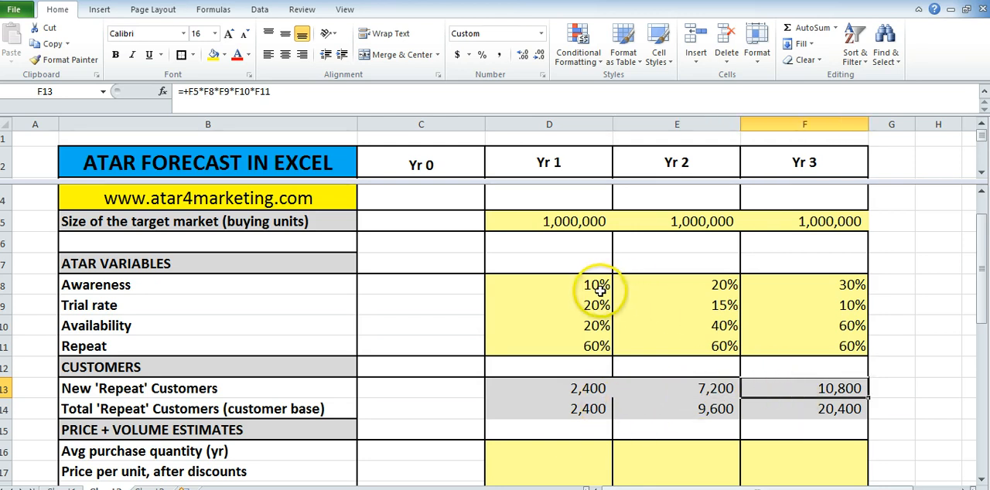
{"action": "left_click", "coordinate": [549, 285]}
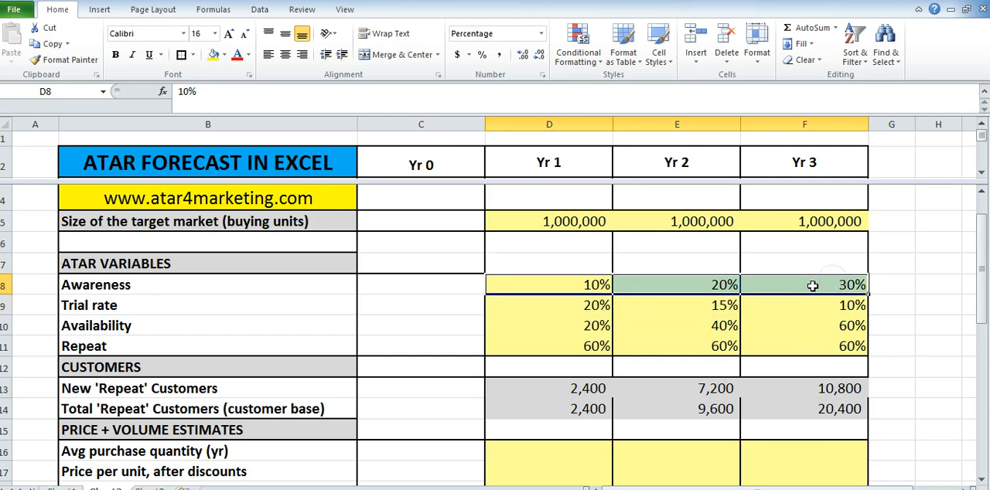
{"action": "left_click", "coordinate": [549, 325]}
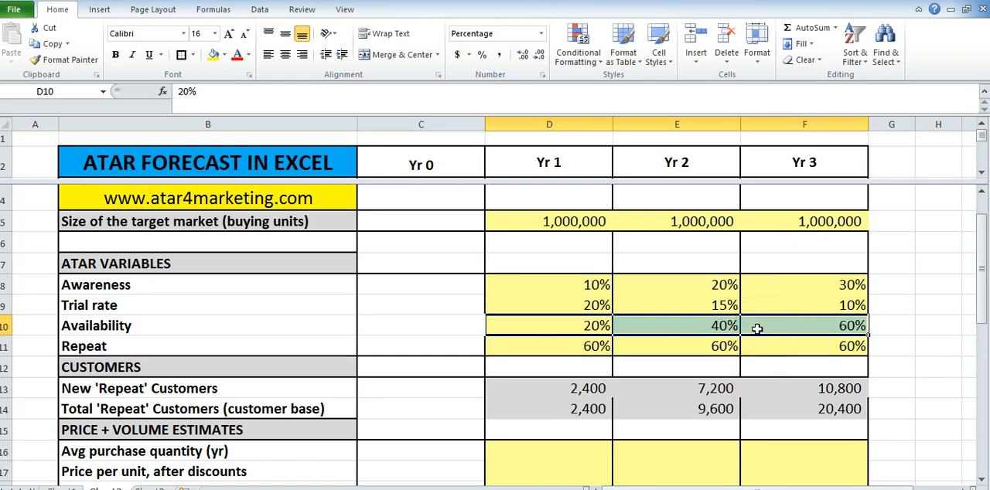
{"action": "left_click", "coordinate": [805, 388]}
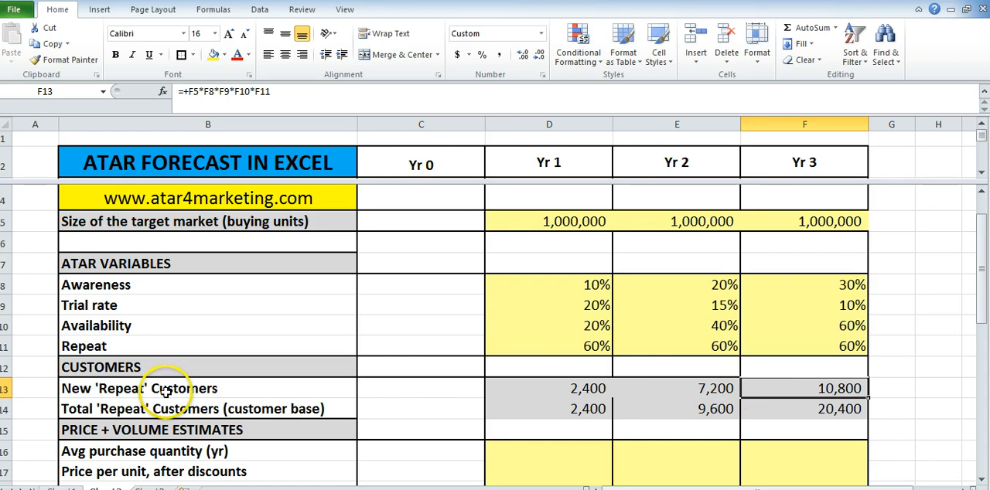
{"action": "left_click", "coordinate": [549, 408]}
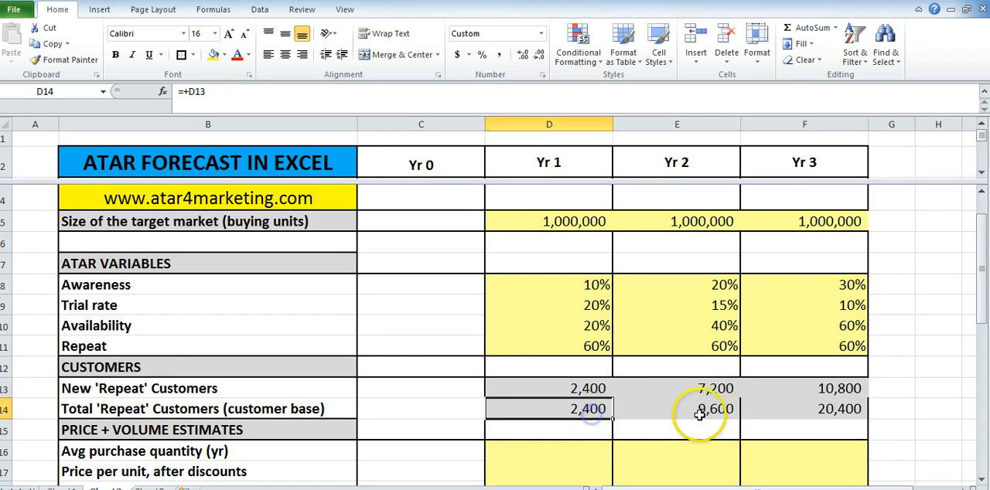
{"action": "left_click", "coordinate": [804, 409]}
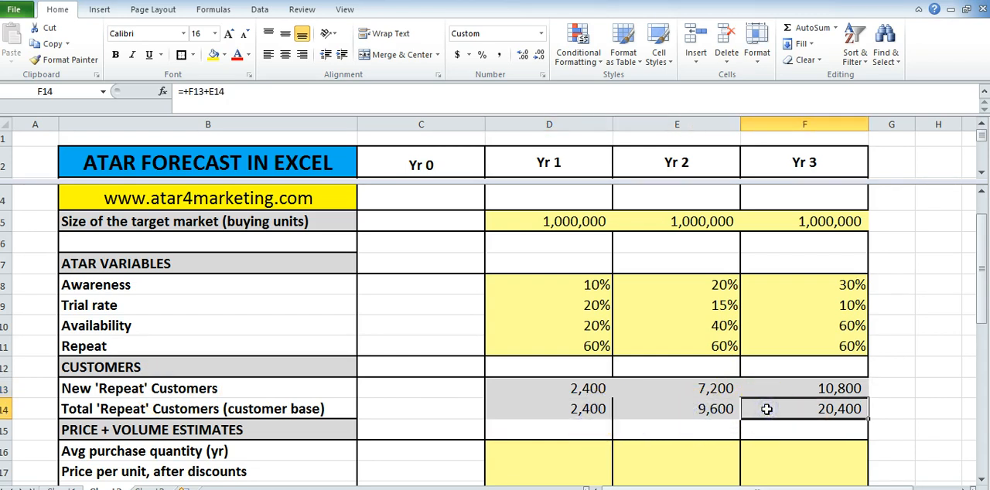
Enter purchase quantity 20, price 5, cost 3 and margin =D17-D18, copied across Yr 1–3.
{"action": "scroll", "scroll_direction": "down", "scroll_amount": 3}
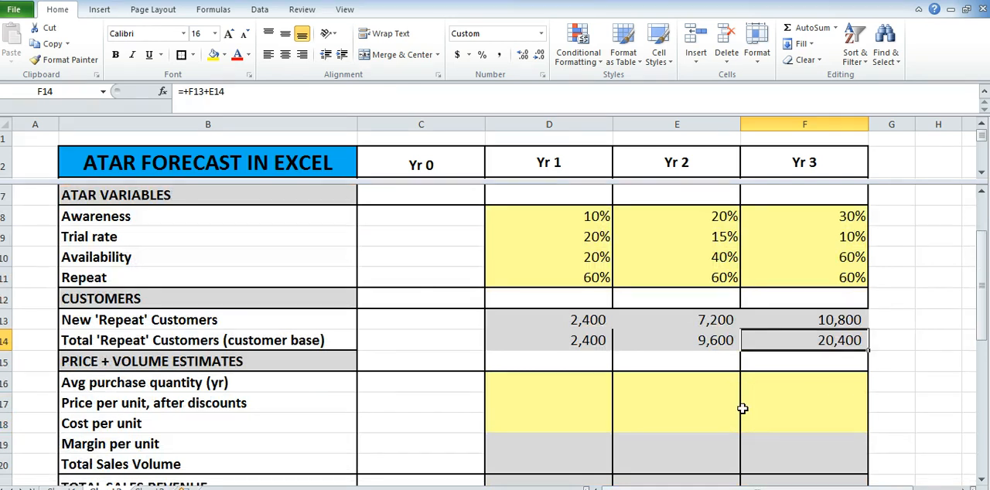
{"action": "left_click", "coordinate": [550, 382]}
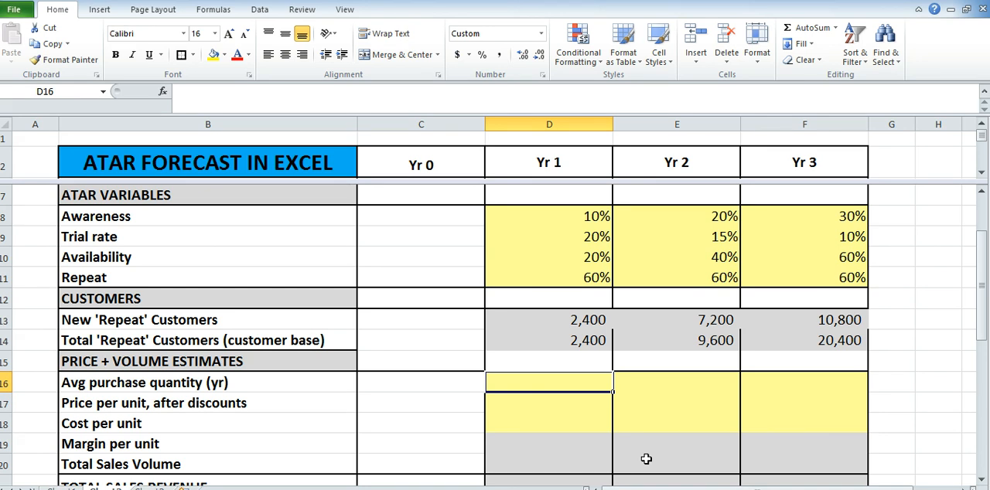
{"action": "type", "text": "20"}
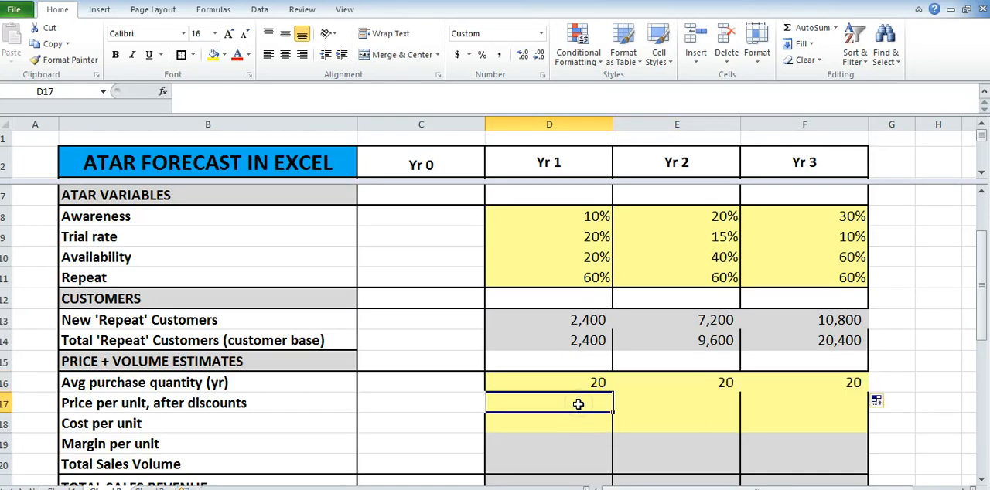
{"action": "type", "text": "5"}
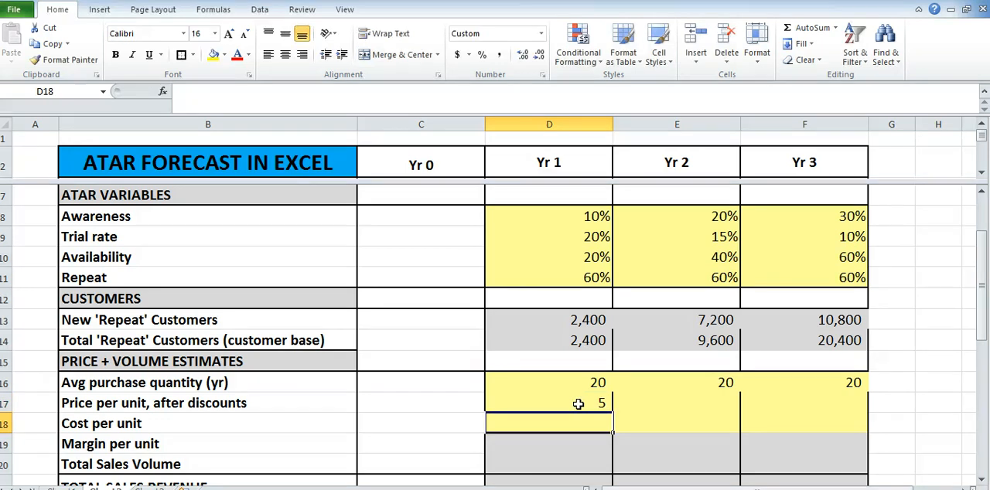
{"action": "type", "text": "3"}
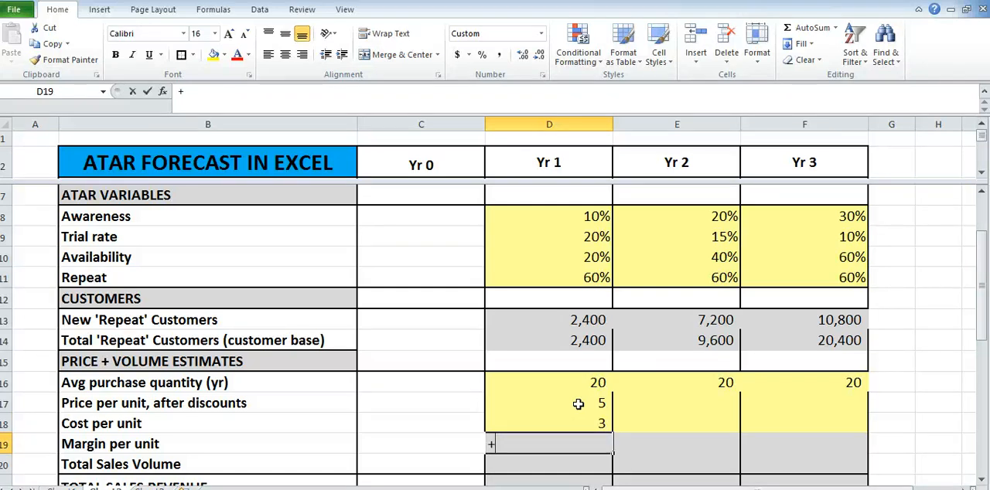
{"action": "type", "text": "+D18"}
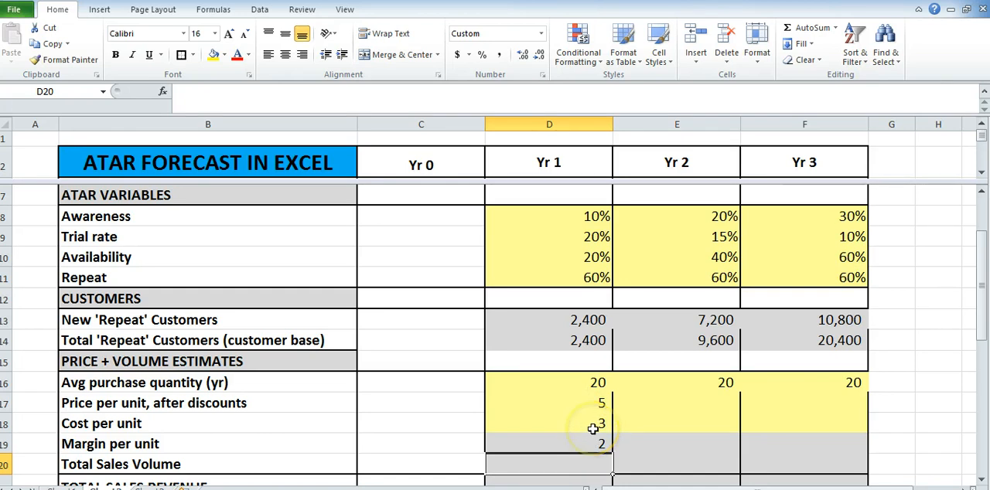
{"action": "left_click_drag", "start_coordinate": [601, 402], "coordinate": [602, 443]}
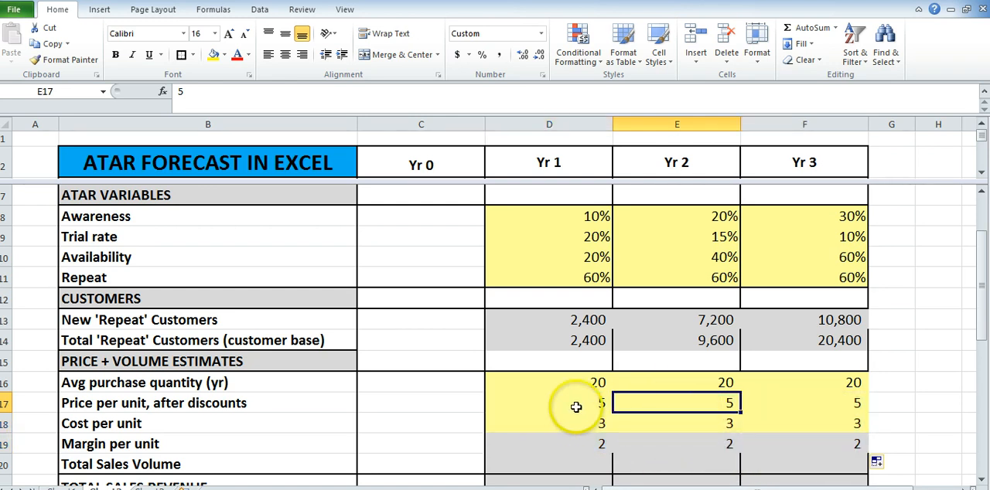
Test the margin by changing Yr 1 price to 4, then restore it to 5.
{"action": "left_click", "coordinate": [549, 403]}
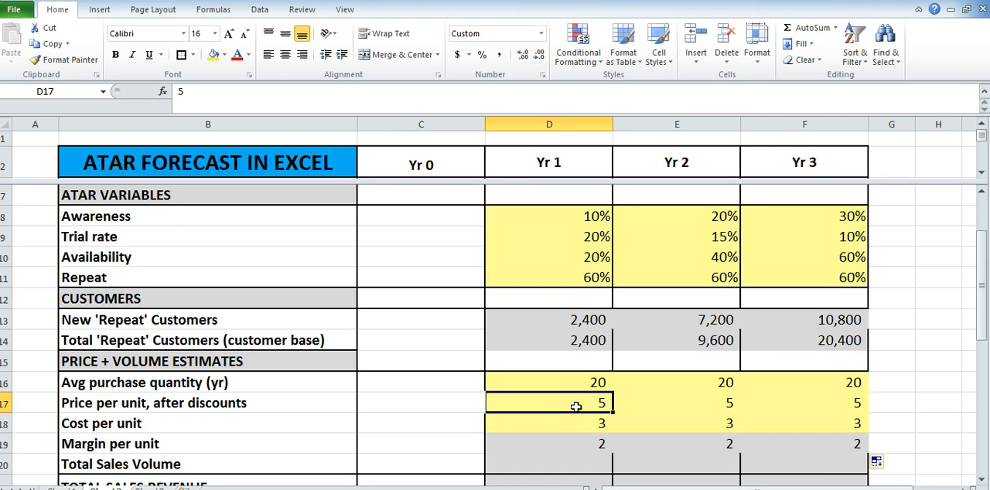
{"action": "type", "text": "4"}
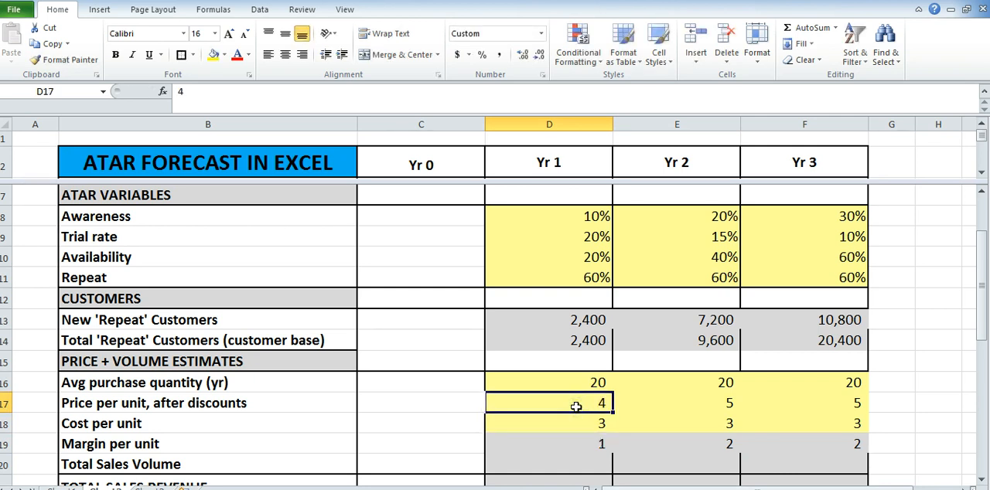
{"action": "mouse_move", "coordinate": [678, 399]}
{"action": "type", "text": "6"}
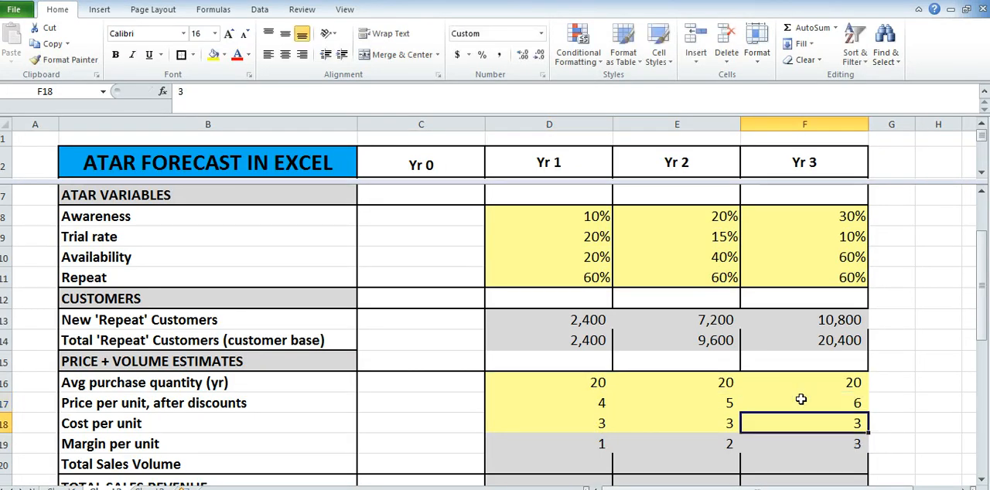
{"action": "left_click", "coordinate": [548, 161]}
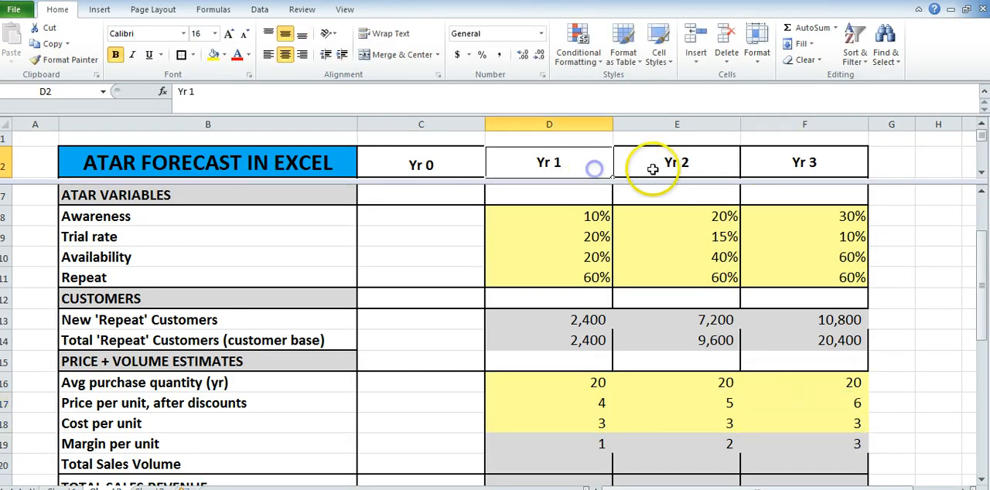
{"action": "left_click", "coordinate": [549, 402]}
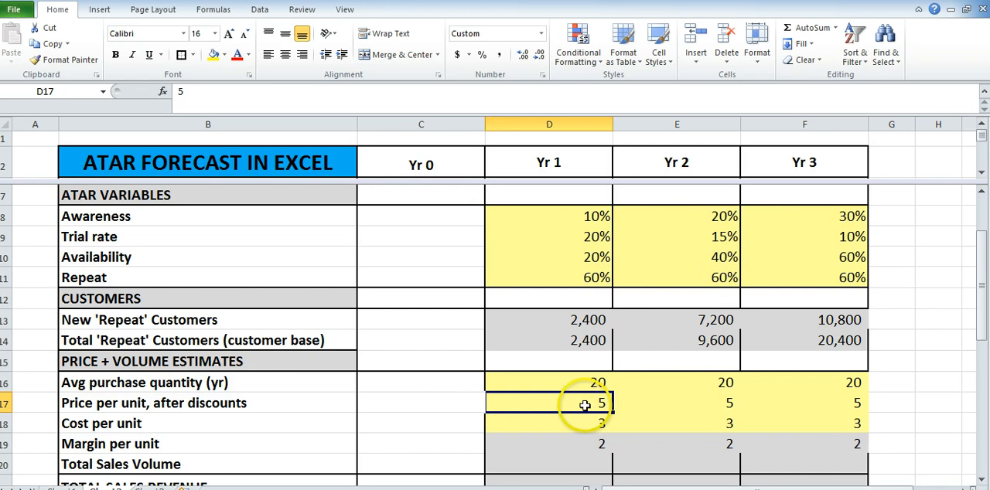
{"action": "mouse_move", "coordinate": [749, 424]}
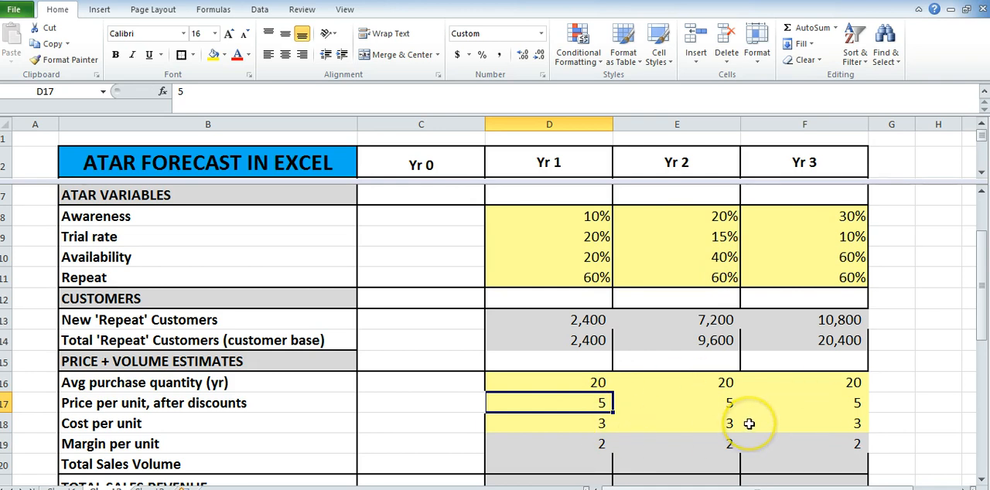
{"action": "mouse_move", "coordinate": [618, 427]}
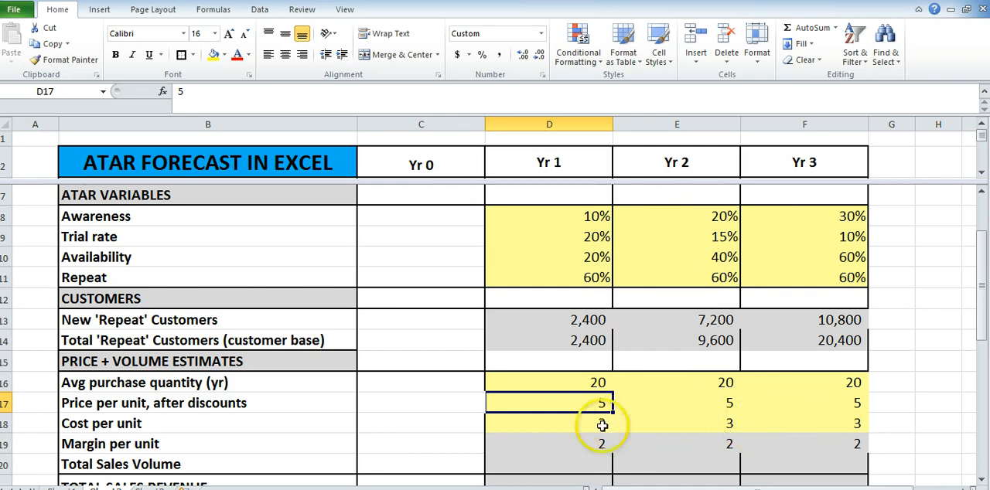
{"action": "scroll", "scroll_direction": "down", "scroll_amount": 3}
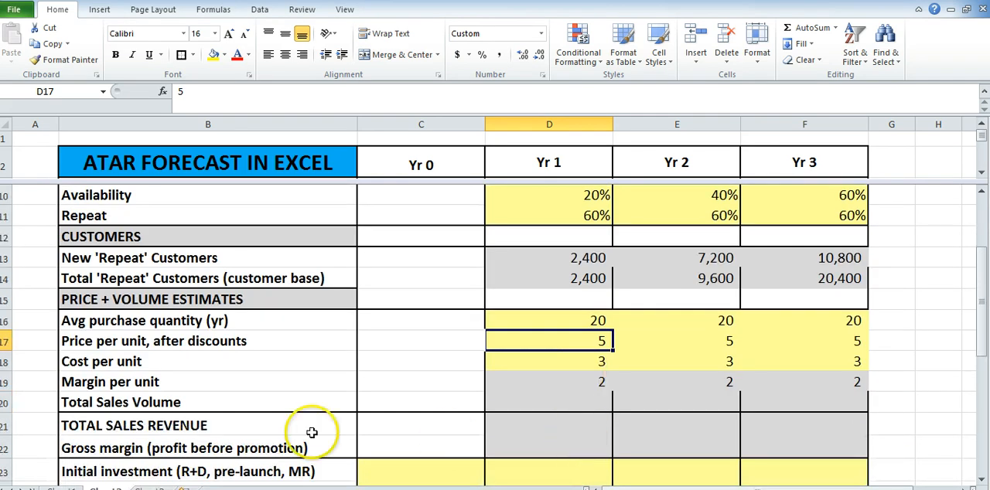
Calculate Yr 1 Total Sales Volume as purchase quantity times customer base and copy it across.
{"action": "left_click", "coordinate": [120, 402]}
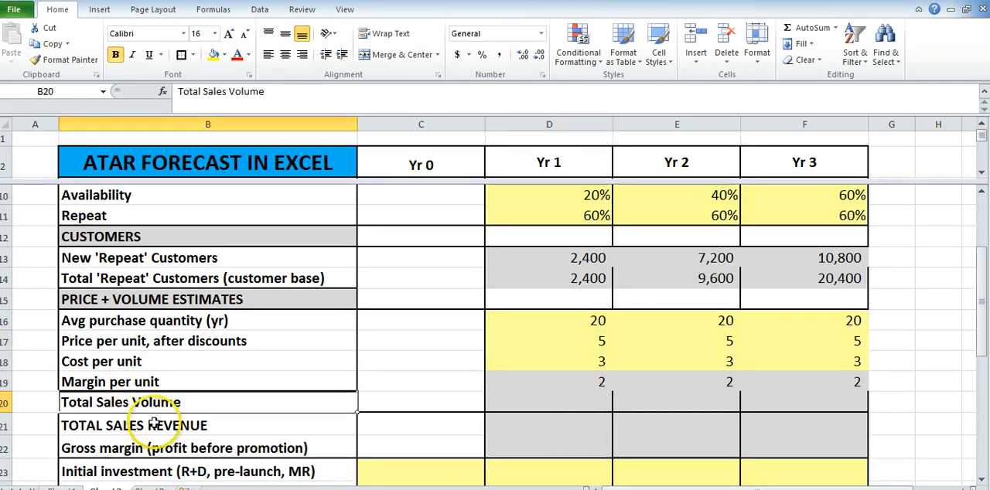
{"action": "left_click", "coordinate": [131, 425]}
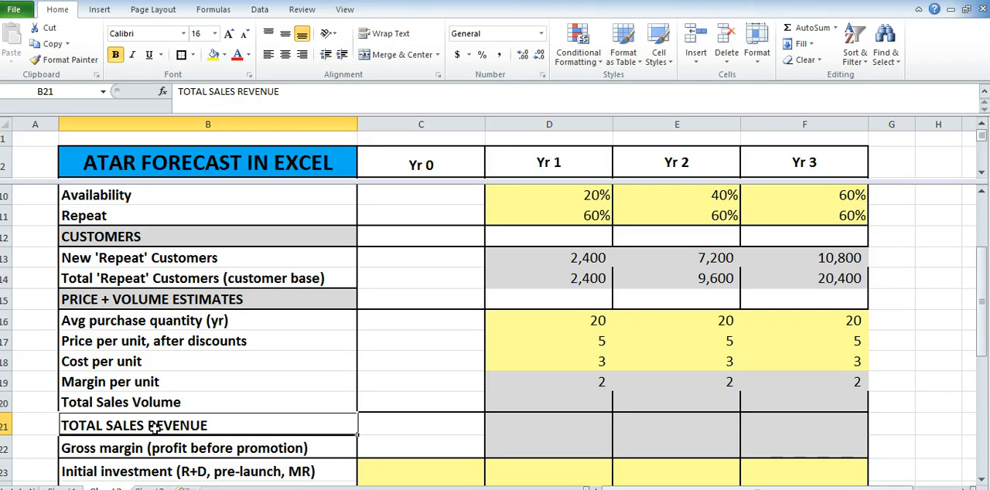
{"action": "mouse_move", "coordinate": [365, 399]}
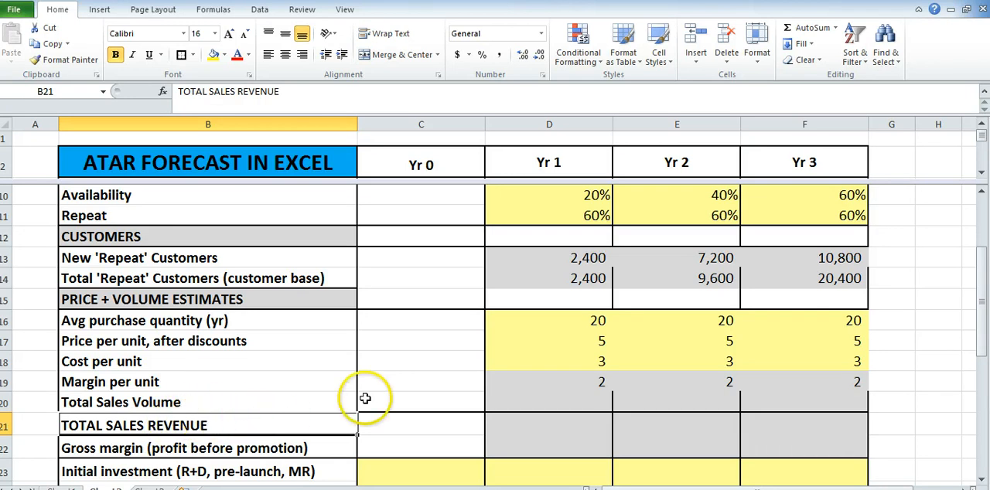
{"action": "left_click", "coordinate": [548, 402]}
{"action": "type", "text": "+D16"}
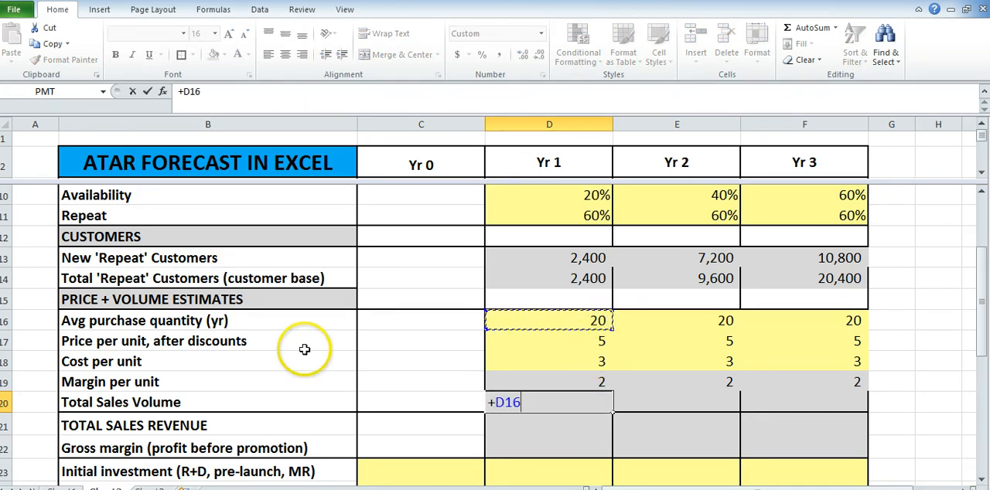
{"action": "mouse_move", "coordinate": [293, 347]}
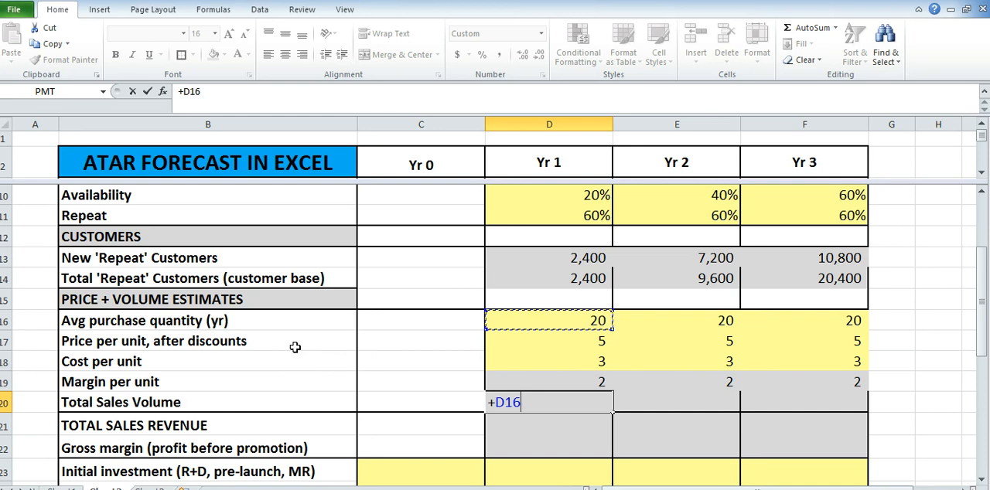
{"action": "type", "text": "*"}
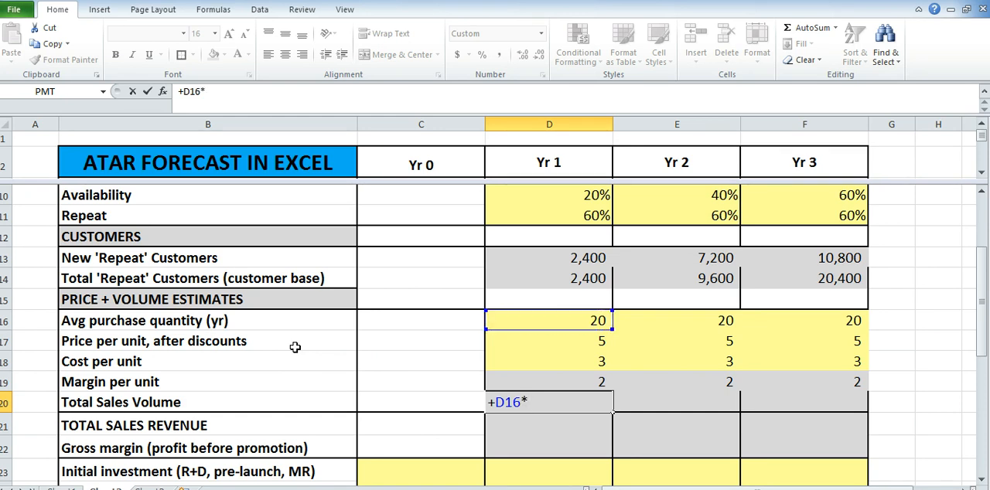
{"action": "left_click", "coordinate": [549, 279]}
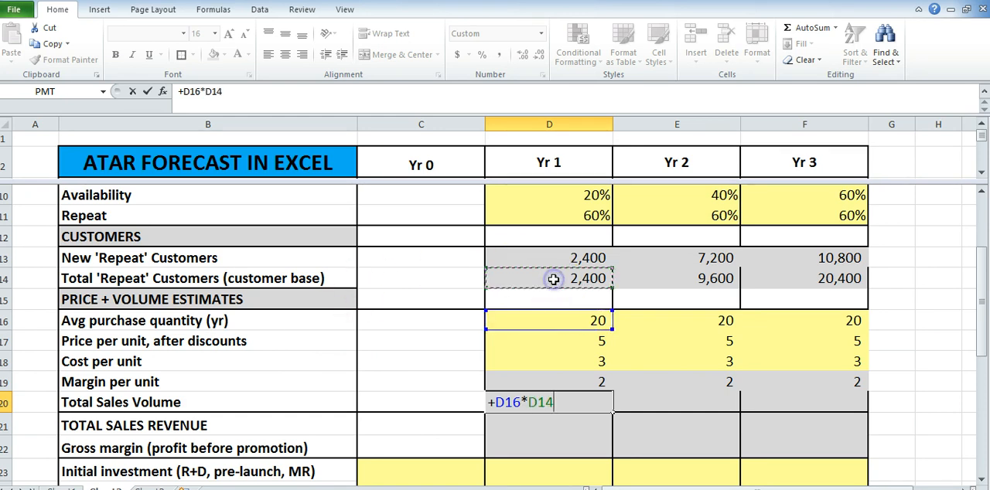
{"action": "key", "text": "enter"}
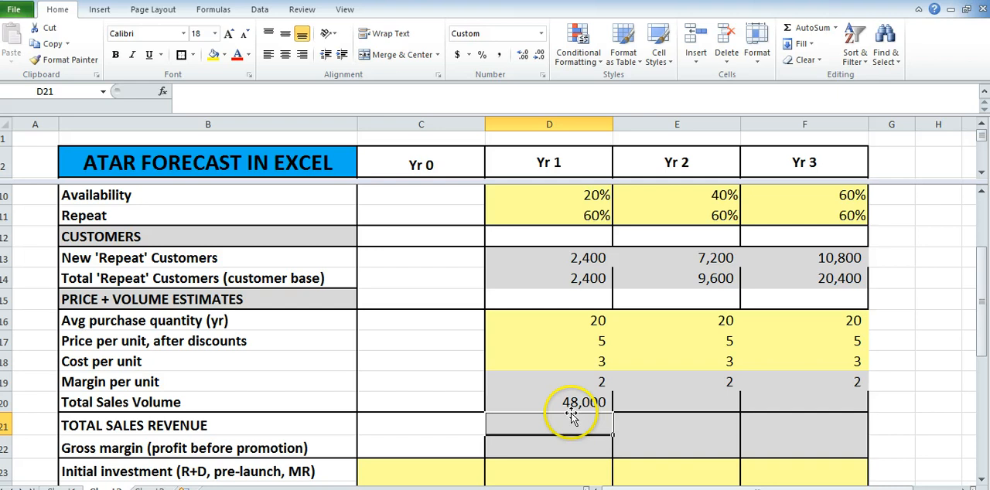
{"action": "left_click", "coordinate": [549, 402]}
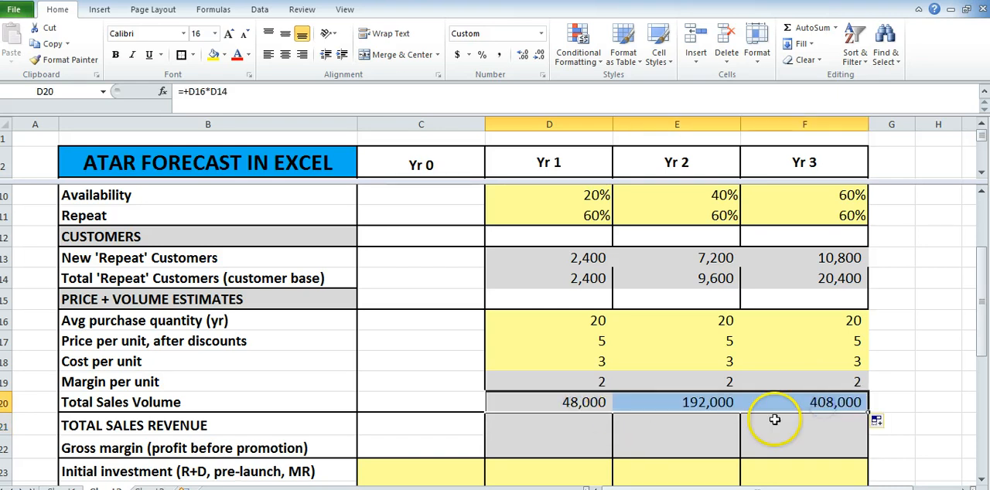
Check the Yr 3 sales volume, new customers and customer base formulas.
{"action": "left_click", "coordinate": [805, 403]}
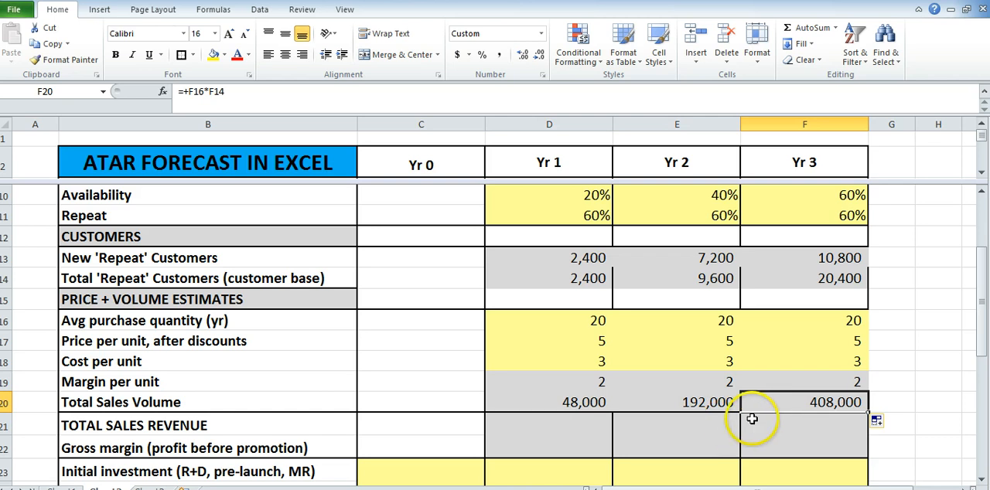
{"action": "mouse_move", "coordinate": [739, 279]}
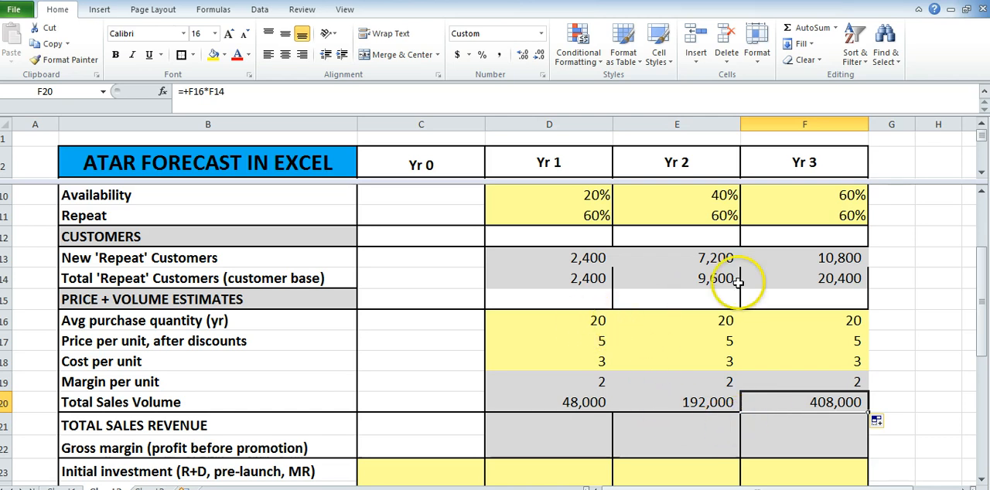
{"action": "left_click", "coordinate": [549, 257]}
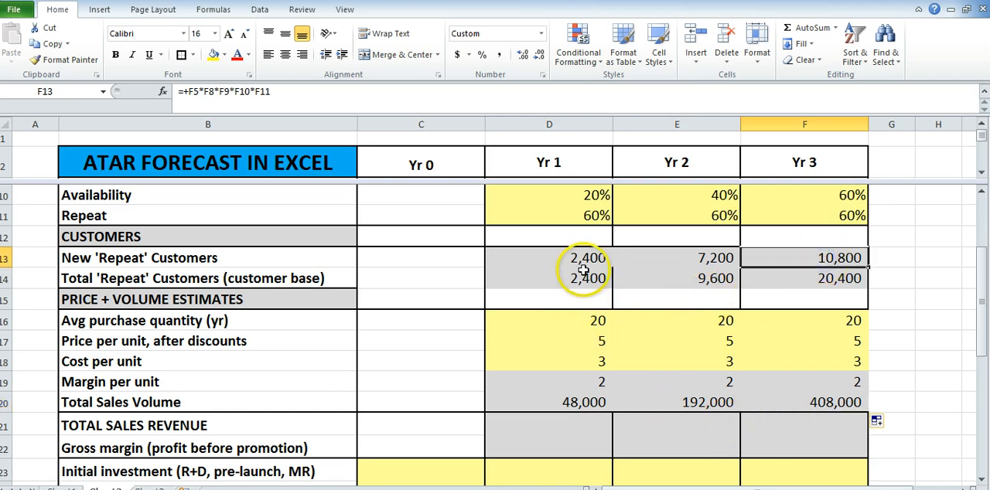
{"action": "left_click", "coordinate": [549, 279]}
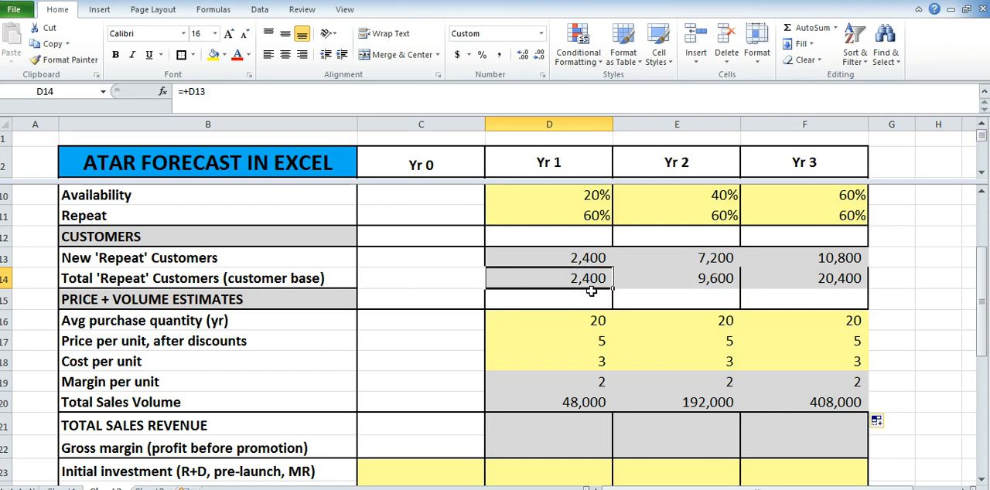
{"action": "left_click", "coordinate": [804, 279]}
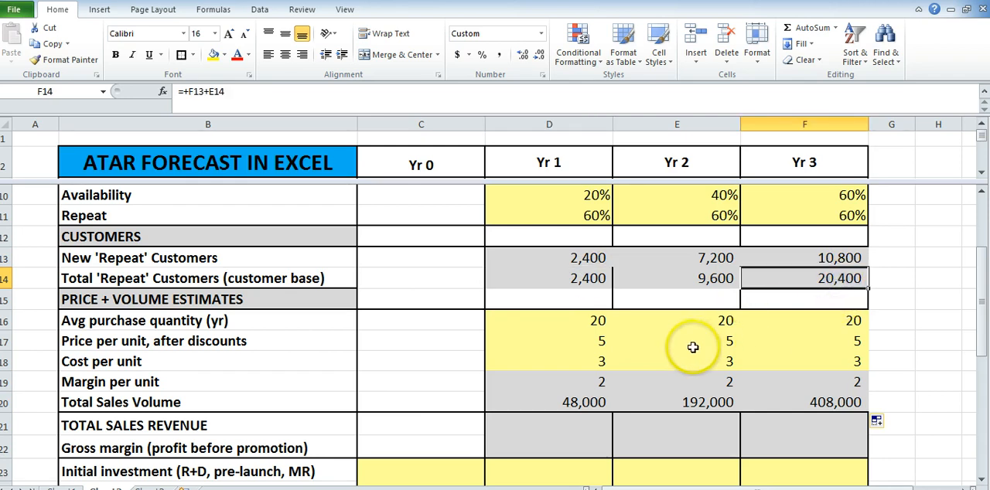
{"action": "mouse_move", "coordinate": [693, 346]}
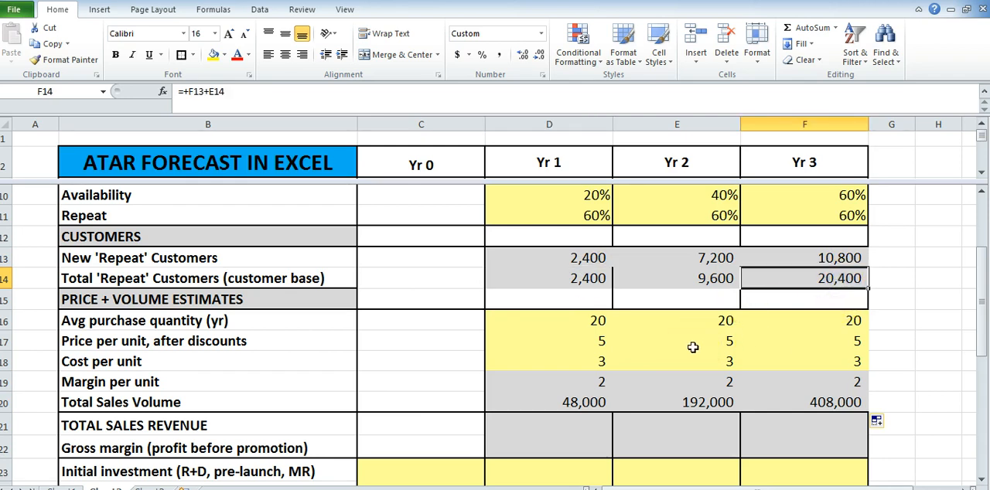
{"action": "left_click", "coordinate": [676, 320]}
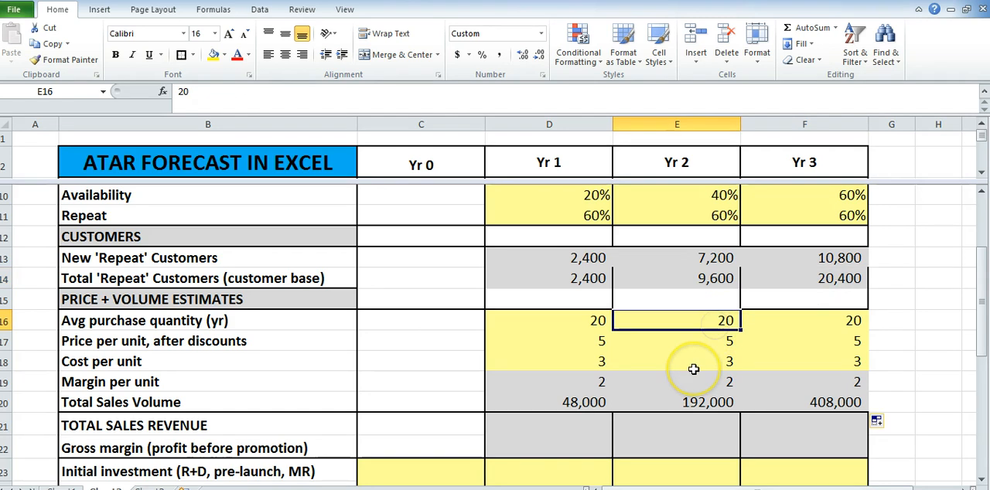
{"action": "type", "text": "25"}
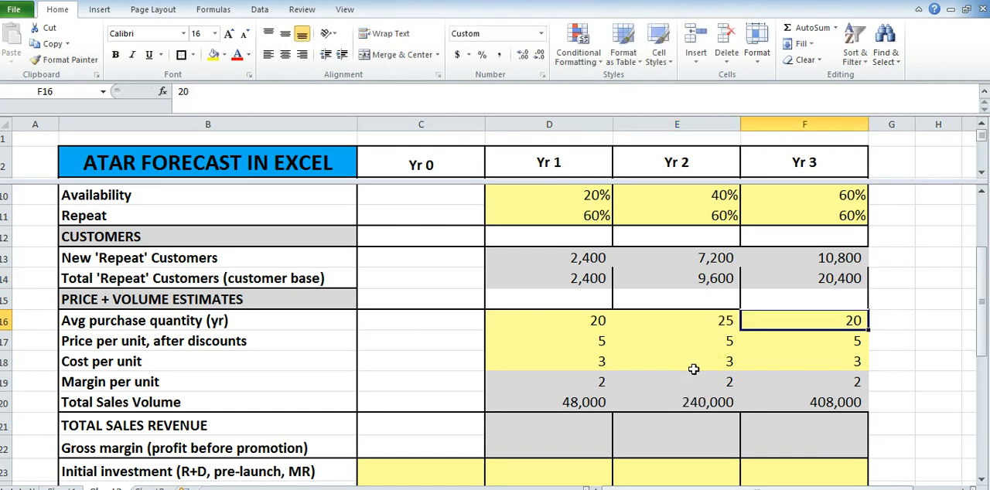
{"action": "type", "text": "30"}
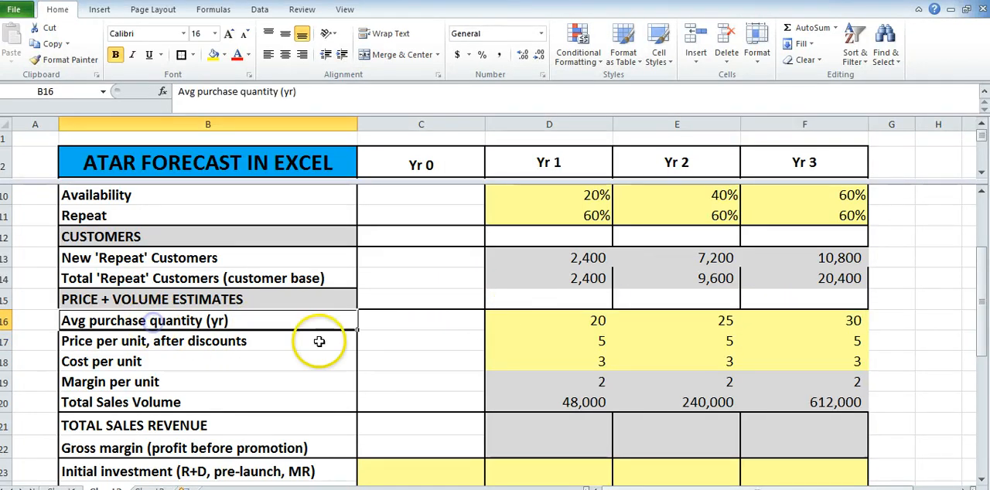
{"action": "left_click", "coordinate": [805, 320]}
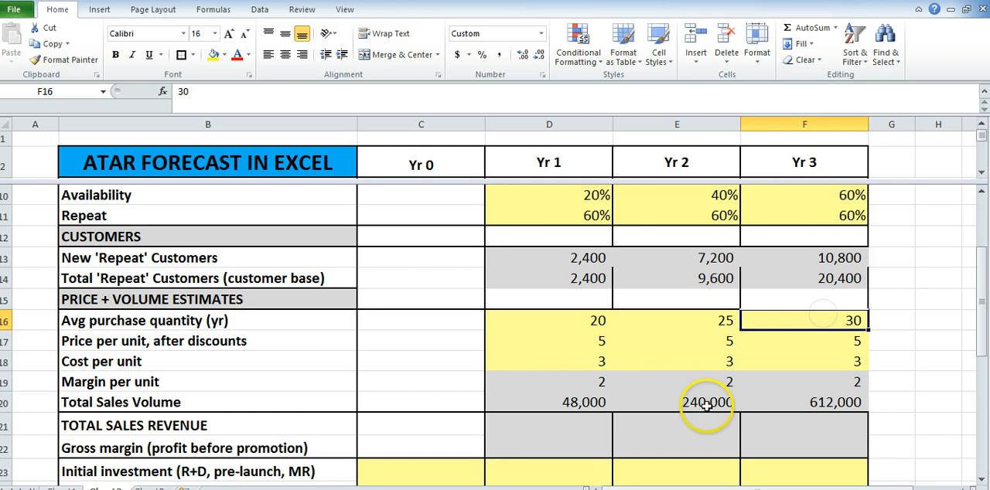
{"action": "left_click", "coordinate": [804, 402]}
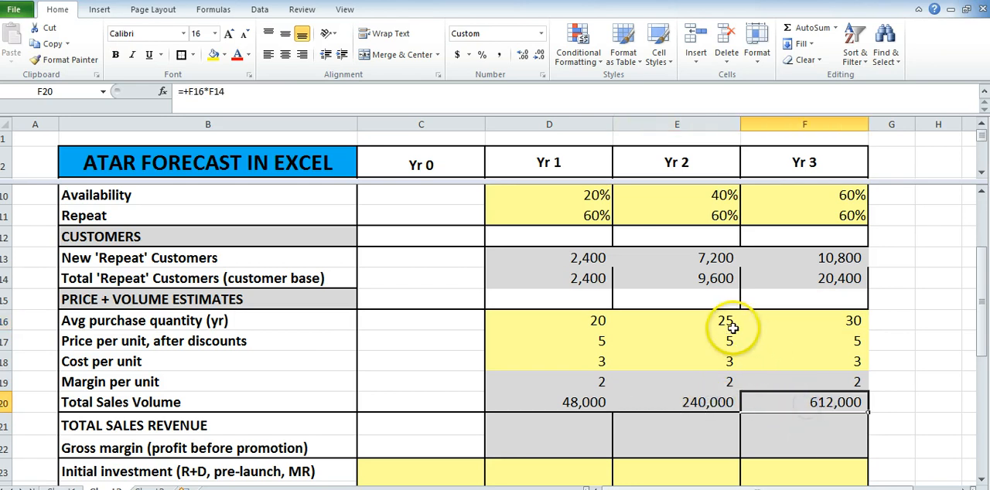
{"action": "left_click", "coordinate": [804, 320]}
{"action": "type", "text": "20"}
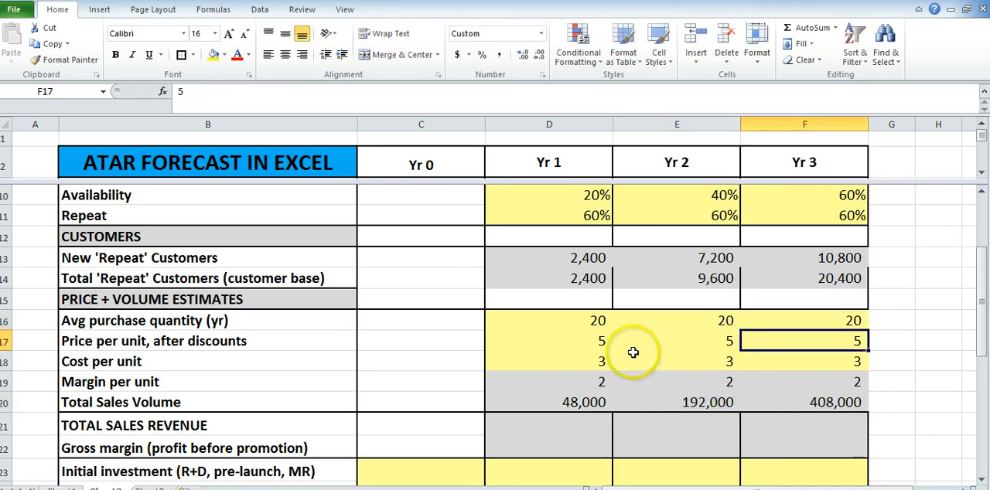
{"action": "mouse_move", "coordinate": [436, 440]}
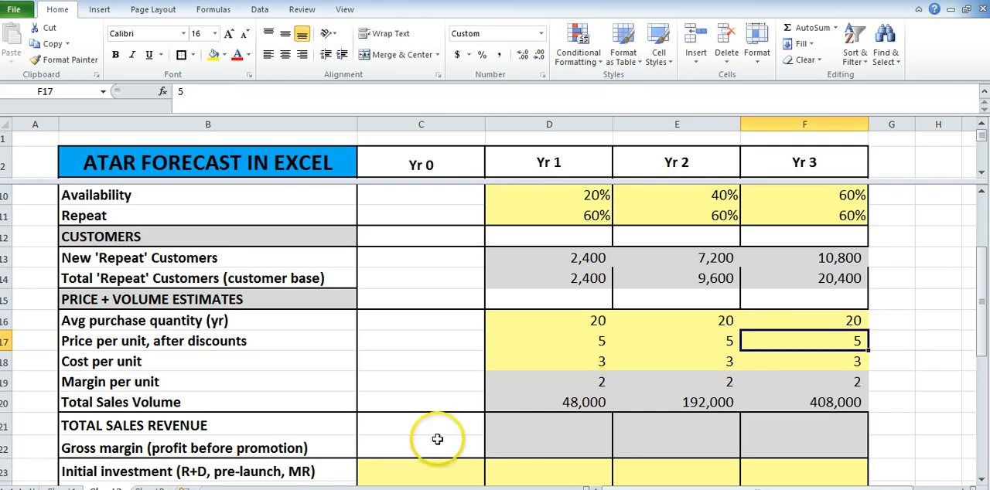
{"action": "left_click", "coordinate": [549, 423]}
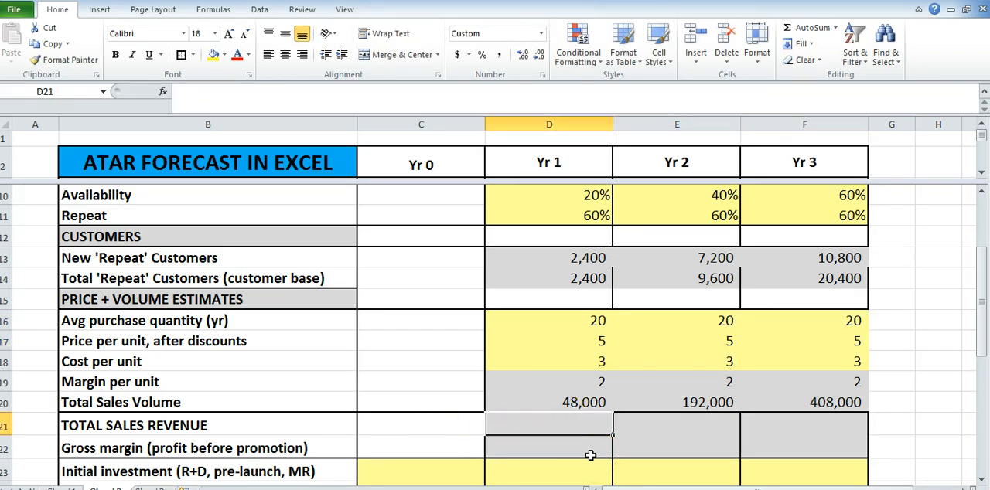
Compute gross margin as sales volume times margin per unit, giving 96,000, 384,000 and 816,000.
{"action": "type", "text": "+D20"}
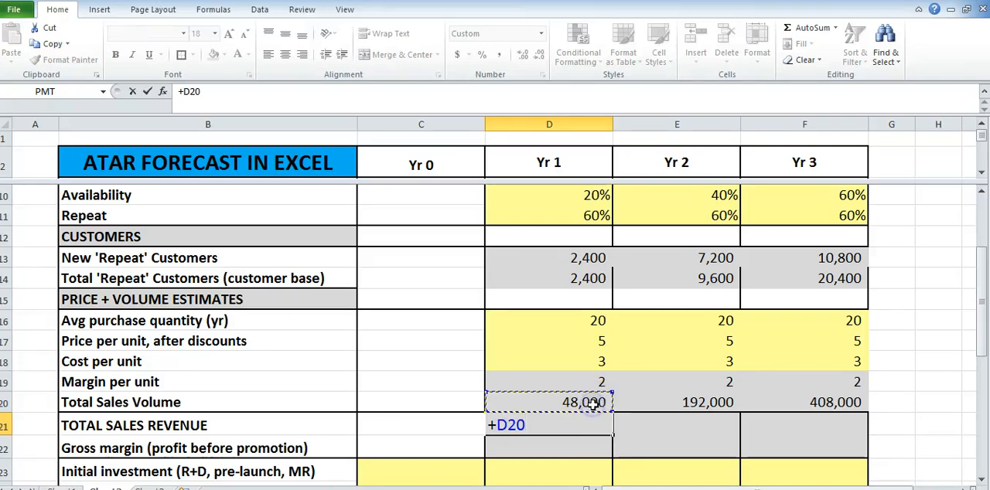
{"action": "type", "text": "*"}
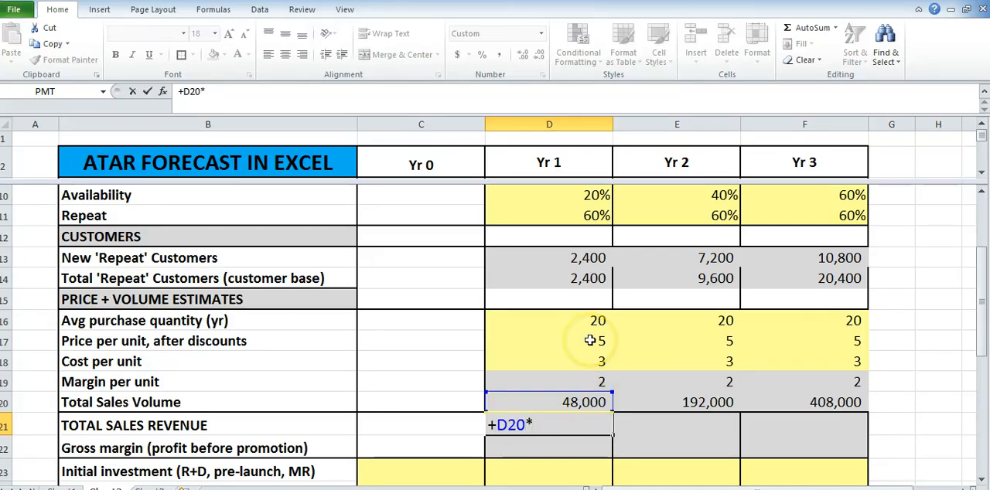
{"action": "left_click", "coordinate": [550, 340]}
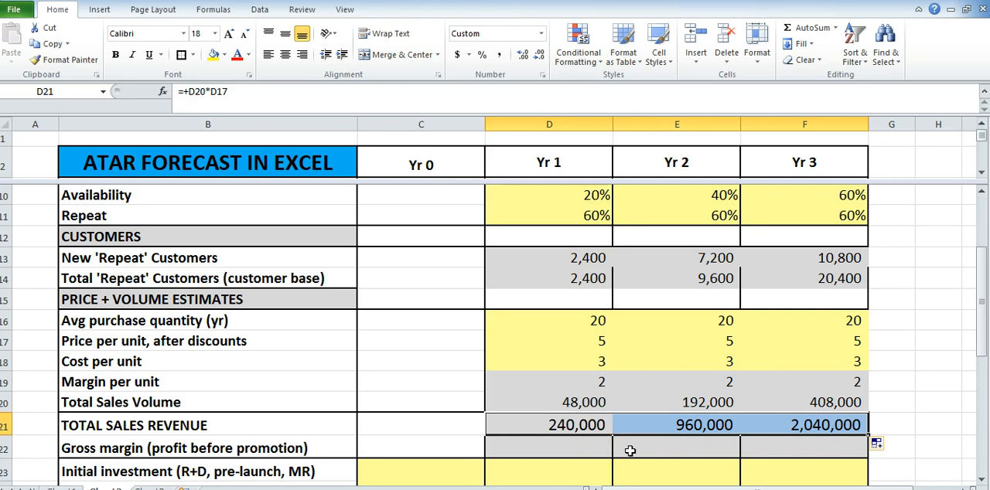
{"action": "left_click", "coordinate": [549, 448]}
{"action": "type", "text": "=+D20*D19"}
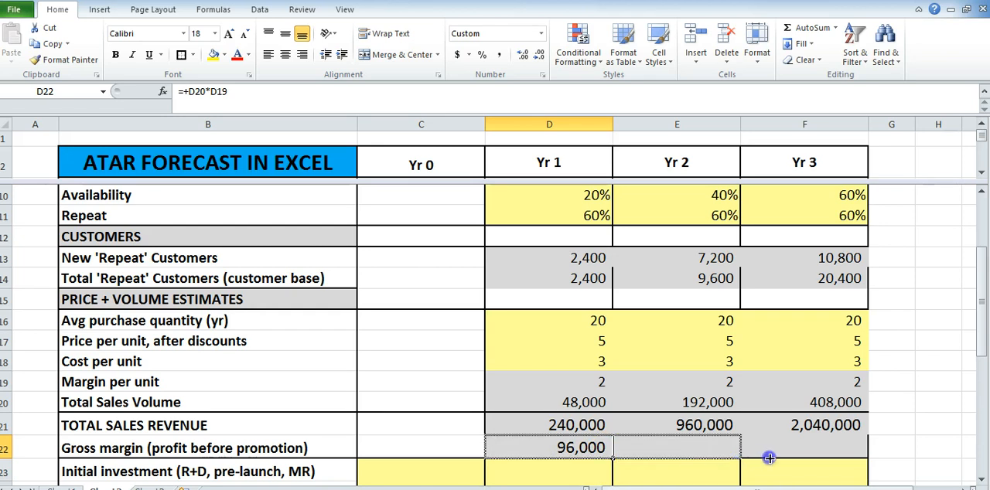
{"action": "left_click_drag", "start_coordinate": [611, 448], "coordinate": [866, 448]}
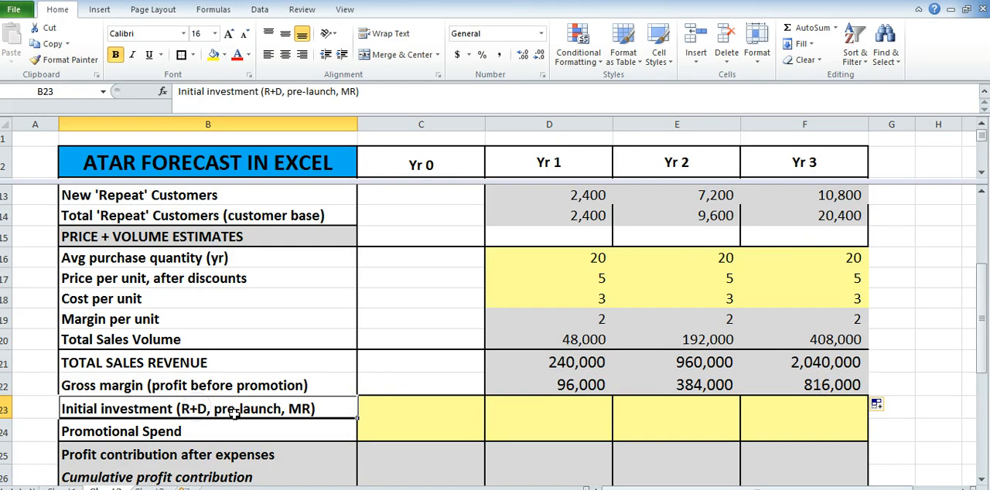
Enter a 1,500,000 initial investment in Yr 0 and point out its placement.
{"action": "left_click", "coordinate": [207, 432]}
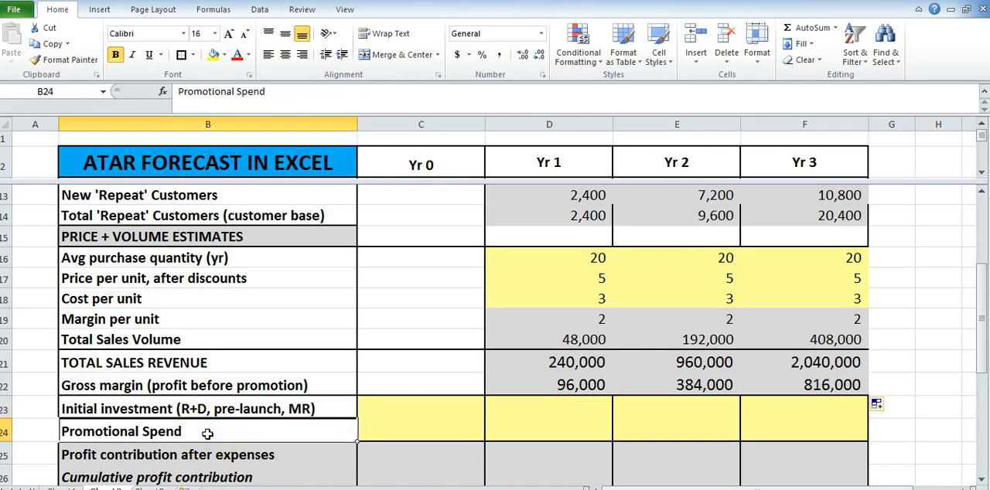
{"action": "left_click", "coordinate": [421, 408]}
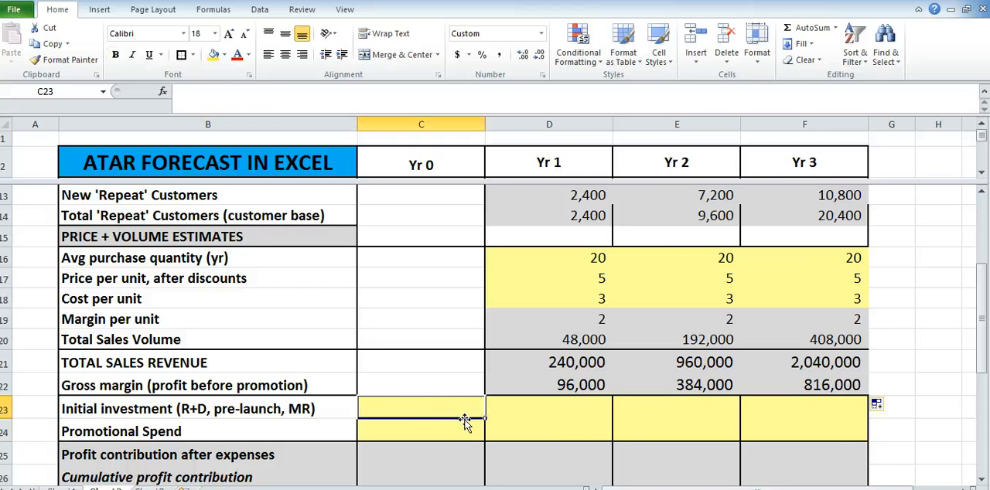
{"action": "type", "text": "15"}
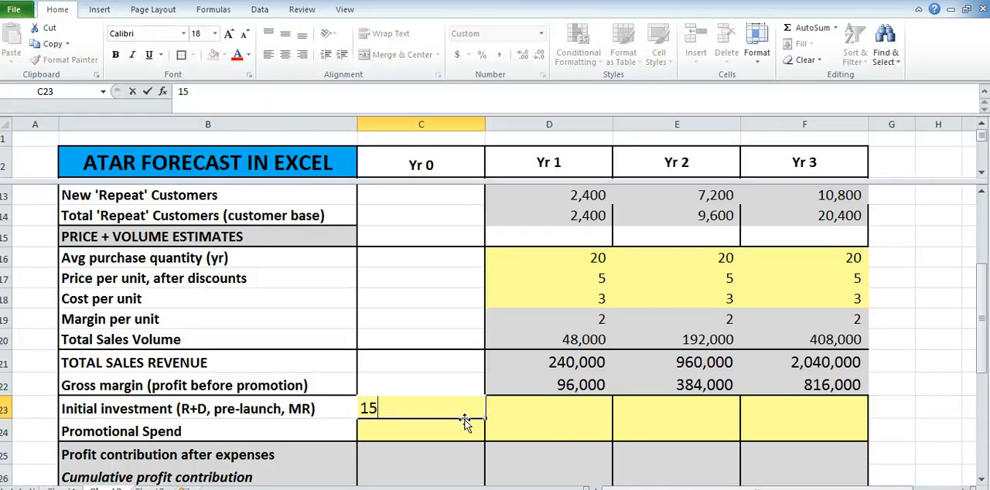
{"action": "key", "text": "enter"}
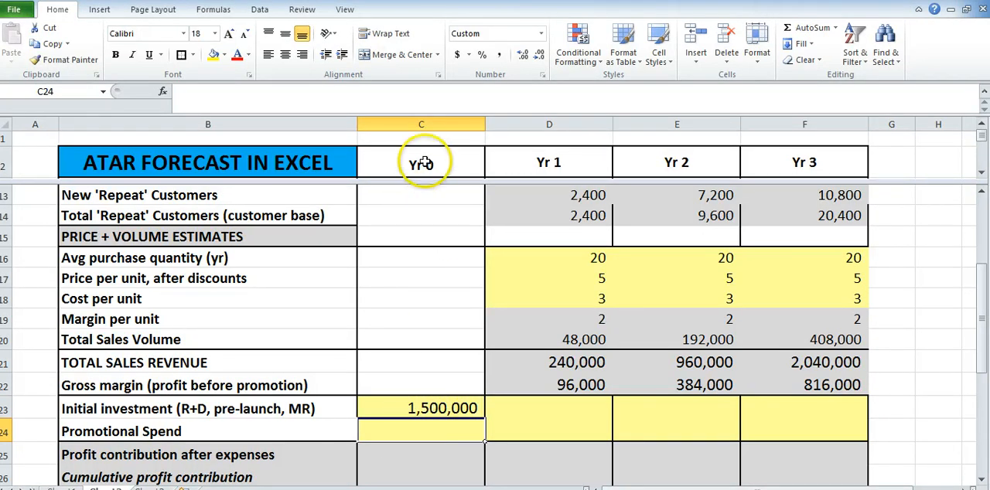
{"action": "left_click", "coordinate": [421, 409]}
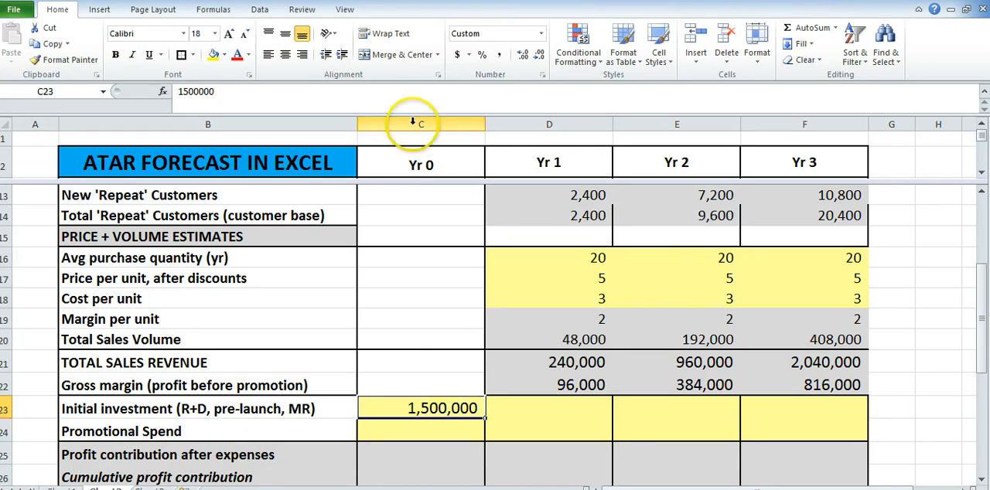
{"action": "left_click", "coordinate": [549, 161]}
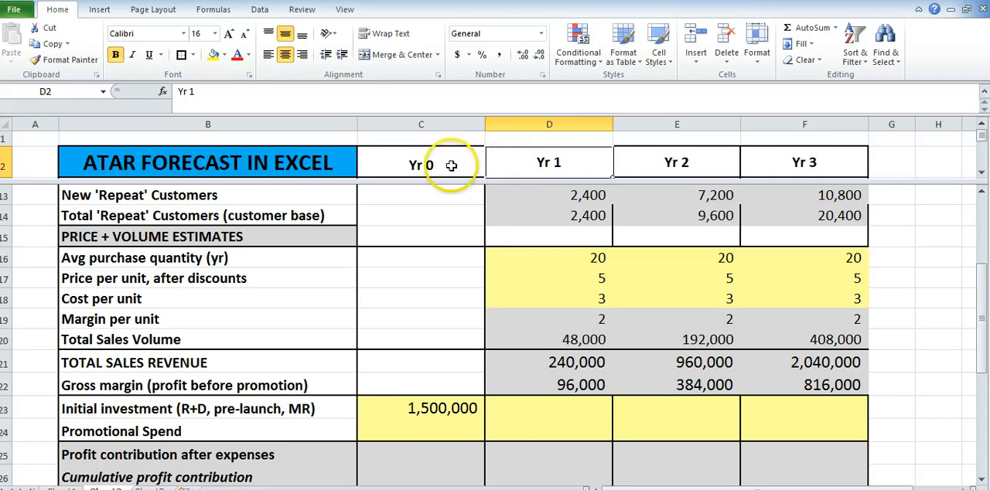
{"action": "left_click", "coordinate": [420, 164]}
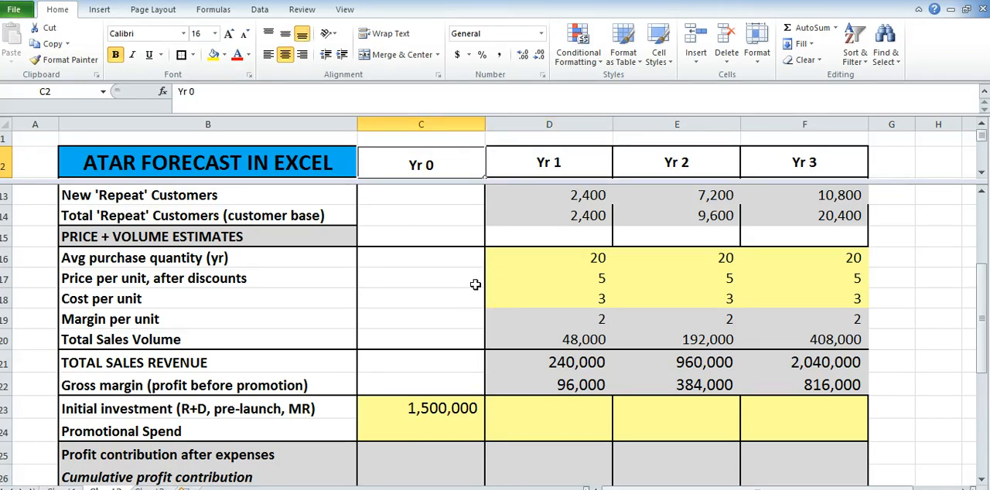
{"action": "left_click", "coordinate": [207, 408]}
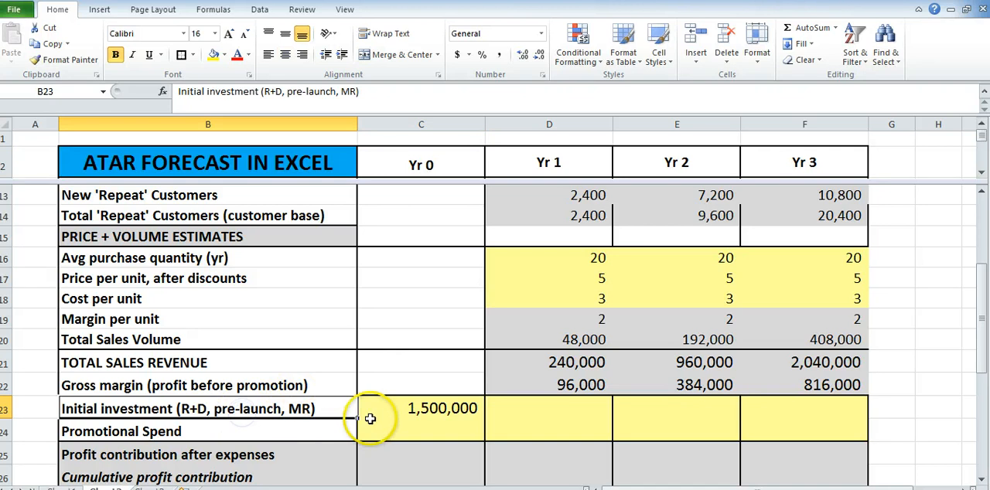
{"action": "left_click", "coordinate": [421, 408]}
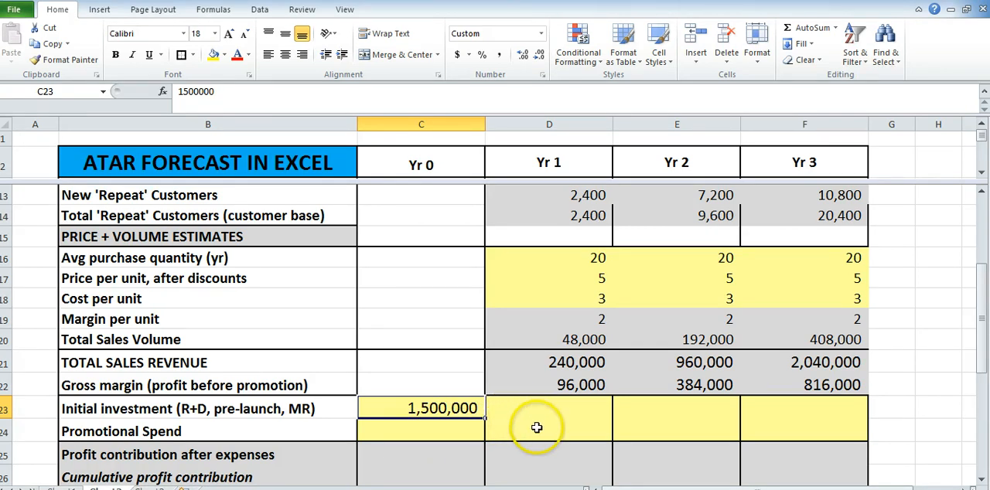
Enter promotional spend of 100,000, 50,000 and 150,000 for Yr 1–3.
{"action": "left_click", "coordinate": [549, 430]}
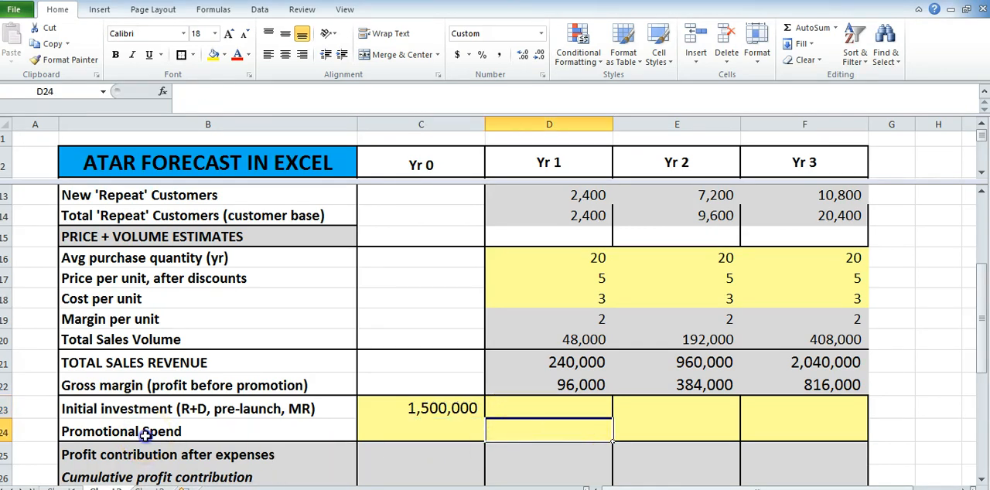
{"action": "mouse_move", "coordinate": [613, 445]}
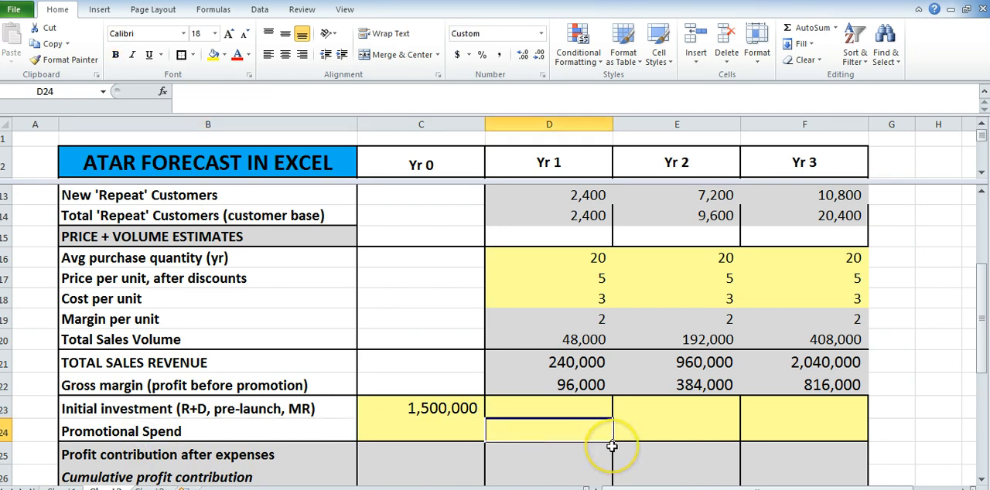
{"action": "type", "text": "5"}
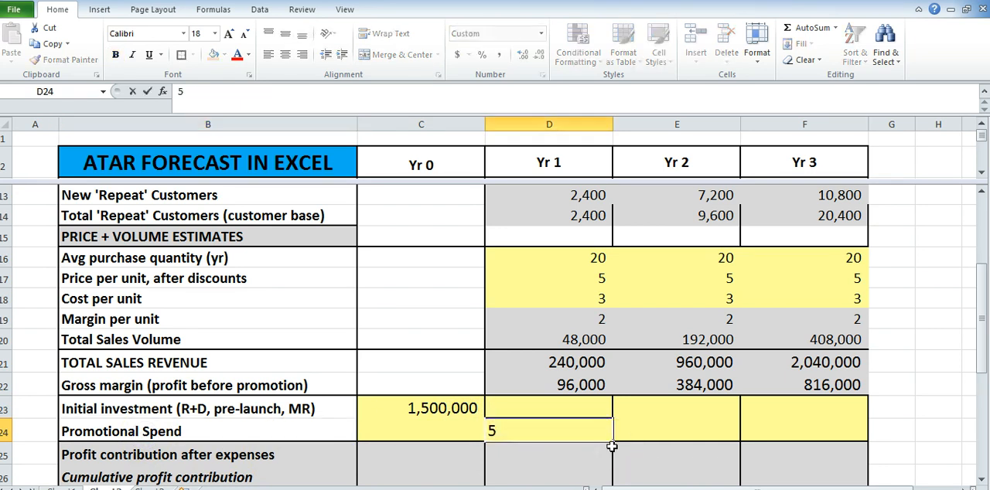
{"action": "type", "text": "100,000"}
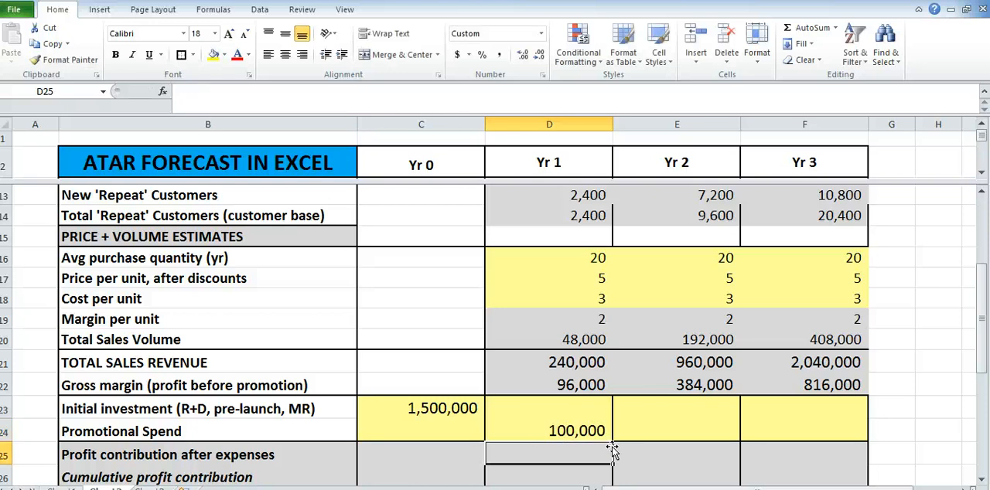
{"action": "left_click", "coordinate": [676, 430]}
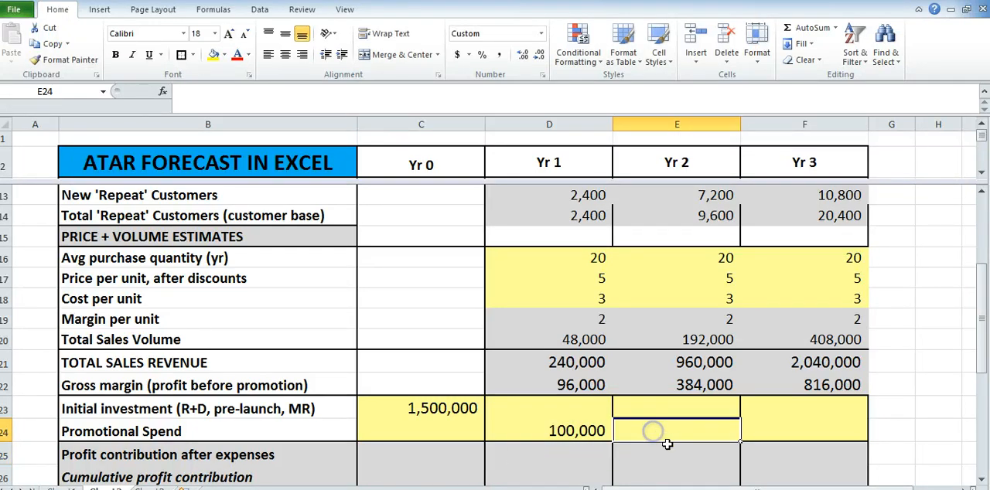
{"action": "type", "text": "500"}
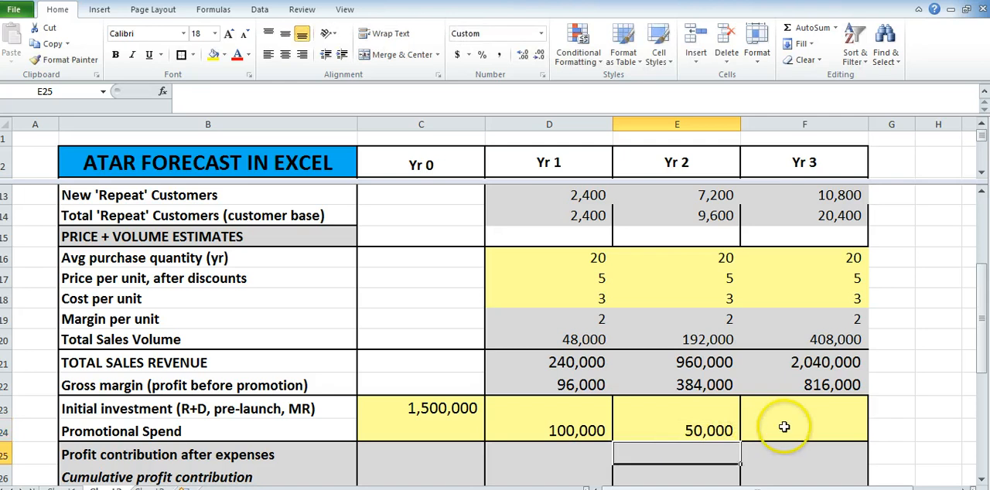
{"action": "type", "text": "15000"}
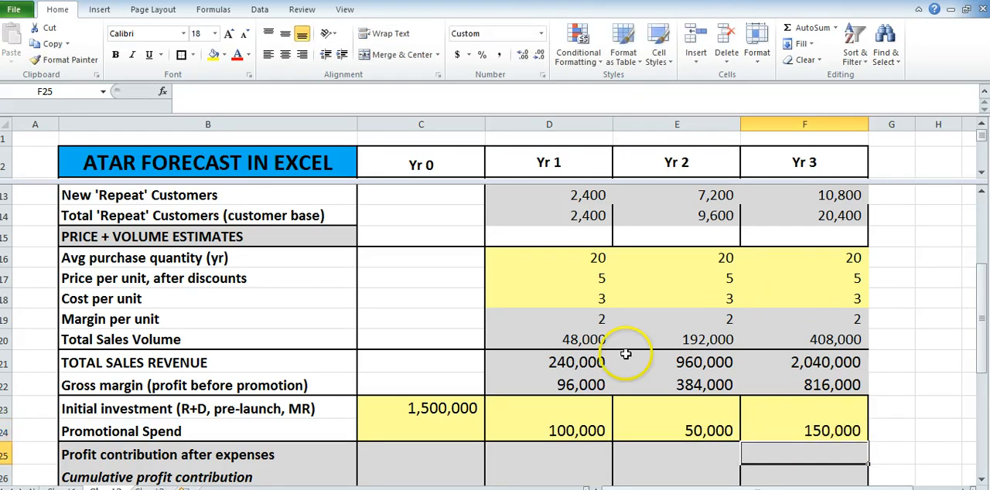
{"action": "mouse_move", "coordinate": [492, 473]}
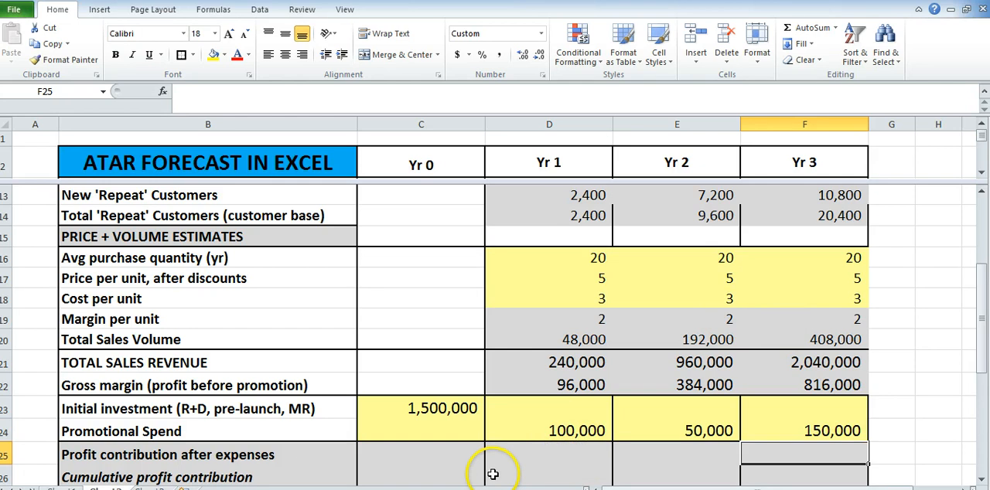
{"action": "left_click", "coordinate": [421, 457]}
{"action": "type", "text": "+"}
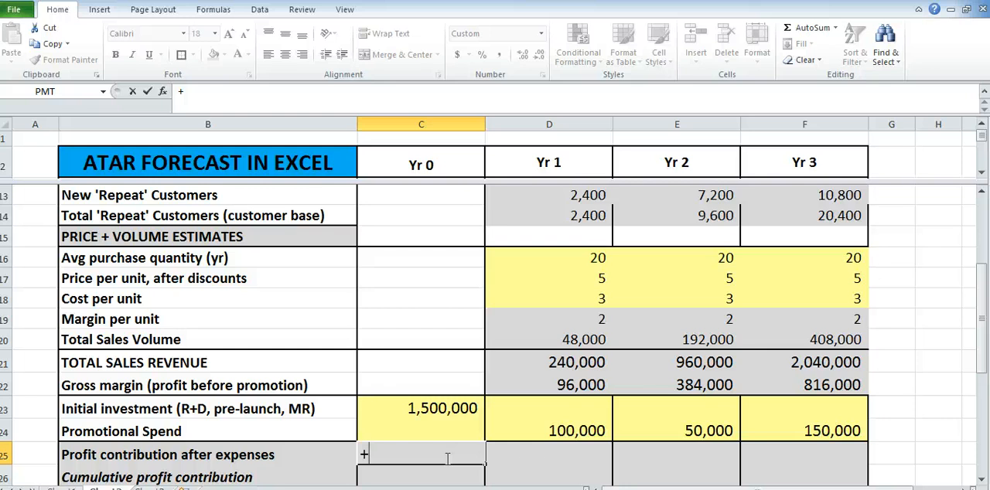
Compute Yr 0 profit contribution as gross margin minus investment and promotion (-1,500,000).
{"action": "left_click", "coordinate": [421, 384]}
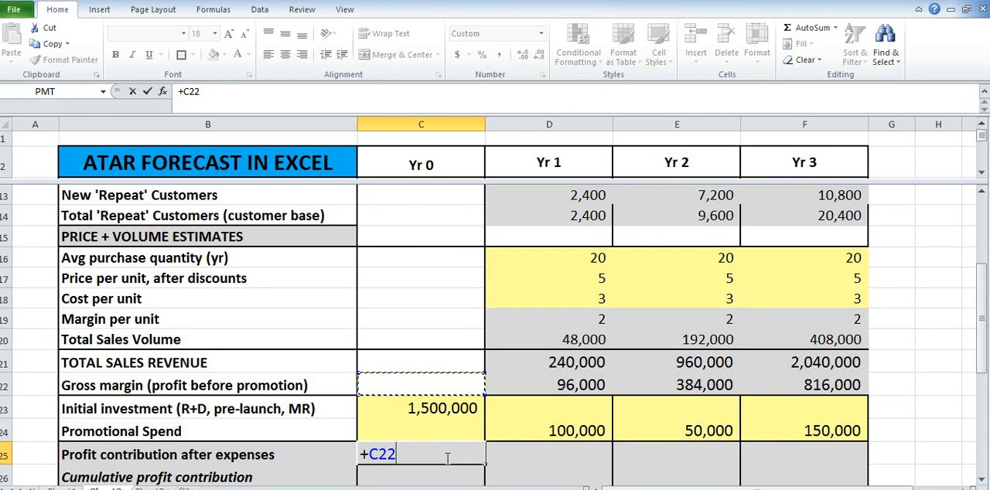
{"action": "type", "text": "-"}
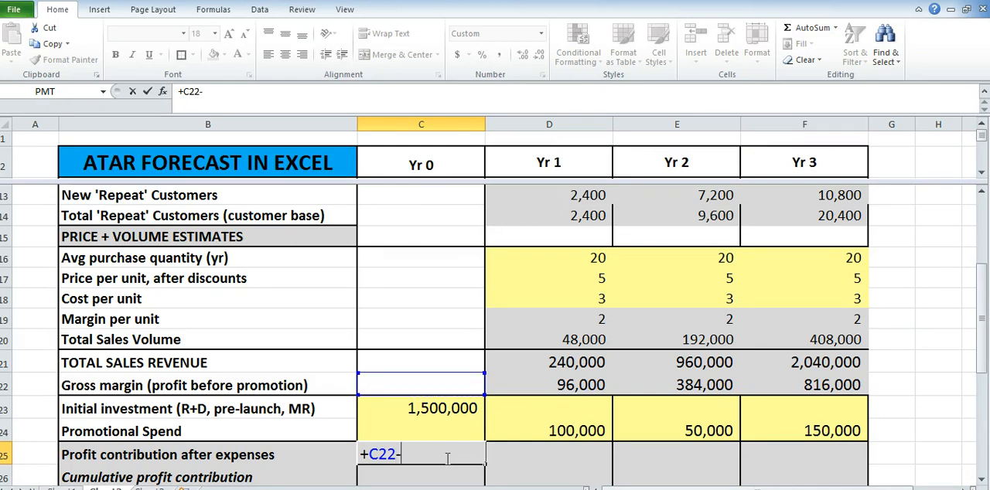
{"action": "left_click", "coordinate": [421, 409]}
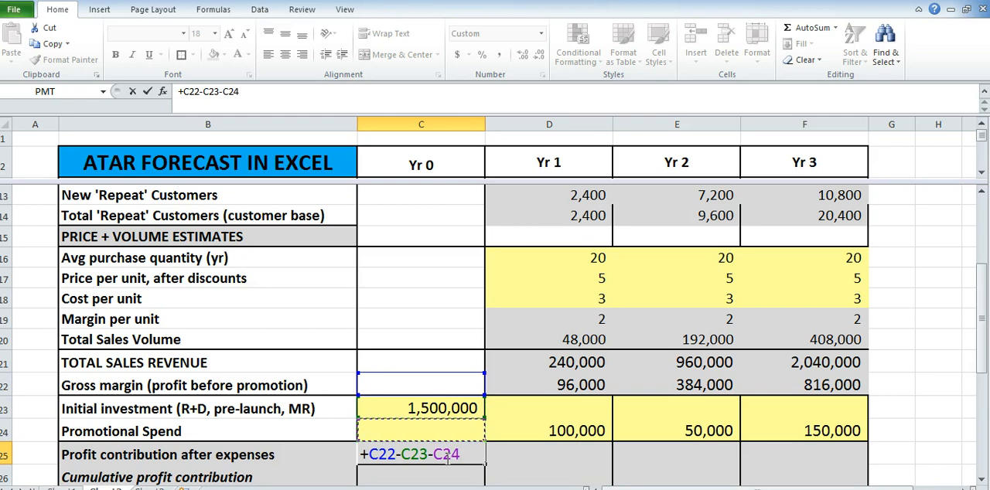
{"action": "mouse_move", "coordinate": [488, 458]}
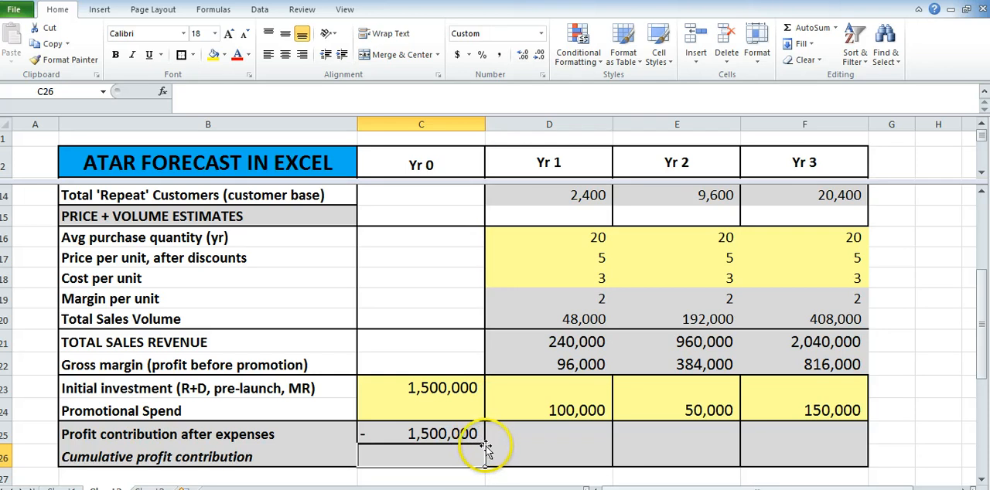
{"action": "left_click", "coordinate": [421, 433]}
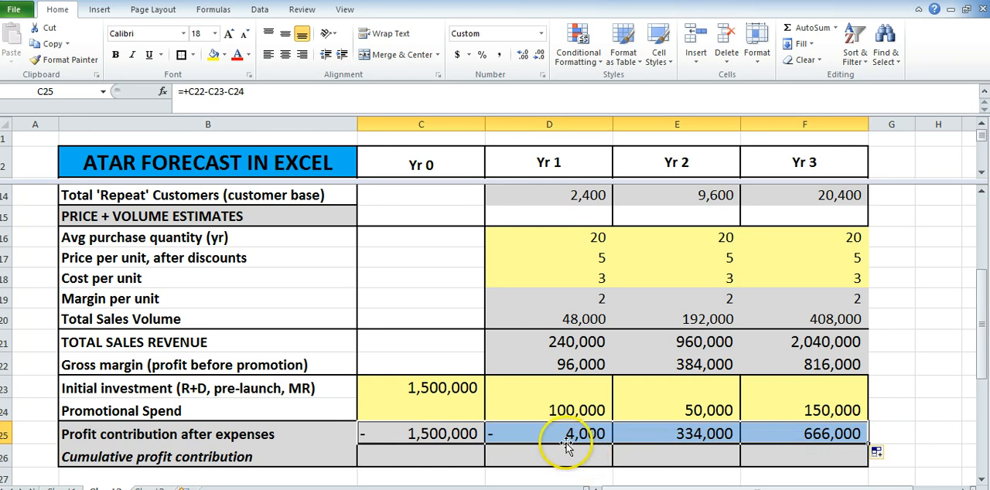
Check the copied profit contribution formulas giving -4,000, 334,000 and 666,000 for Yr 1–3.
{"action": "left_click", "coordinate": [550, 433]}
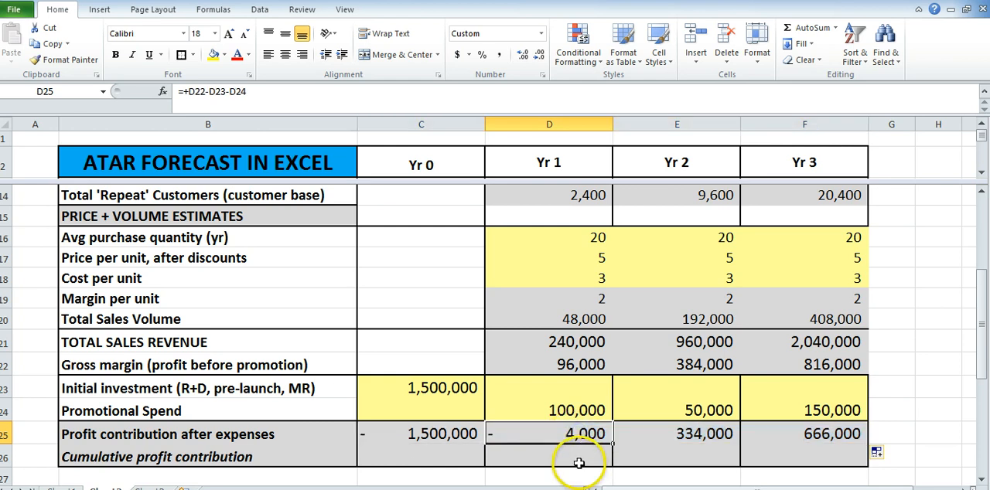
{"action": "mouse_move", "coordinate": [580, 445]}
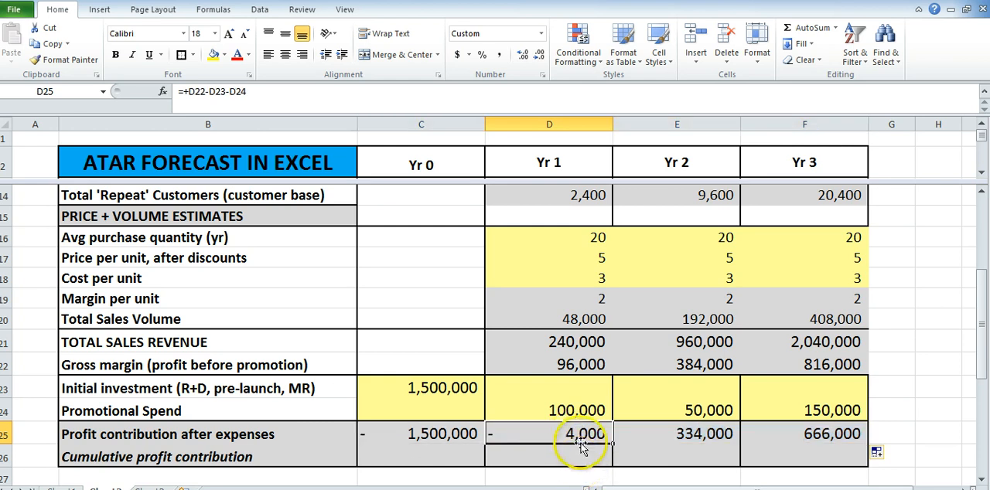
{"action": "left_click", "coordinate": [549, 365]}
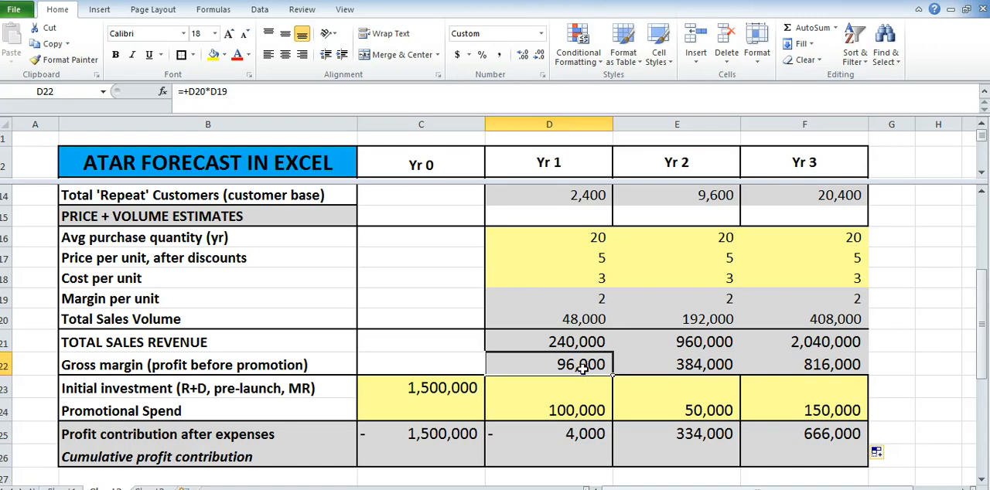
{"action": "left_click", "coordinate": [576, 410]}
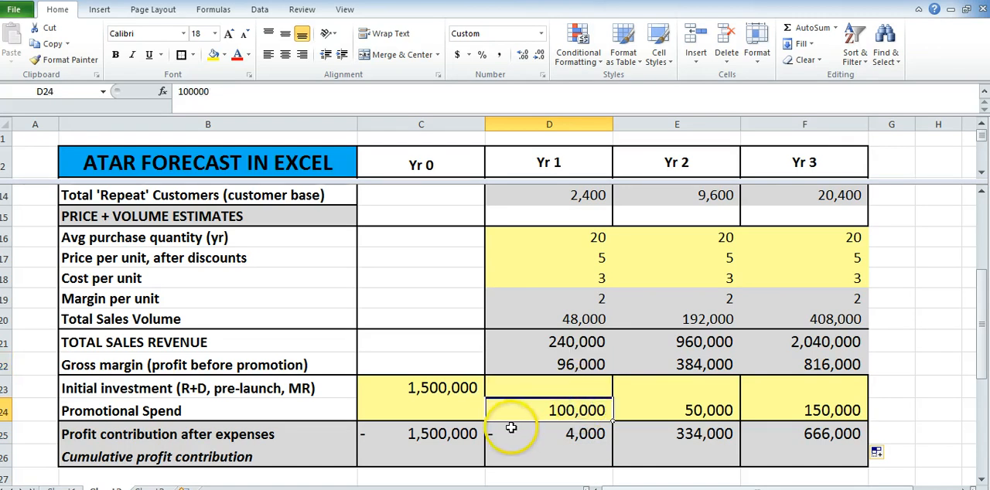
{"action": "left_click", "coordinate": [548, 433]}
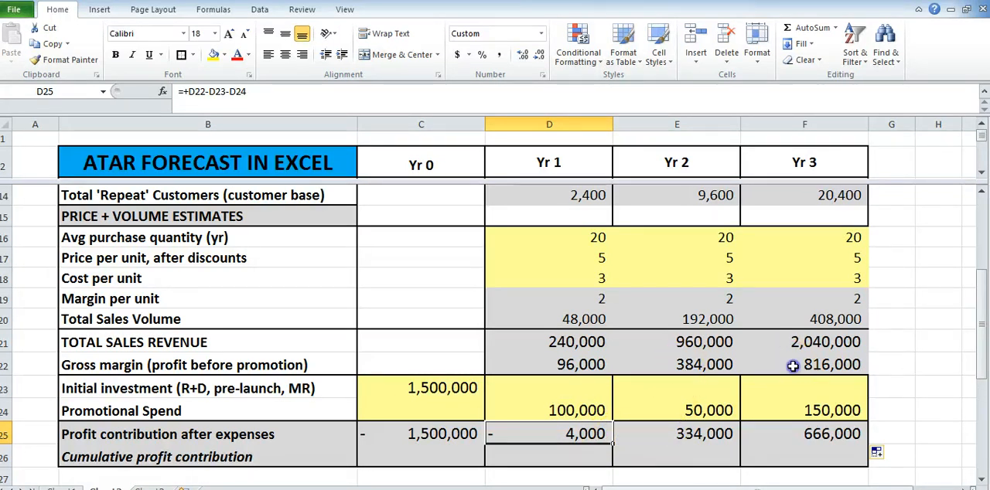
{"action": "left_click", "coordinate": [804, 365]}
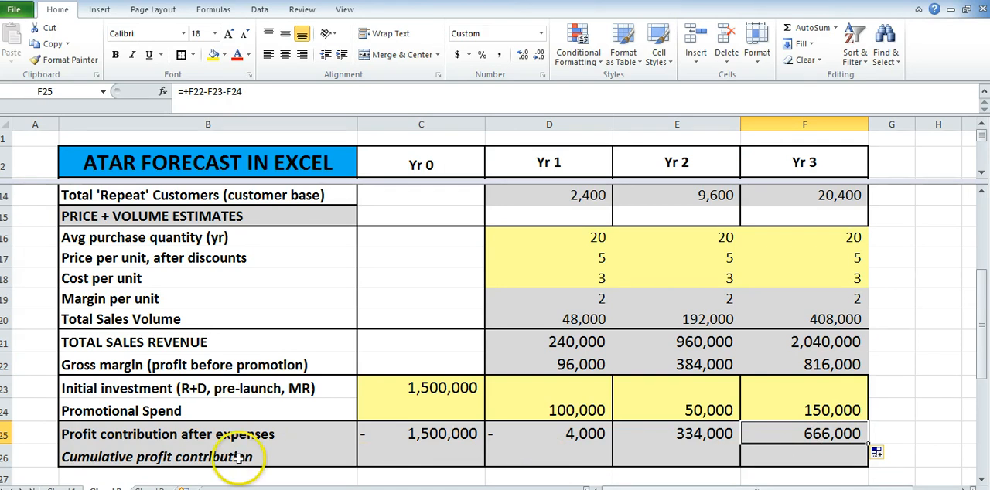
{"action": "mouse_move", "coordinate": [342, 454]}
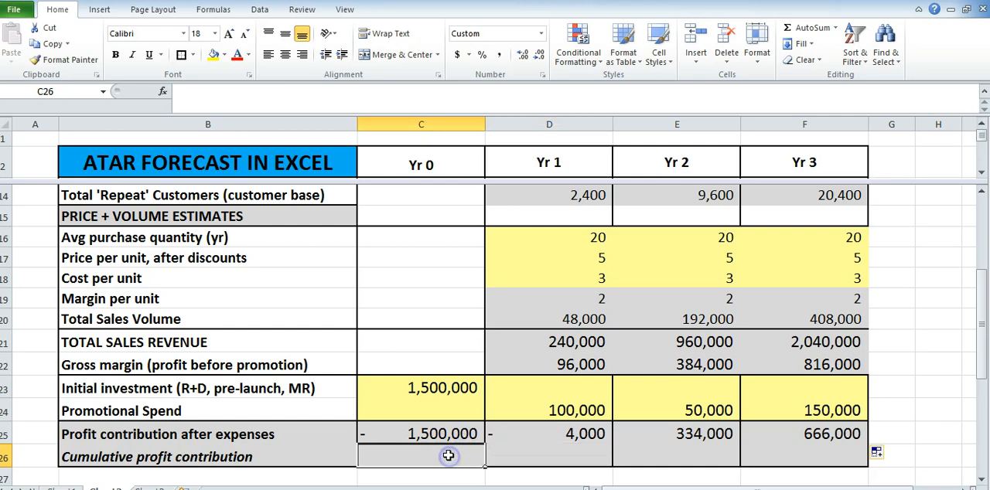
Set Yr 0 cumulative contribution to =C25 and Yr 1 to =D25+C26, copied across to Yr 3.
{"action": "type", "text": "+C25"}
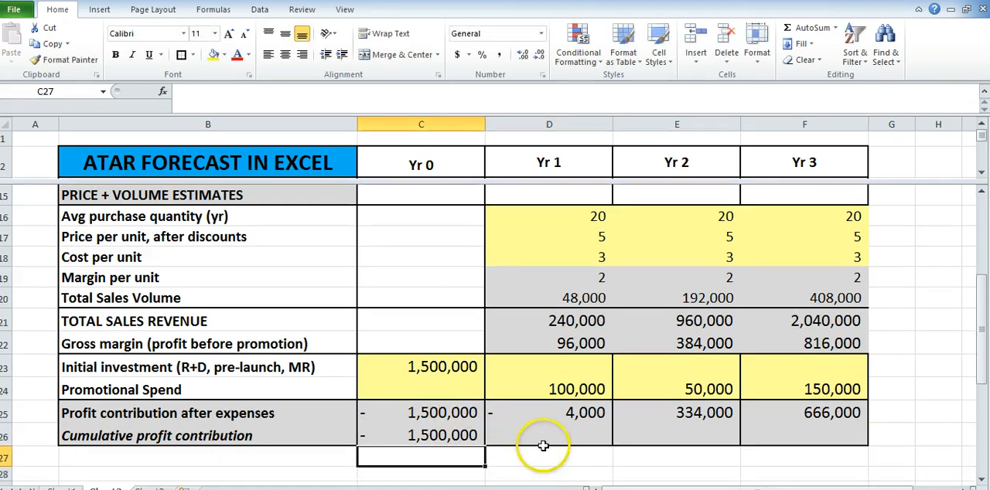
{"action": "left_click", "coordinate": [550, 436]}
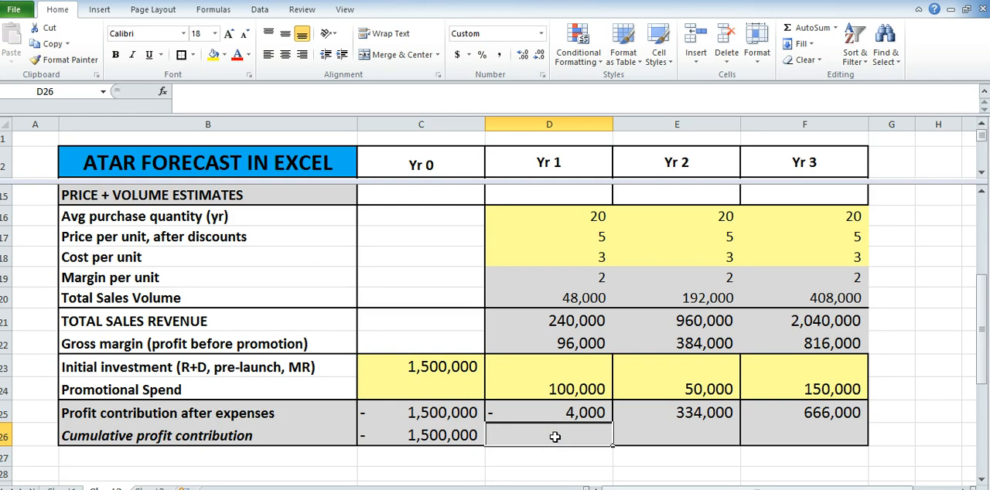
{"action": "type", "text": "+D25"}
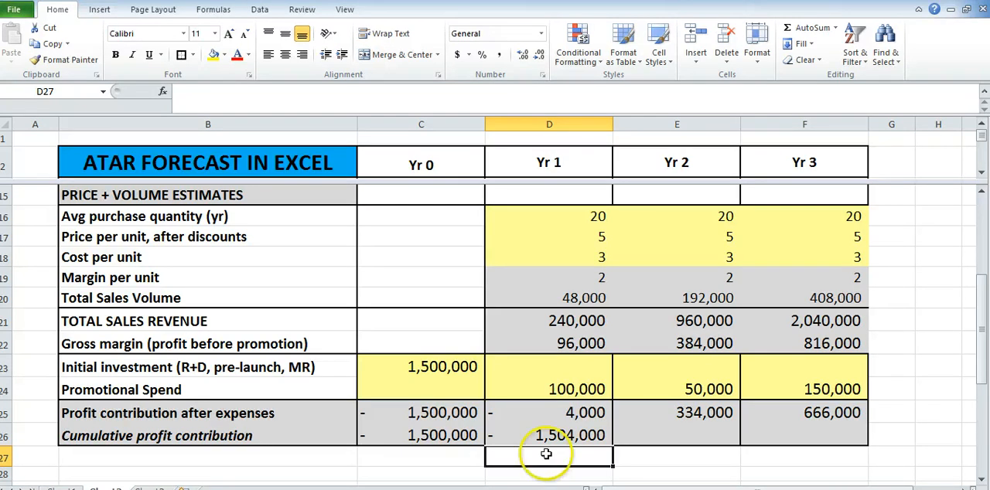
{"action": "left_click", "coordinate": [549, 436]}
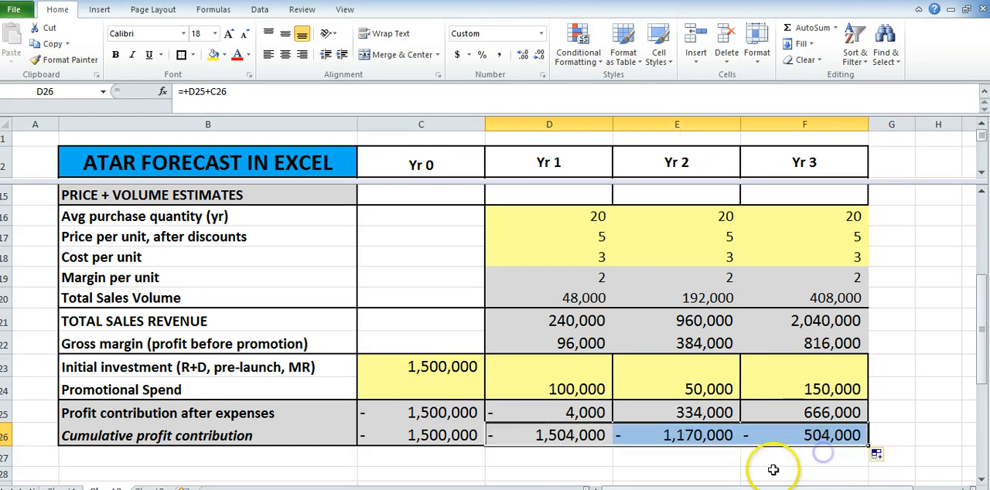
{"action": "mouse_move", "coordinate": [683, 436]}
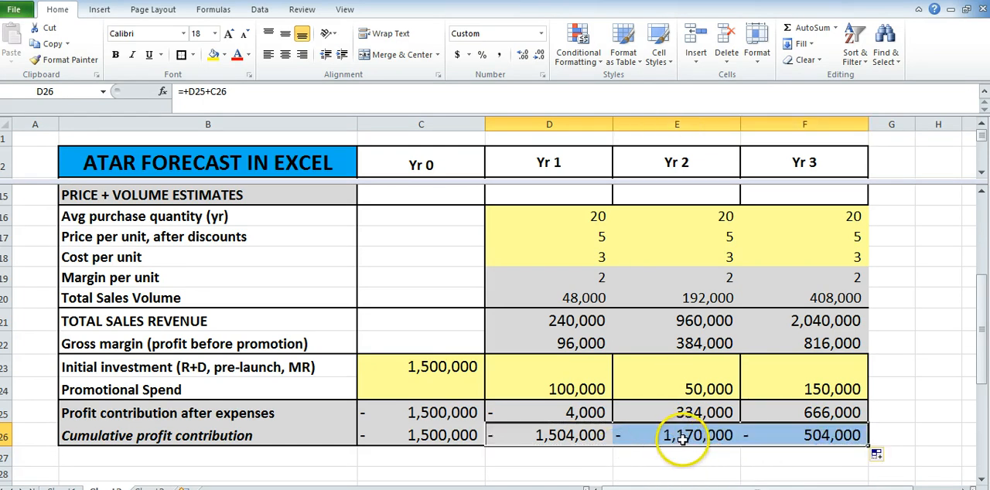
Check the cumulative results running to -504,000 and the Yr 2–3 profit contribution formulas.
{"action": "left_click", "coordinate": [678, 436]}
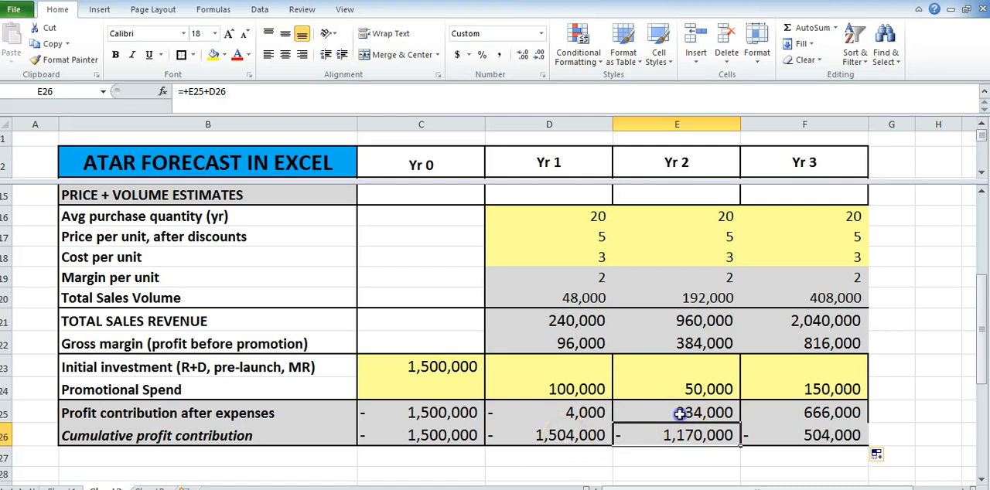
{"action": "left_click", "coordinate": [676, 411]}
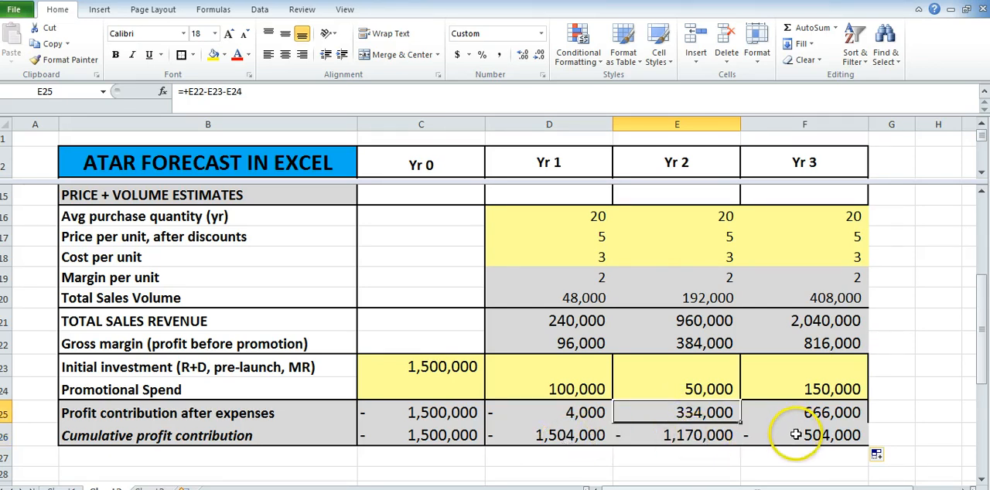
{"action": "left_click", "coordinate": [804, 411]}
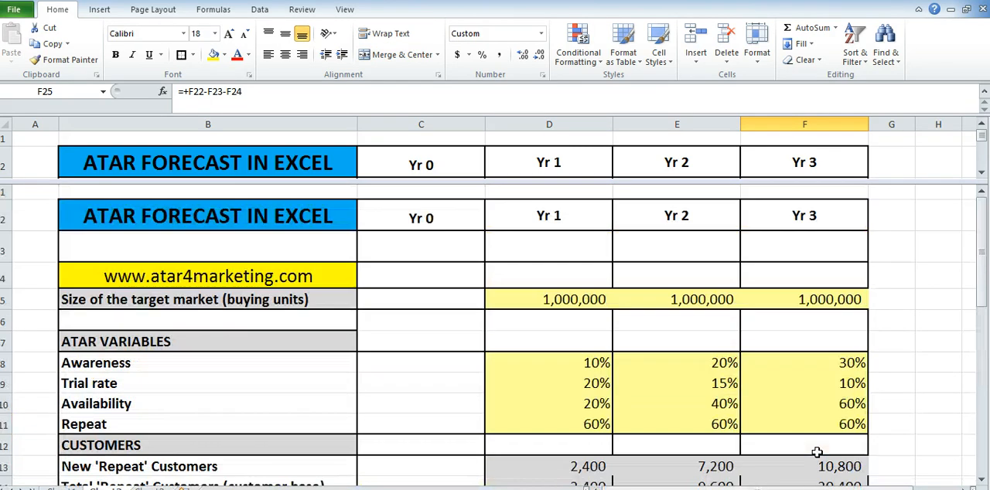
Revise the Yr 2 and Yr 3 average purchase quantities to 25 and 30, lifting Yr 3 profit contribution to 1,074,000.
{"action": "scroll", "scroll_direction": "down", "scroll_amount": 3}
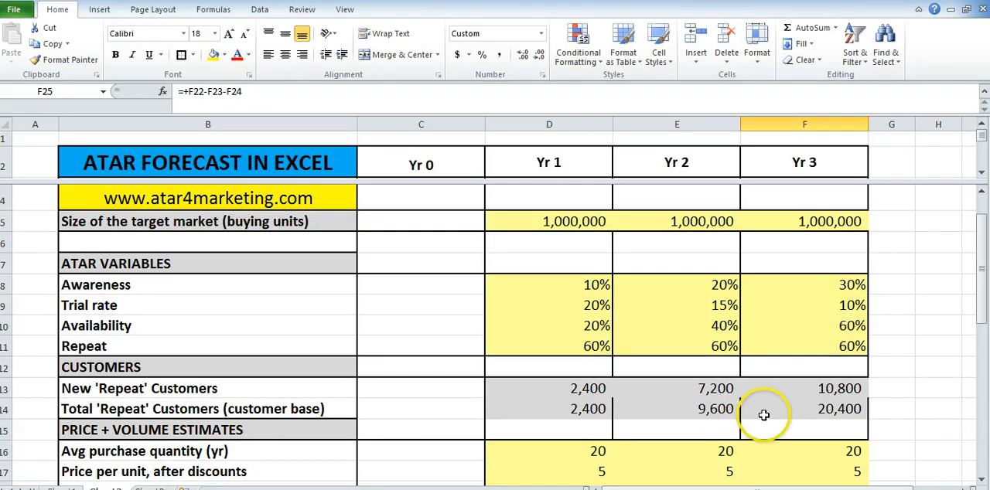
{"action": "scroll", "scroll_direction": "down", "scroll_amount": 3}
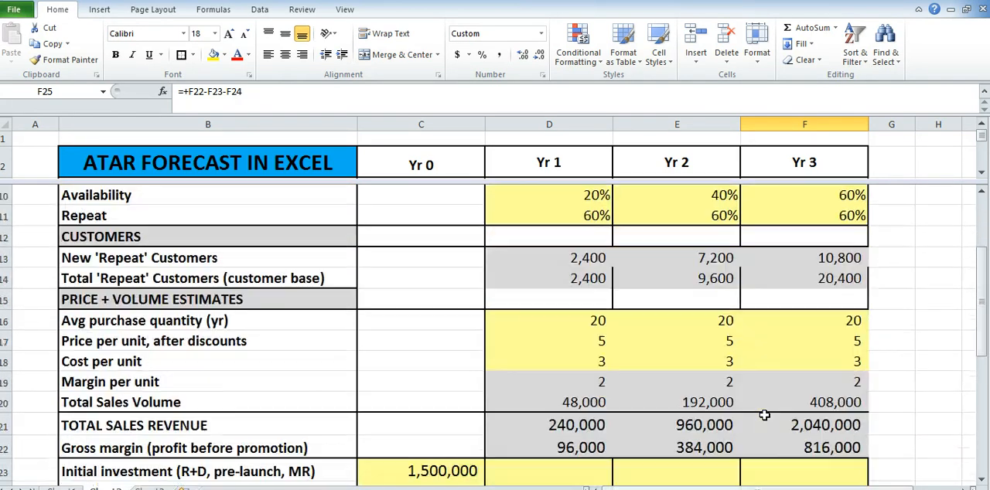
{"action": "left_click", "coordinate": [678, 320]}
{"action": "type", "text": "25"}
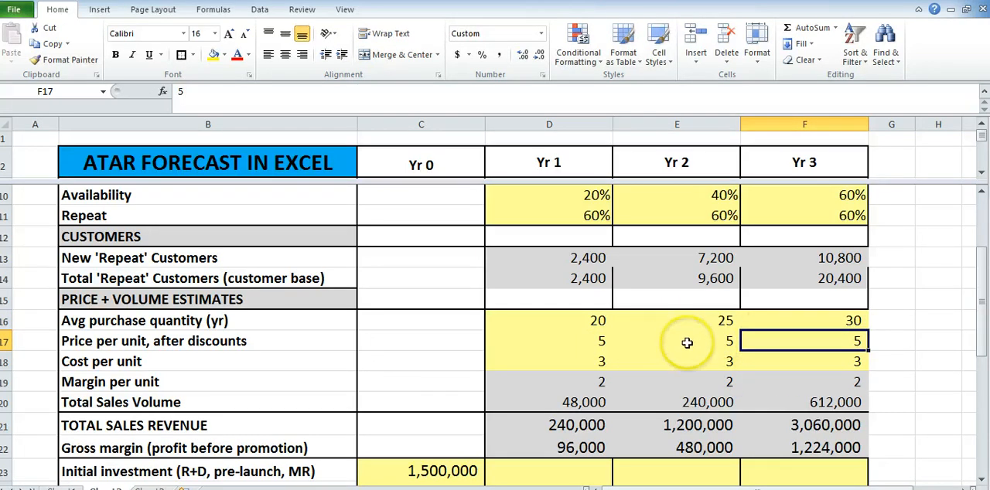
{"action": "scroll", "scroll_direction": "down", "scroll_amount": 3}
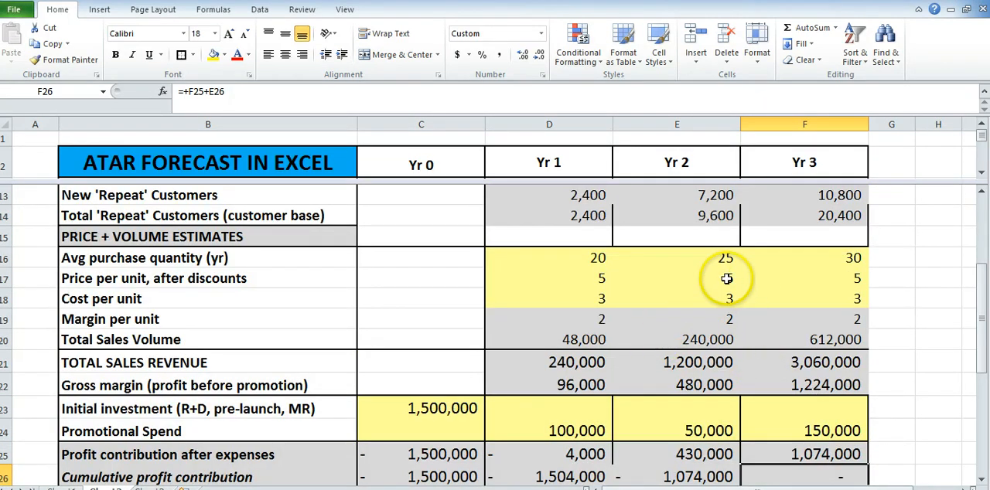
Enter a Yr 3 price per unit of 6, raising Yr 3 revenue to 3,672,000.
{"action": "left_click", "coordinate": [804, 279]}
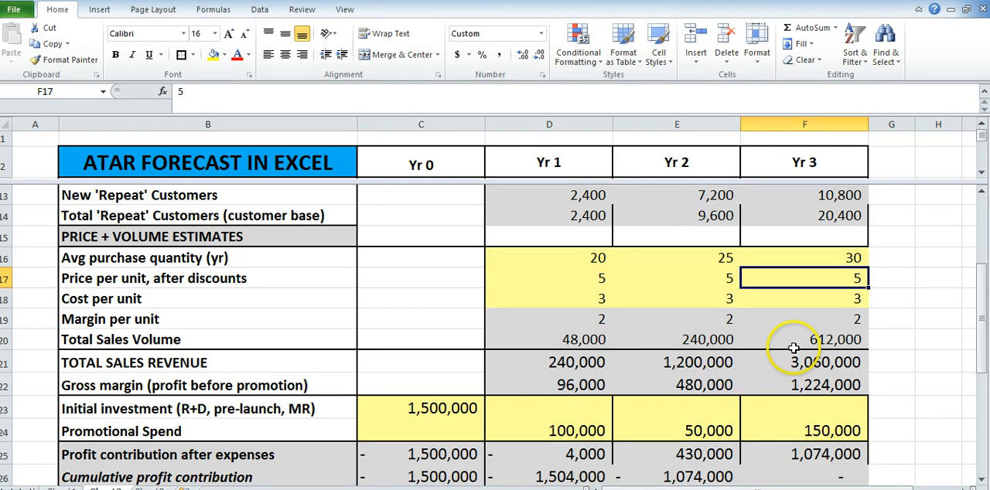
{"action": "type", "text": "6"}
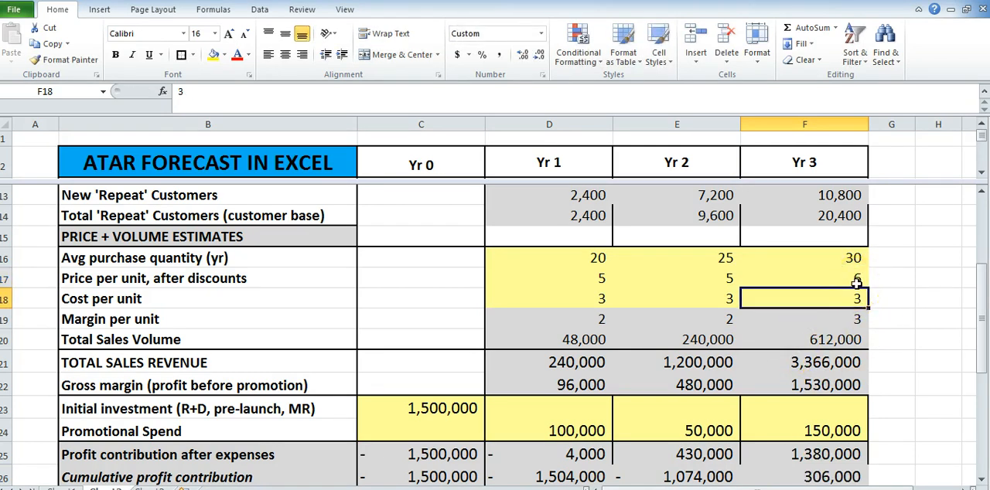
{"action": "left_click", "coordinate": [805, 278]}
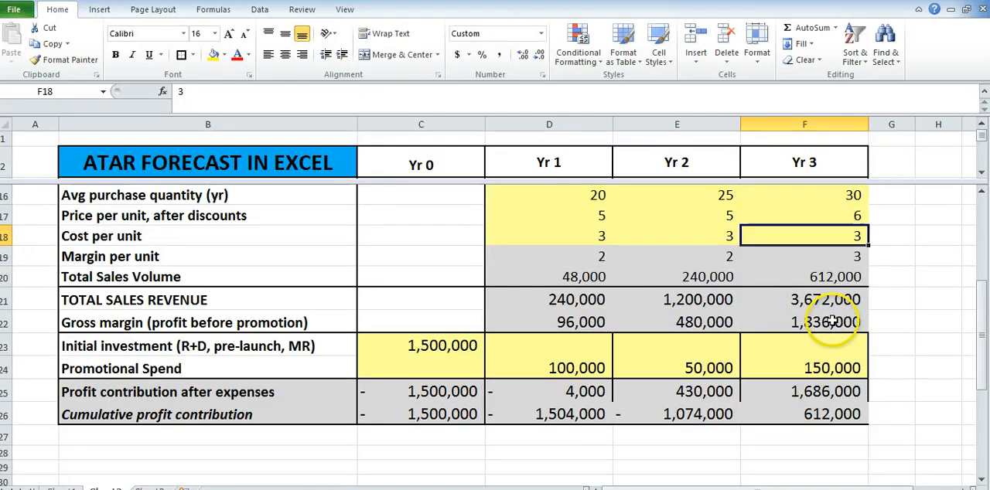
{"action": "mouse_move", "coordinate": [823, 325]}
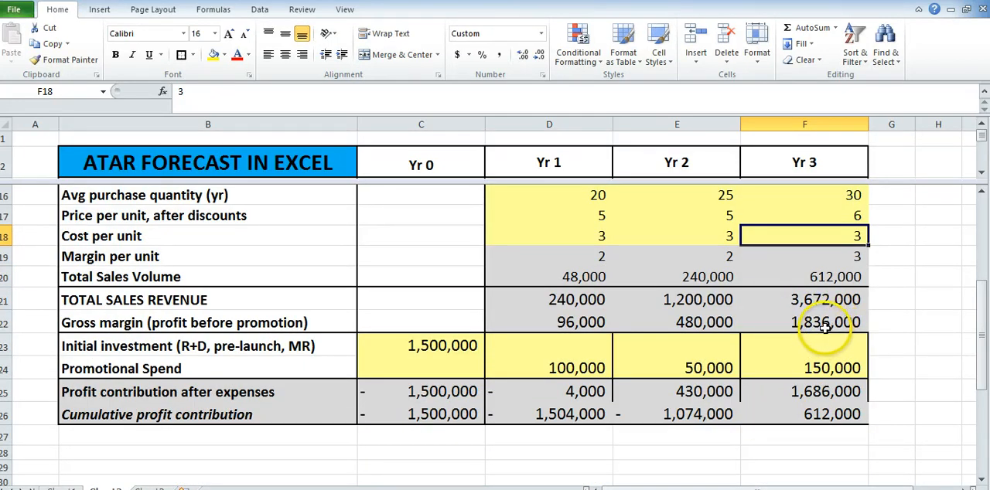
Review the recalculated Yr 3 gross margin and Yr 0/Yr 3 cumulative contribution formulas ending at 612,000.
{"action": "left_click", "coordinate": [804, 321]}
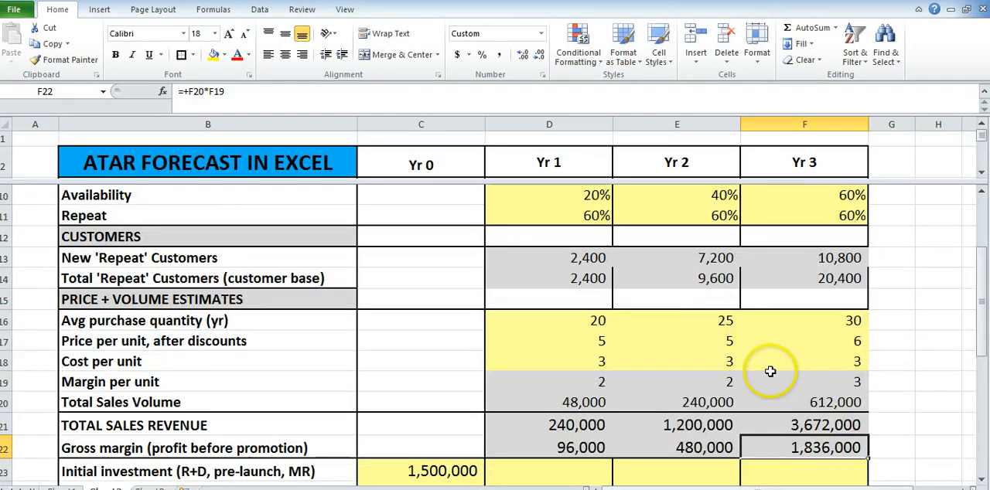
{"action": "scroll", "scroll_direction": "down", "scroll_amount": 3}
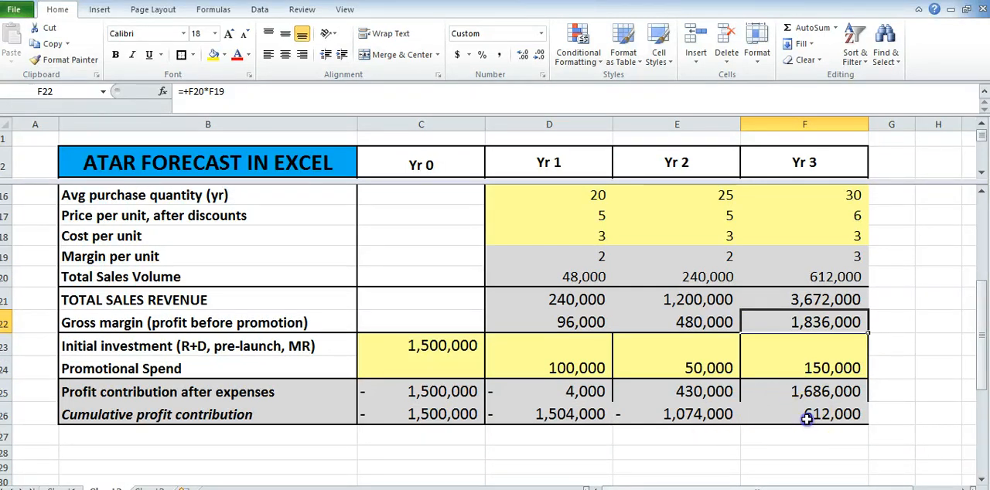
{"action": "left_click", "coordinate": [805, 415]}
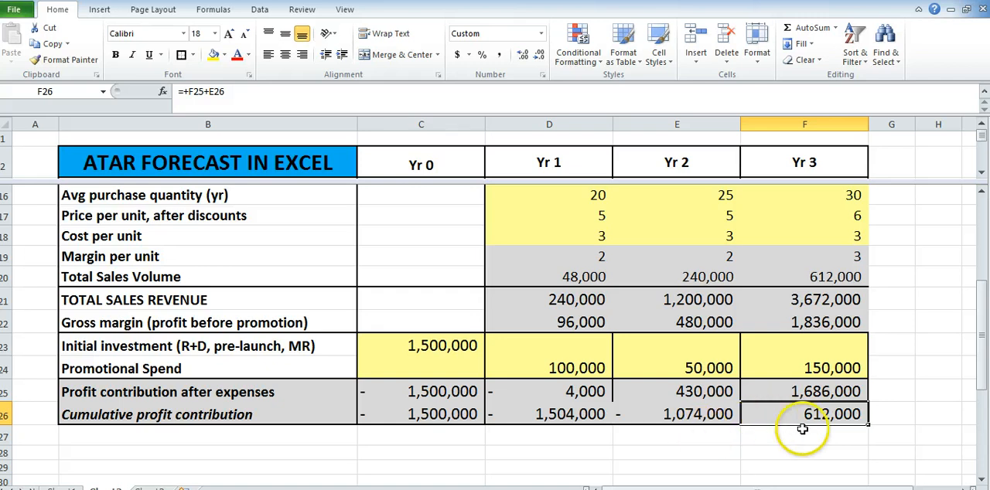
{"action": "left_click", "coordinate": [421, 414]}
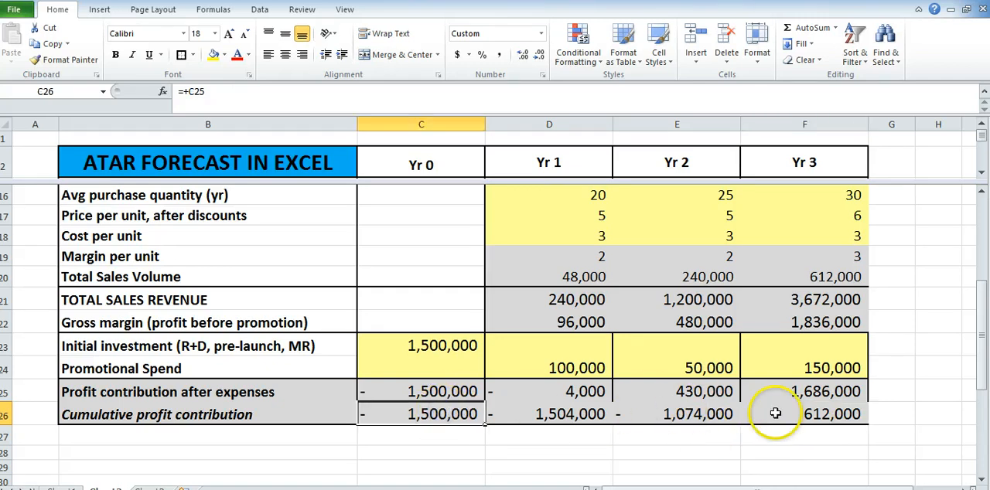
{"action": "left_click", "coordinate": [804, 414]}
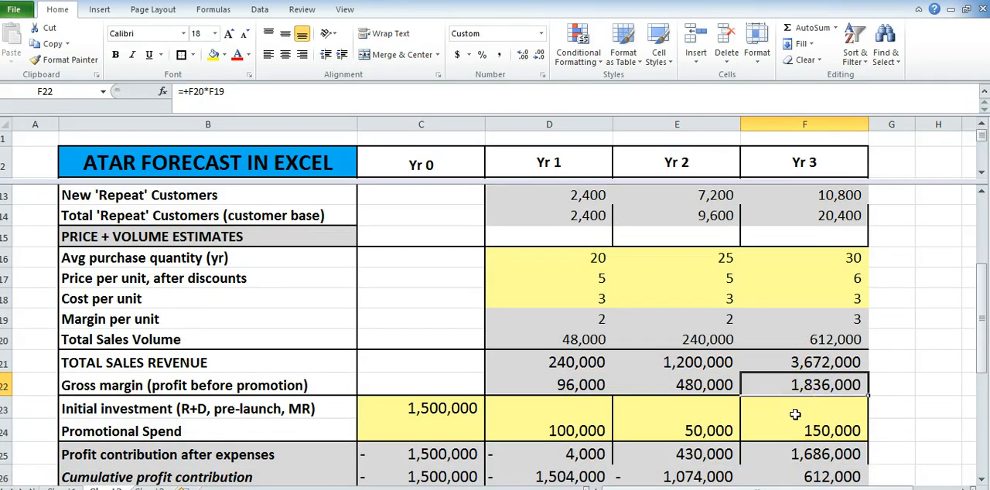
{"action": "mouse_move", "coordinate": [731, 412]}
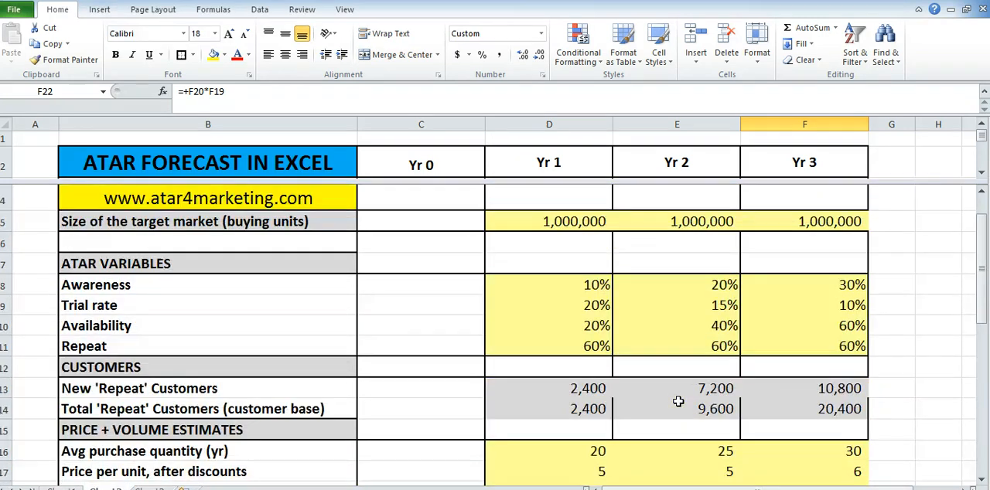
{"action": "left_click", "coordinate": [207, 198]}
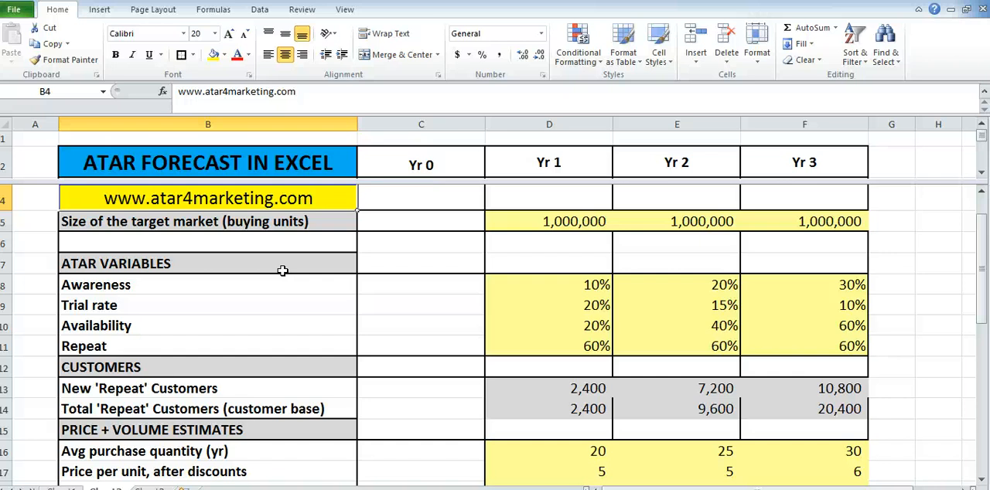
{"action": "mouse_move", "coordinate": [229, 332]}
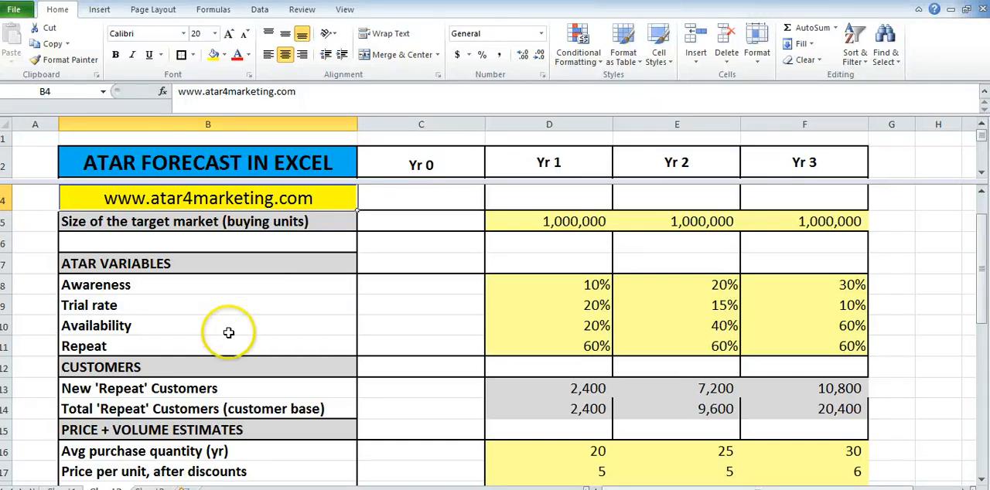